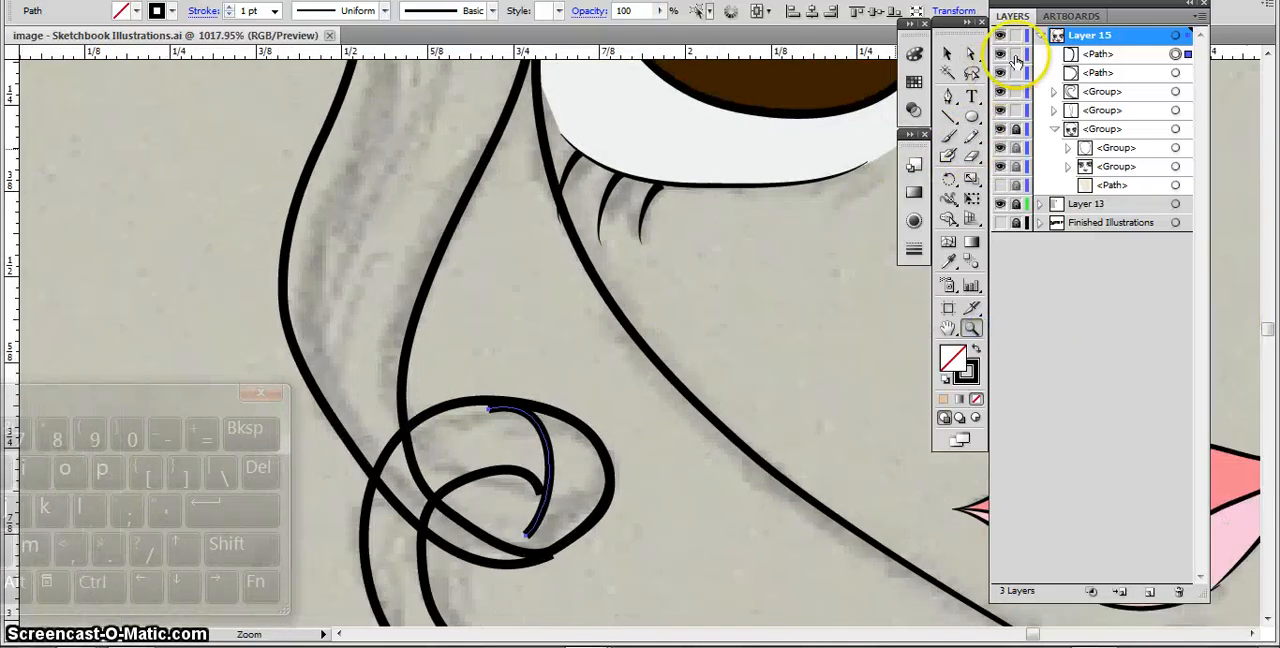
Reshape the inner curl's top and lower end, join its ends, and zoom out.
click(970, 53)
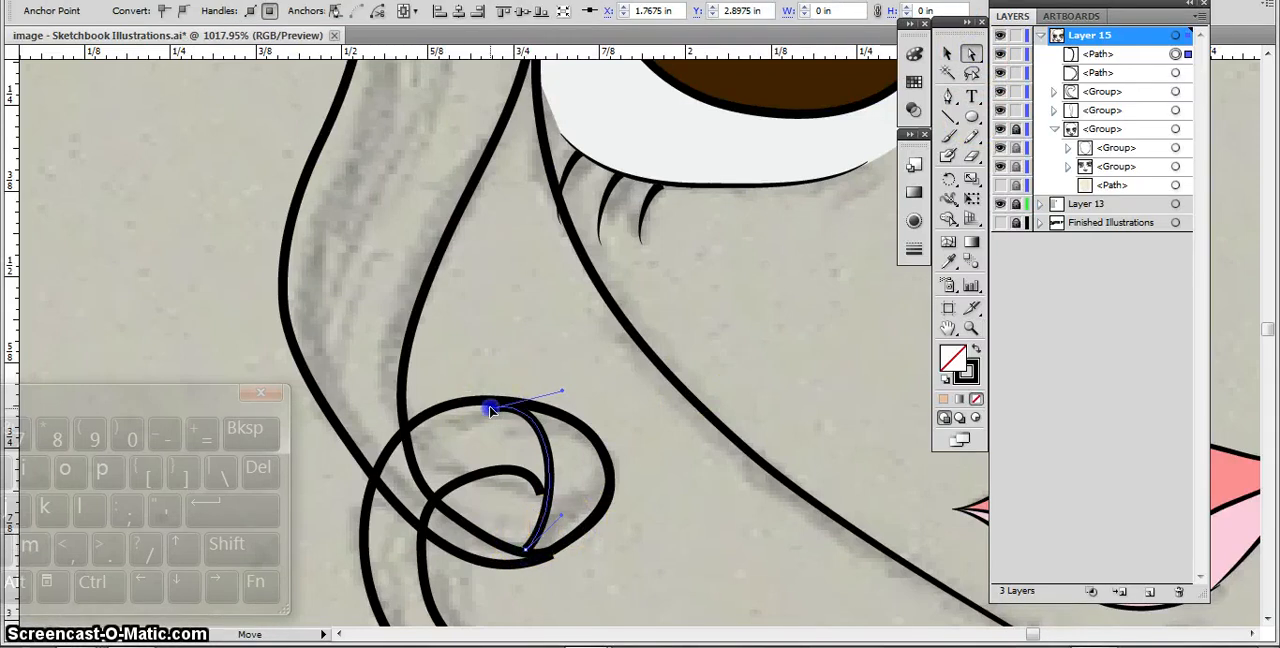
drag(490, 408, 570, 386)
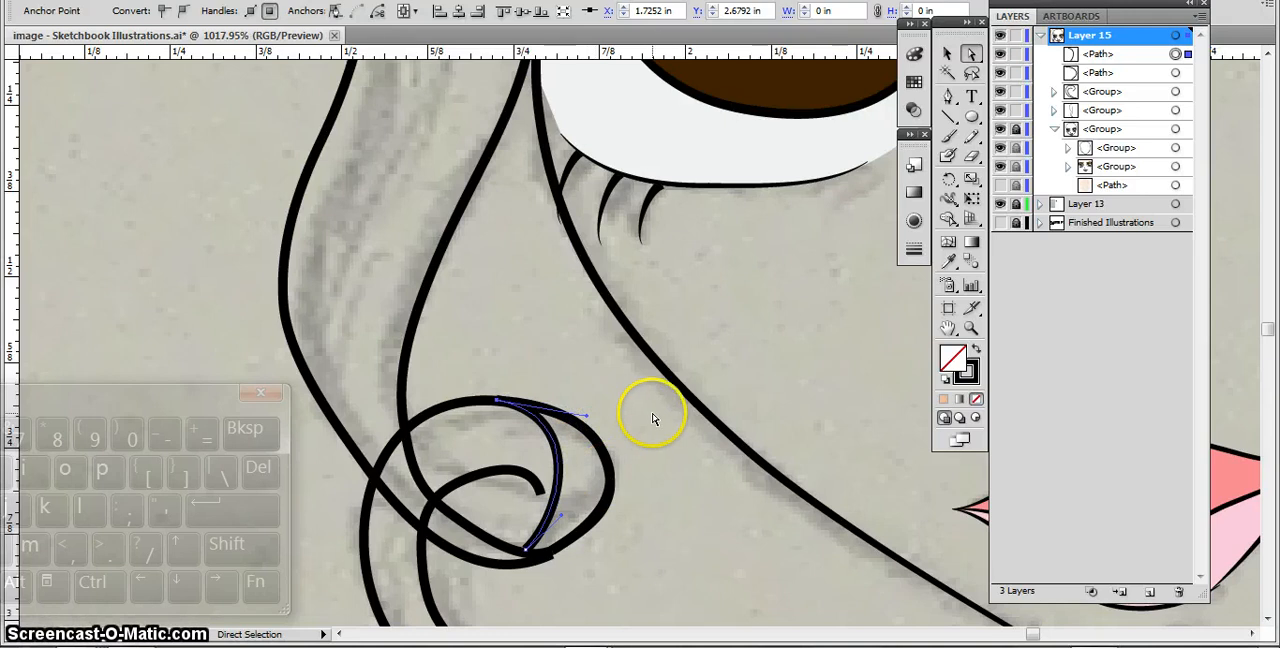
drag(655, 415, 548, 505)
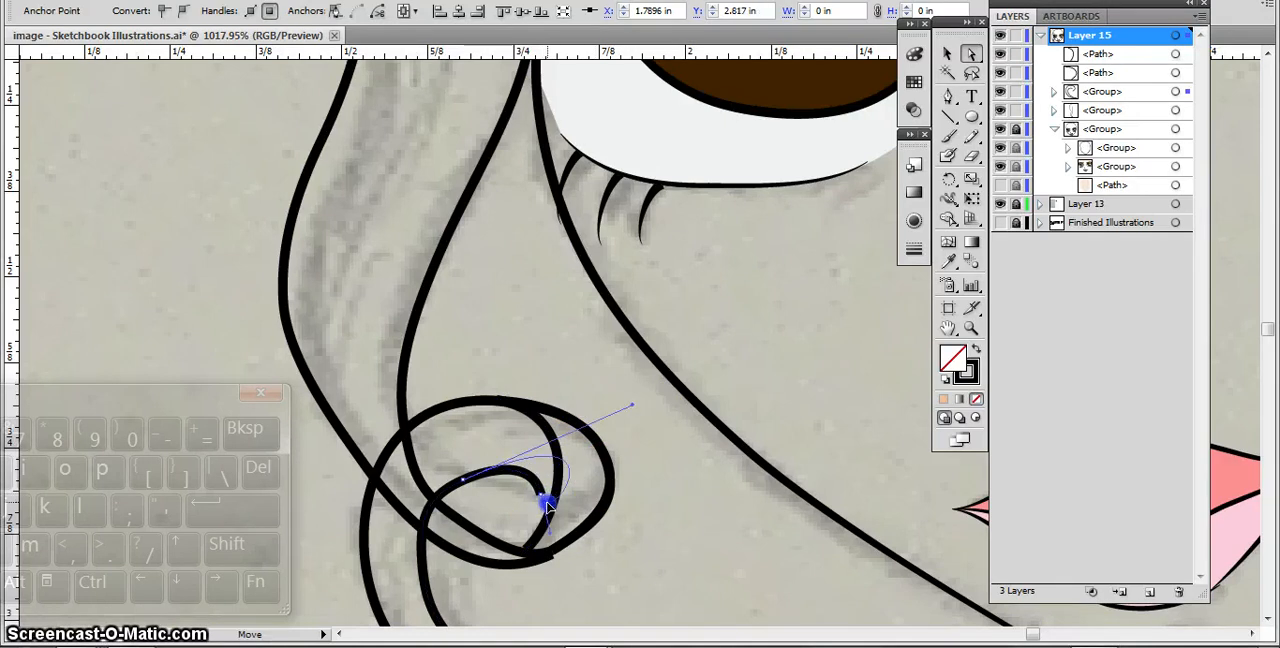
right_click(548, 502)
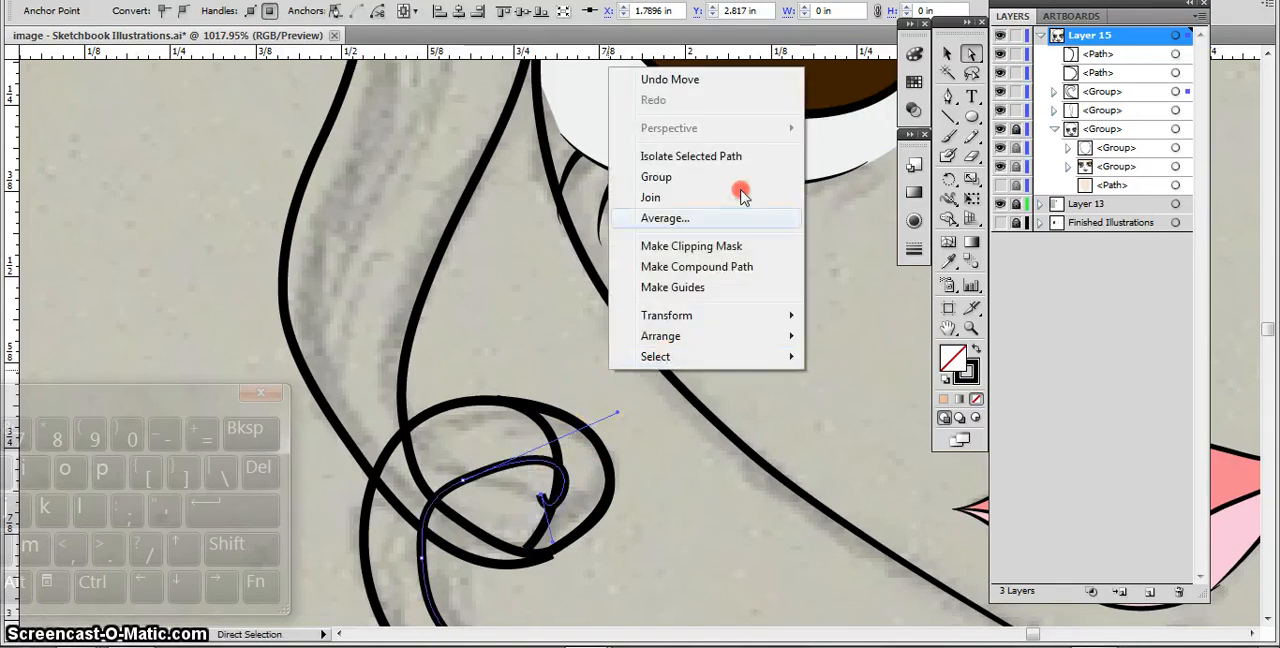
click(665, 218)
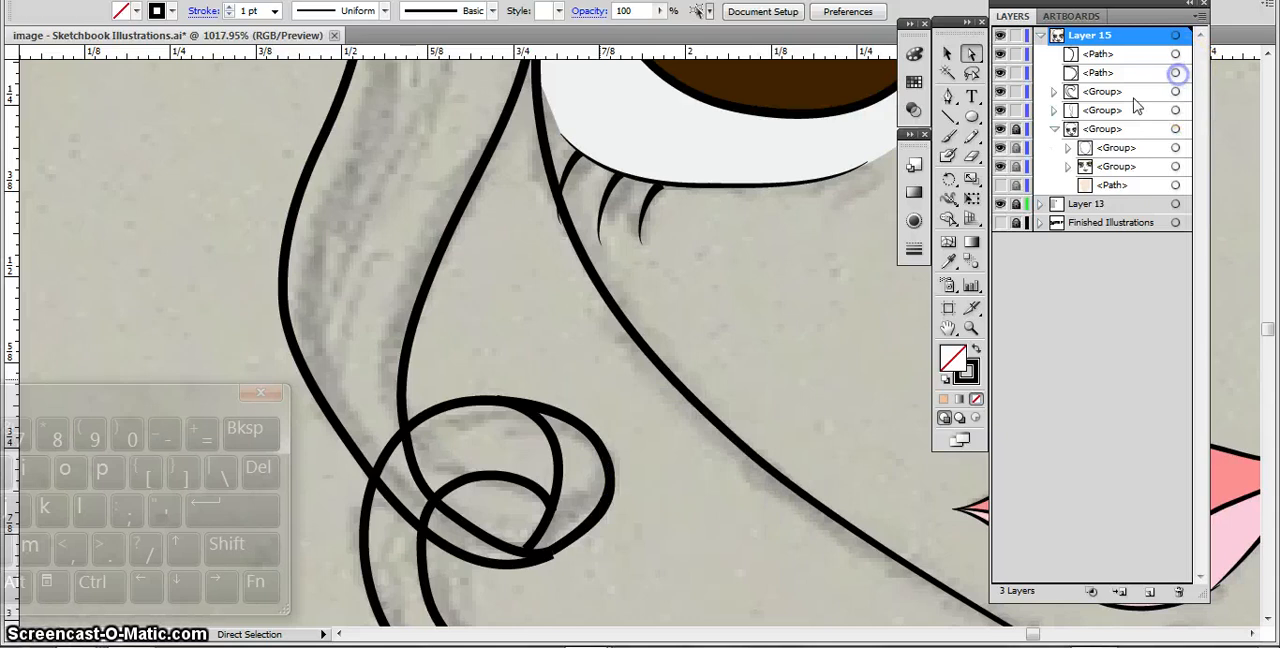
click(1097, 53)
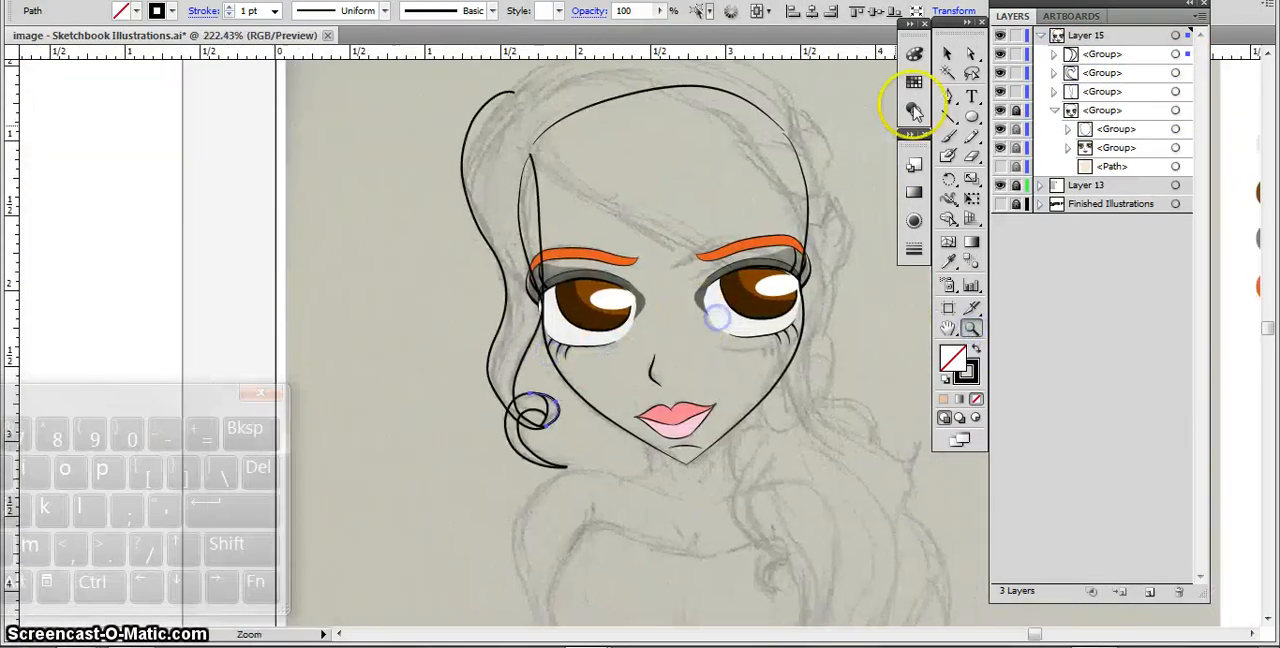
Draw a pencil hair strand across the top of the head over the sketch.
click(948, 53)
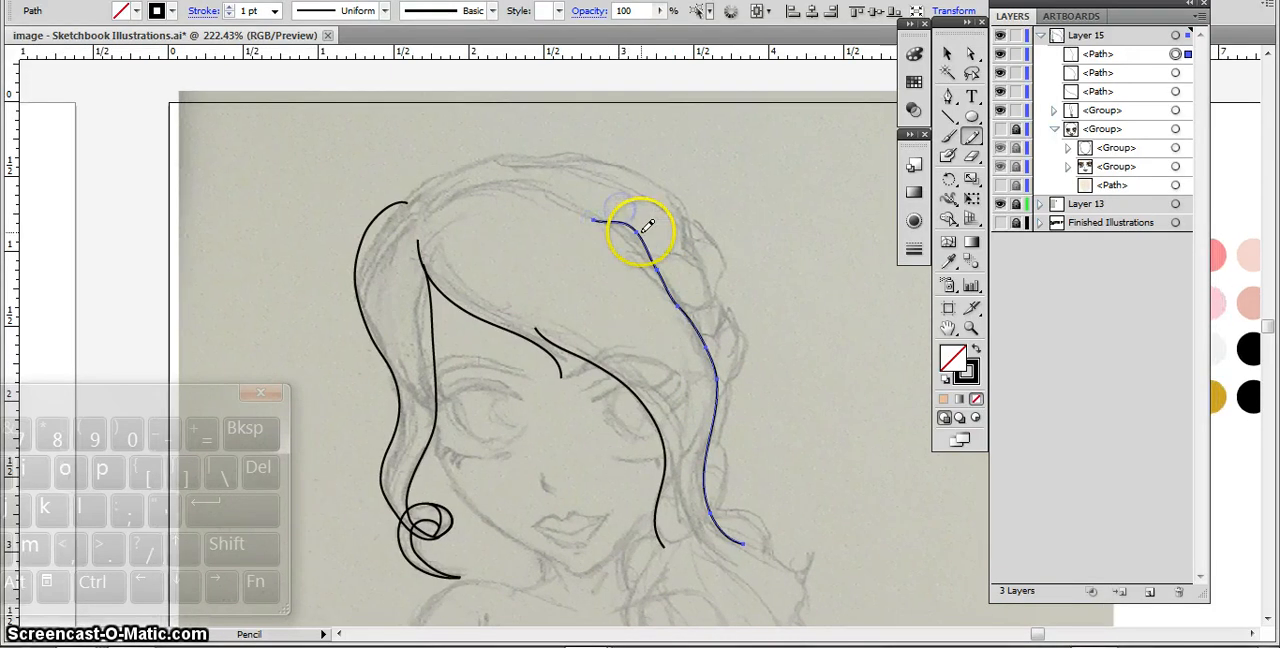
mouse_move(415, 205)
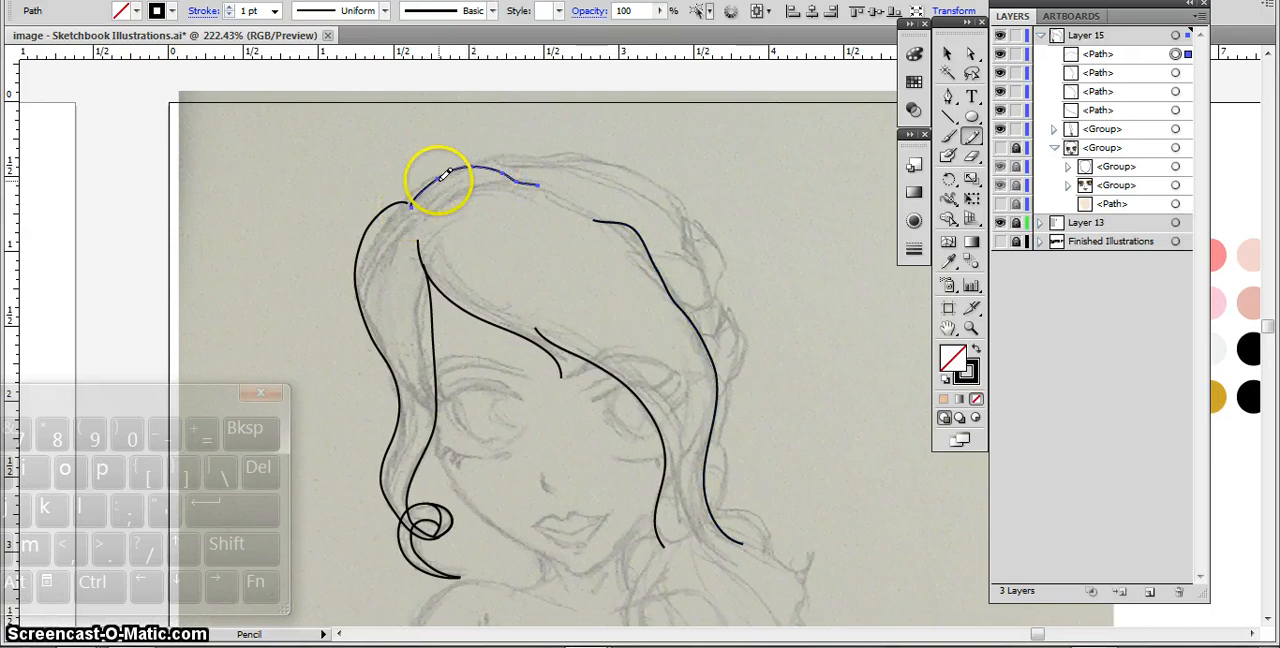
drag(445, 180, 570, 205)
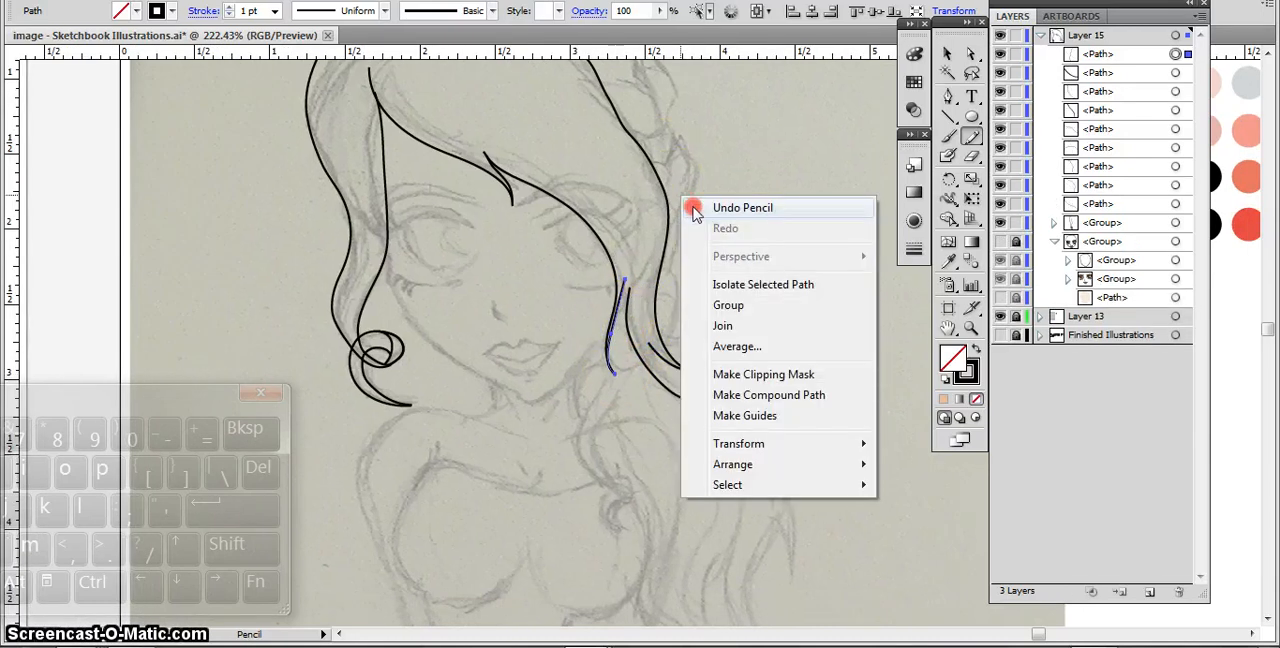
Undo the stray strand, zoom in, and select the lower strand to sharpen its tip.
click(742, 207)
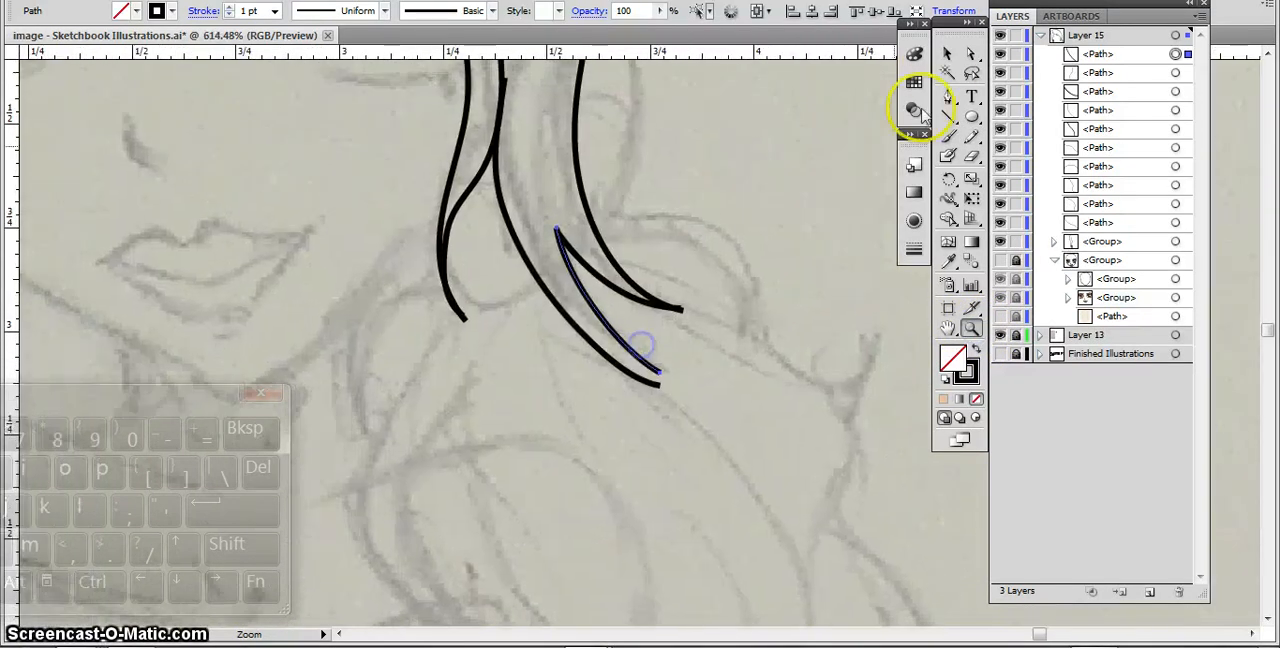
click(947, 53)
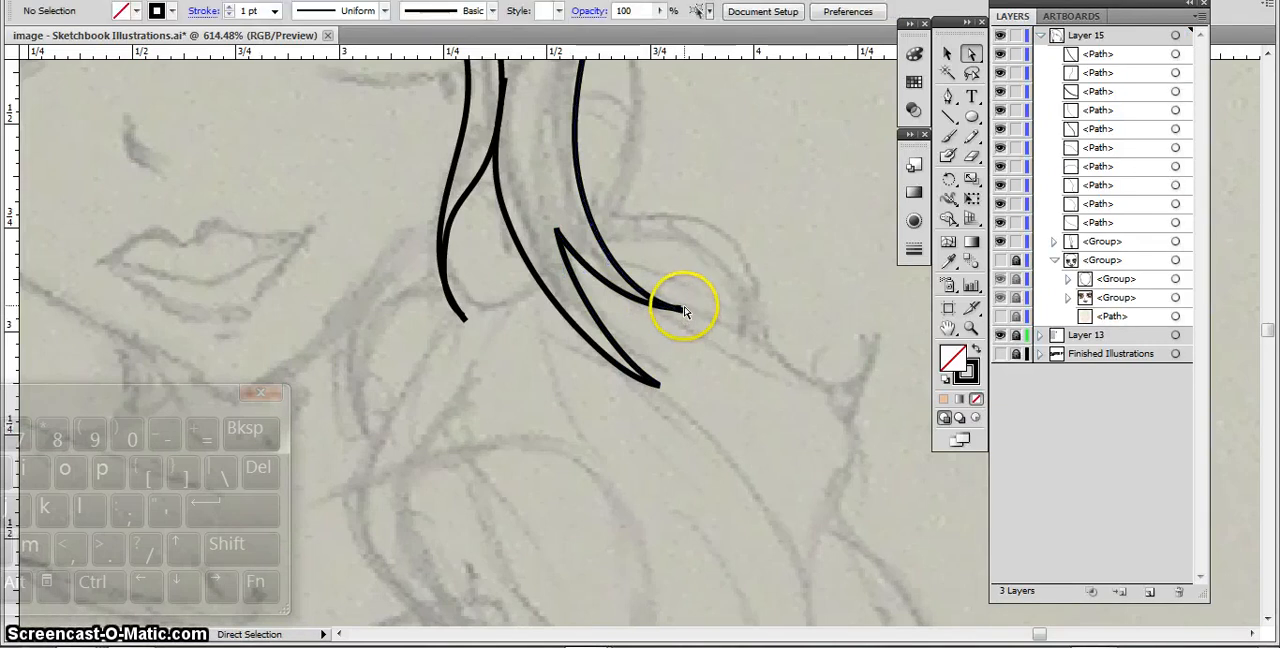
click(683, 305)
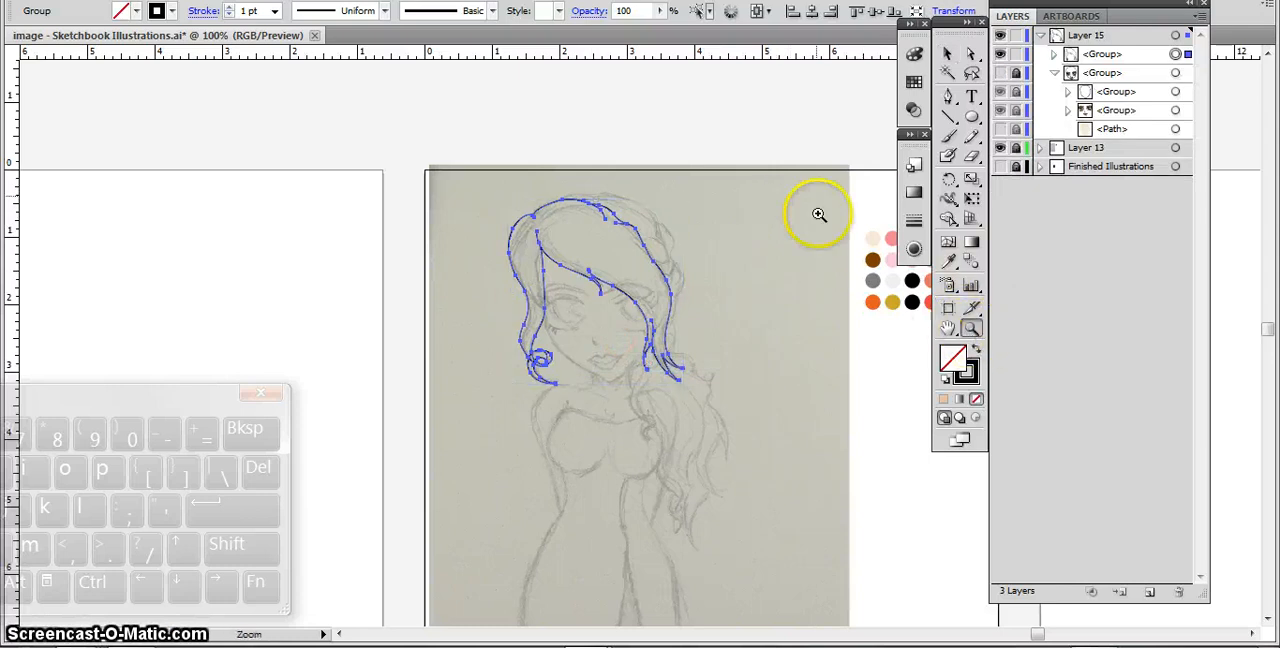
Group the curl paths, then ungroup the curl pieces and the whole hair outline.
click(819, 214)
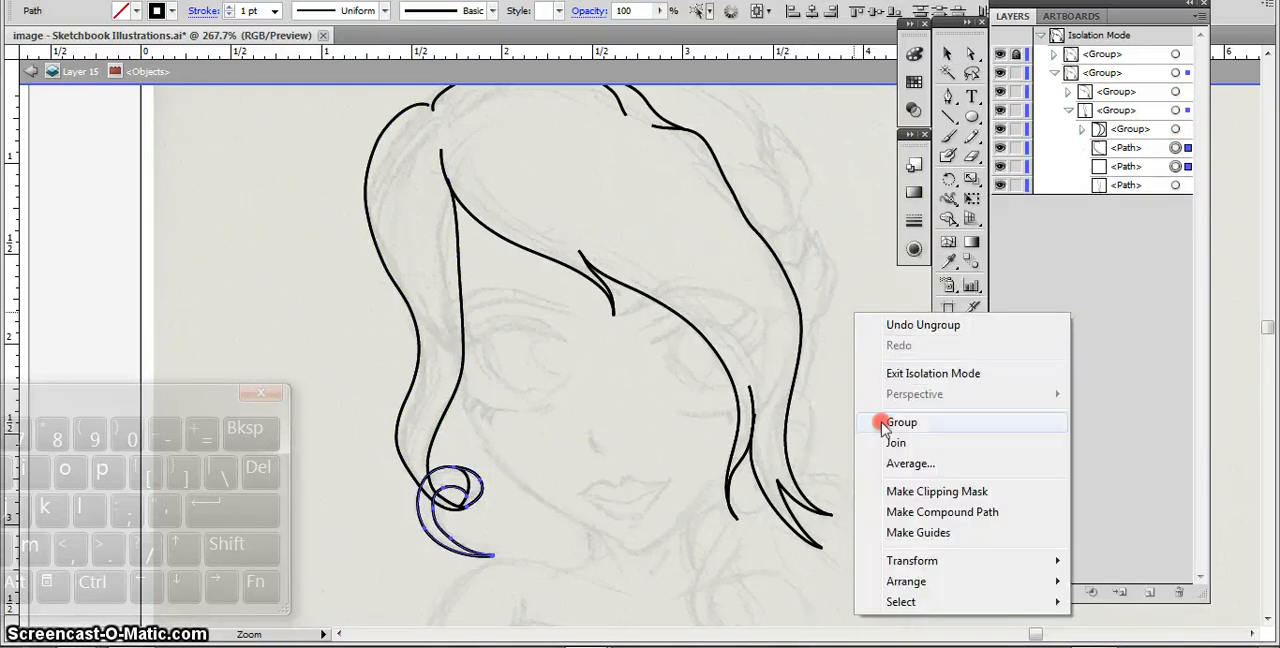
click(901, 421)
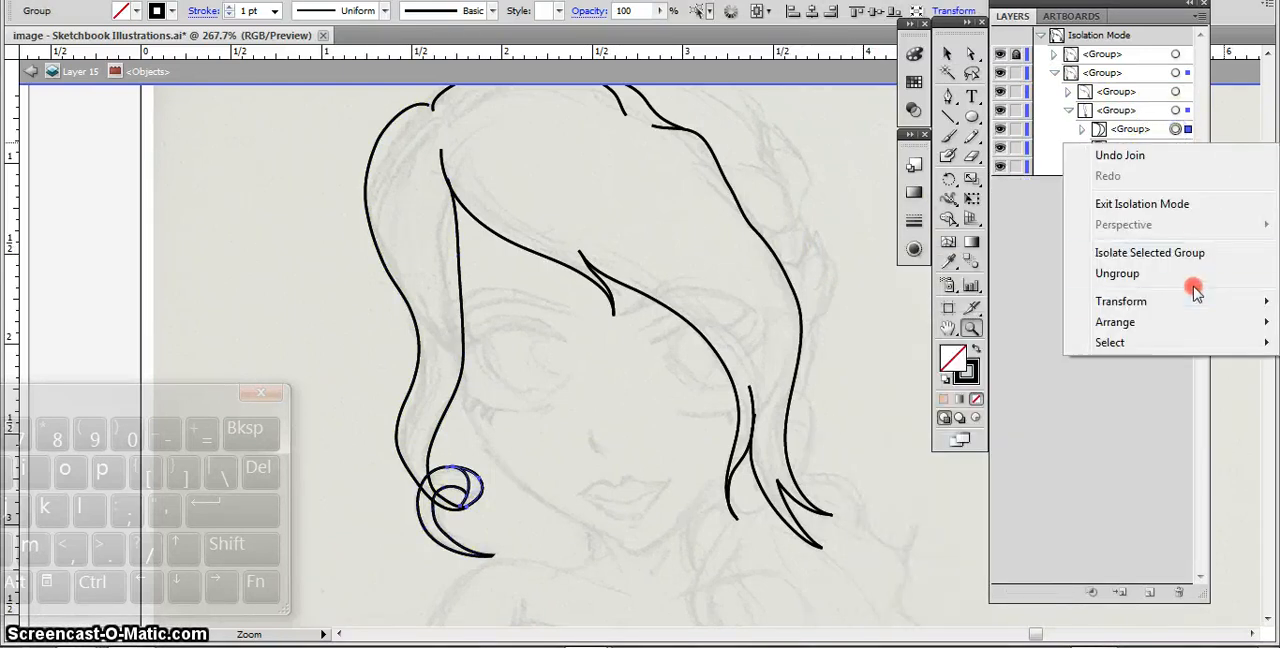
click(1117, 273)
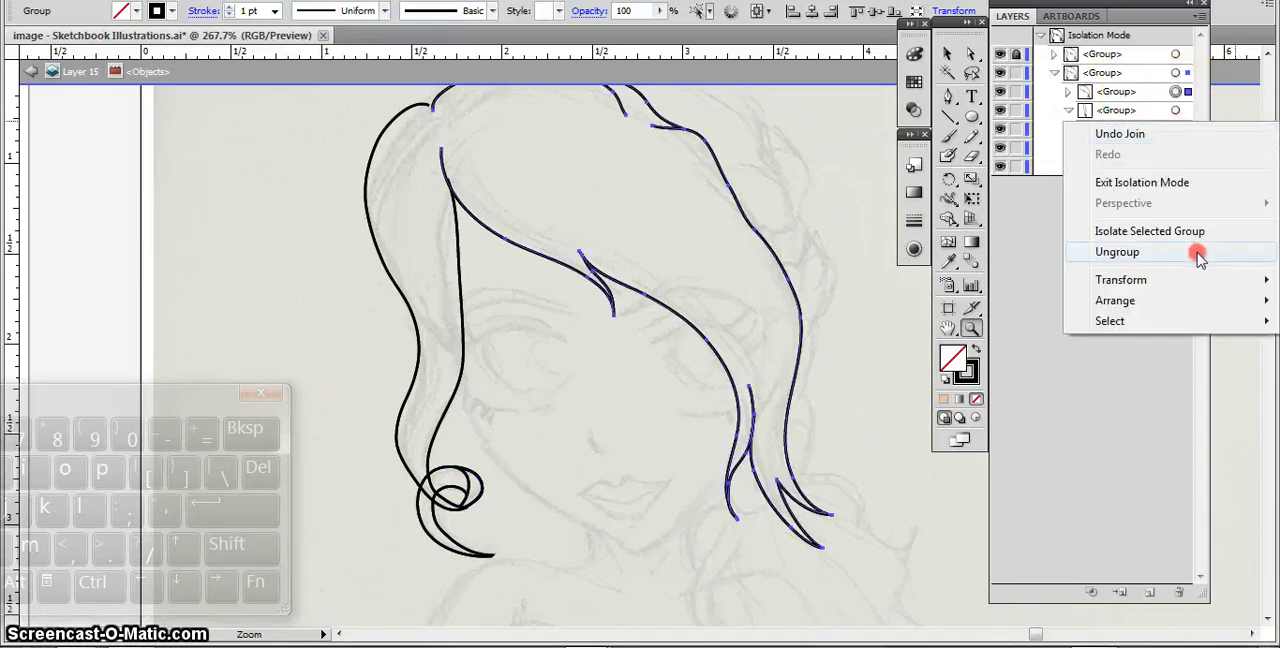
click(1117, 251)
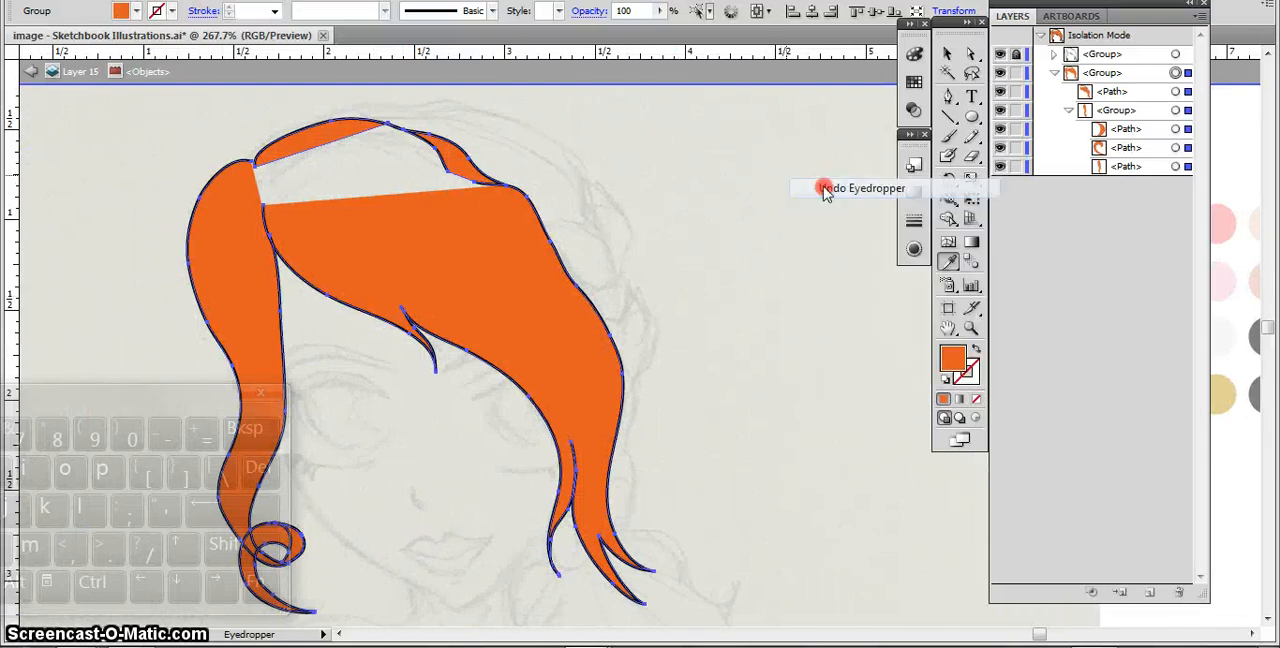
Undo the orange fill, regroup the hair paths, and join and group the first strand endpoints.
right_click(820, 188)
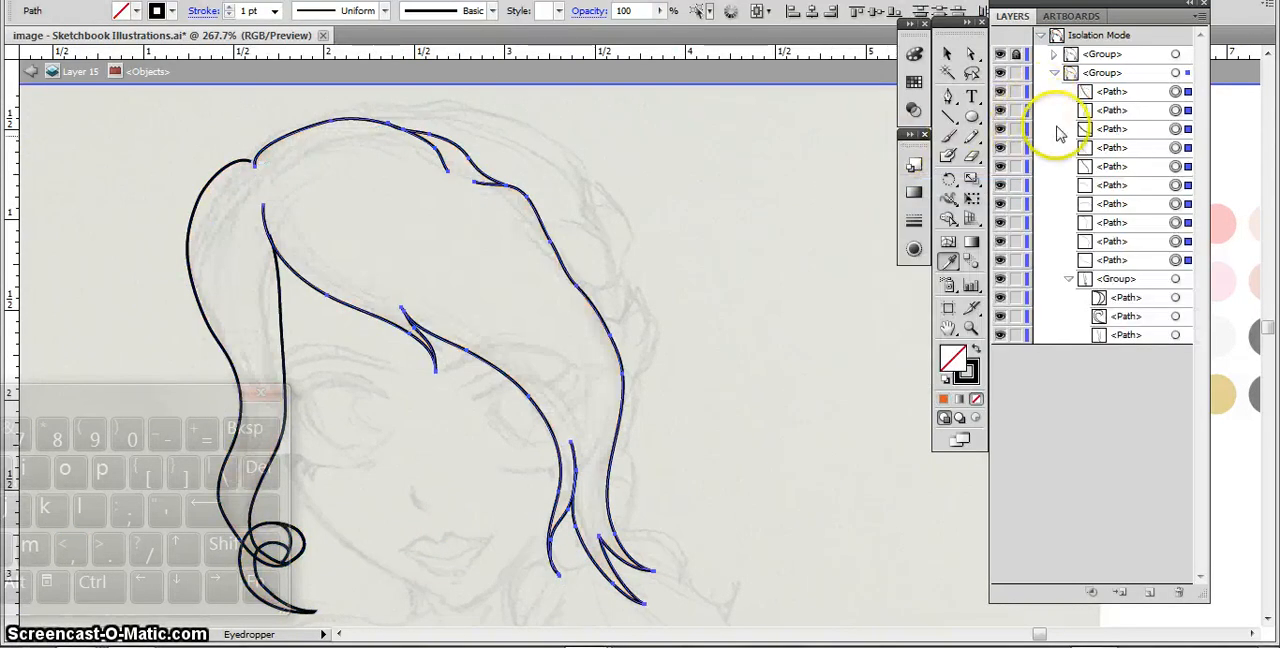
right_click(840, 245)
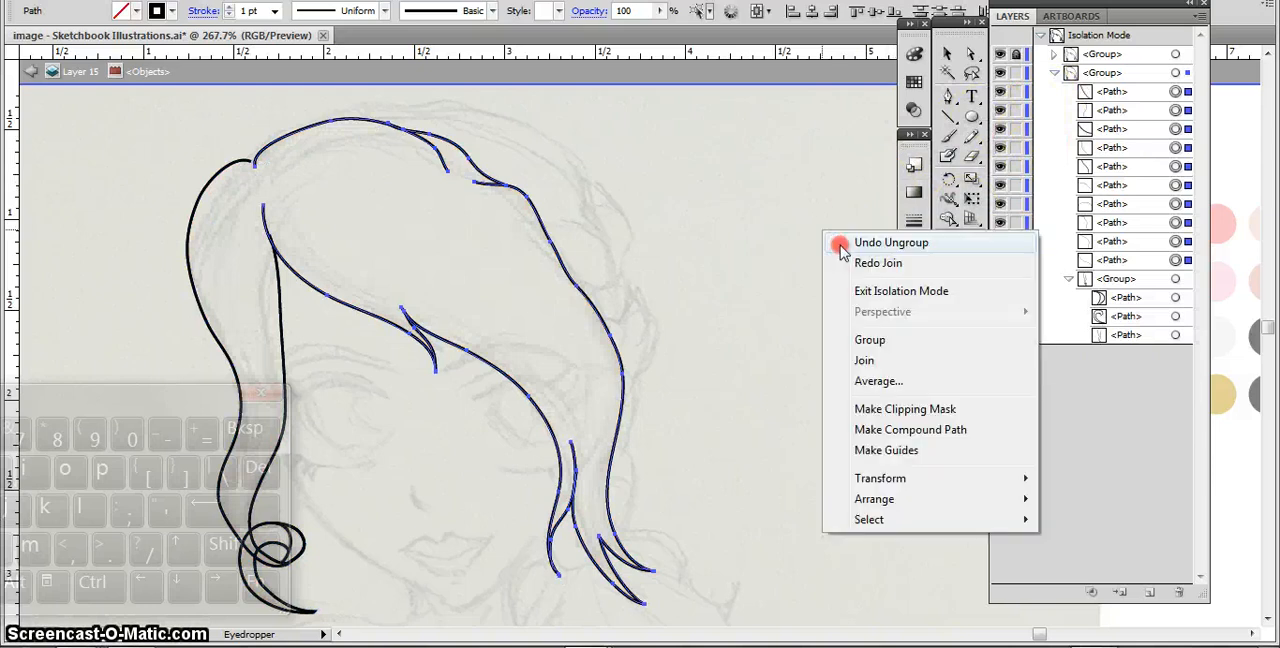
click(869, 339)
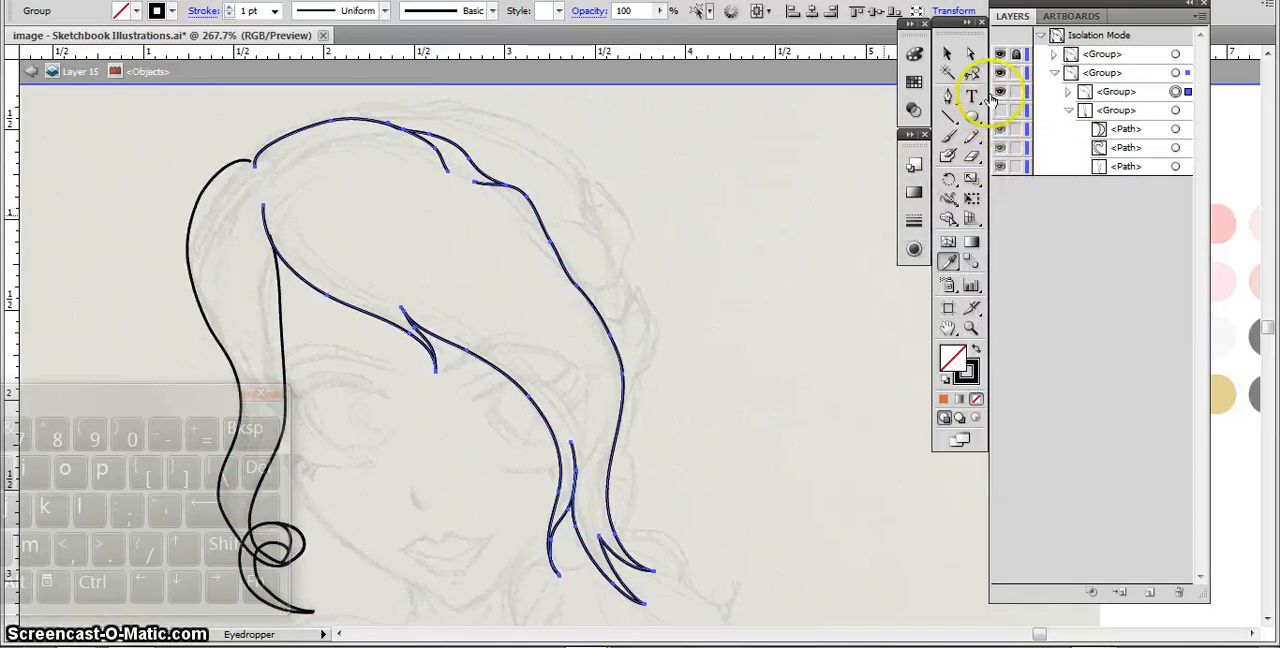
mouse_move(1003, 54)
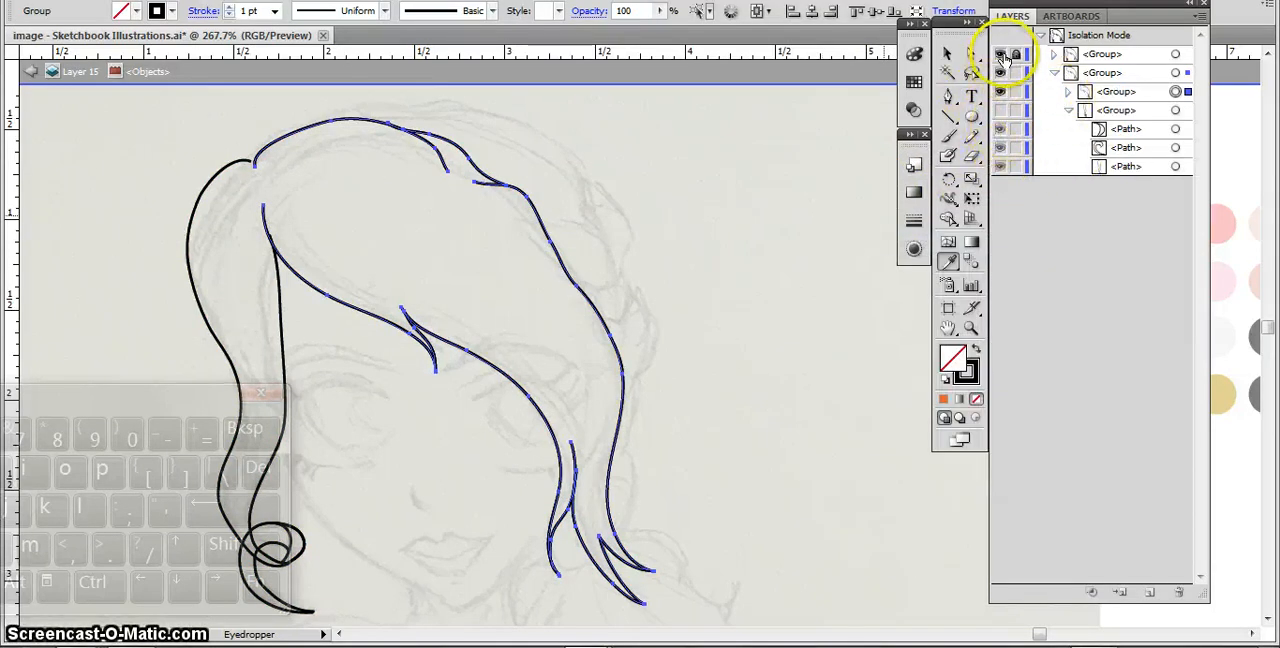
click(947, 53)
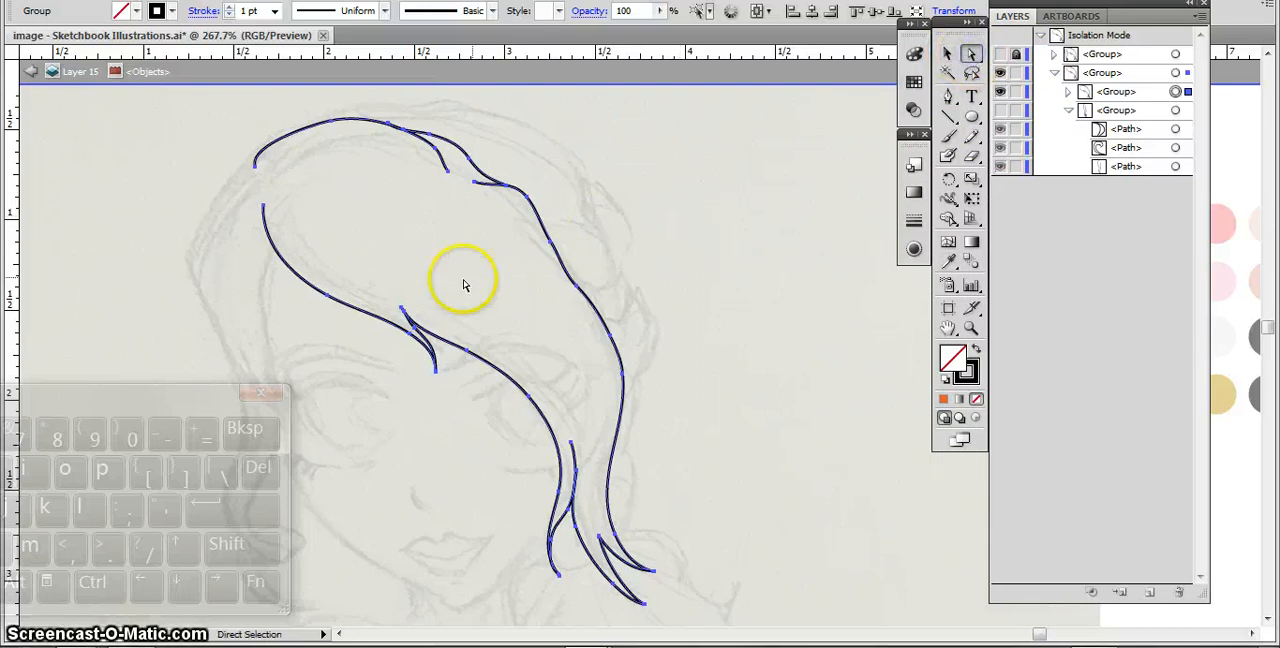
right_click(463, 285)
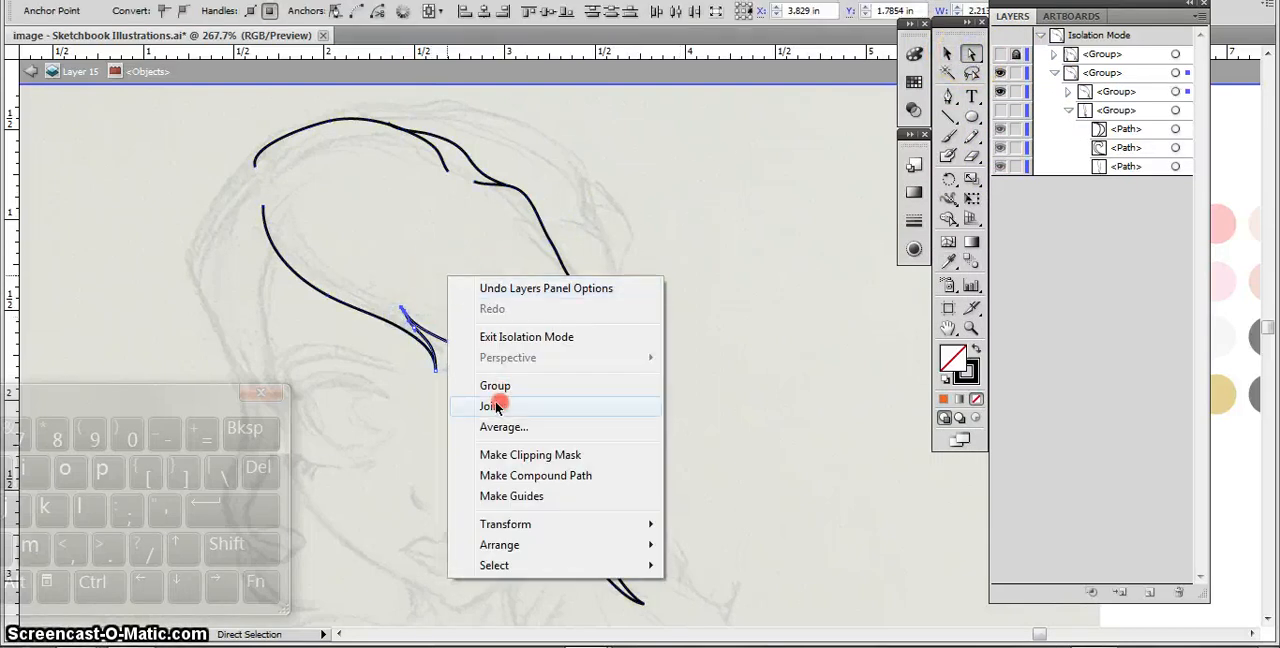
click(490, 406)
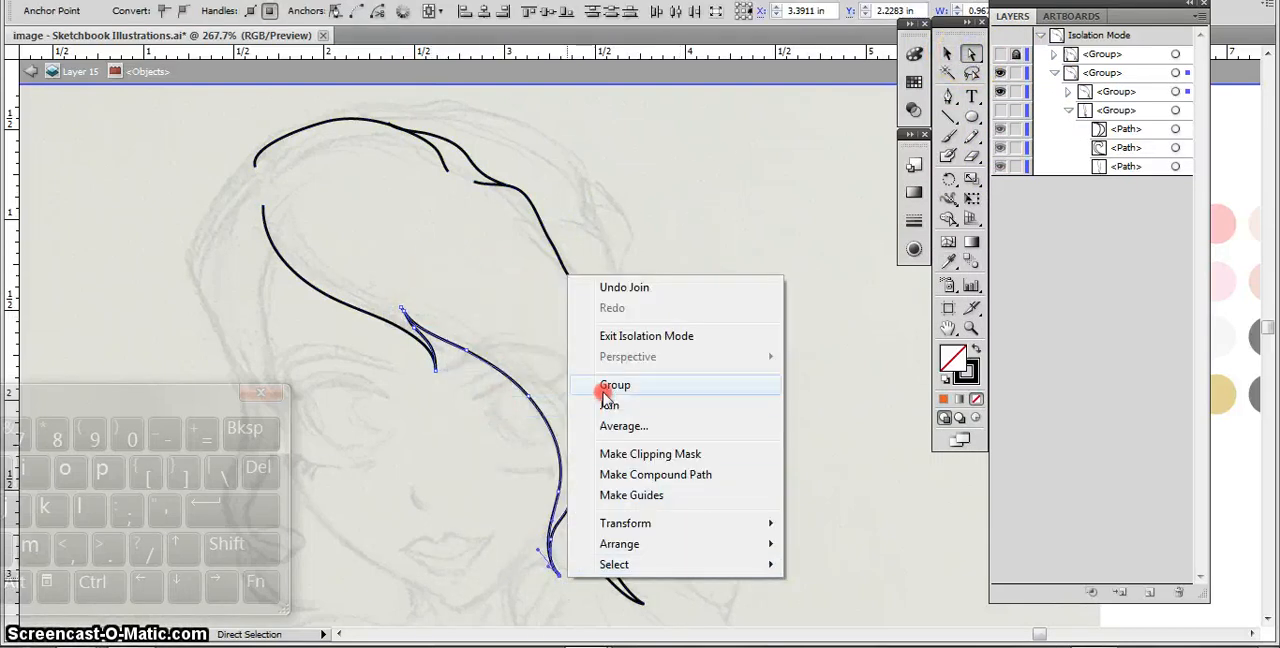
click(615, 385)
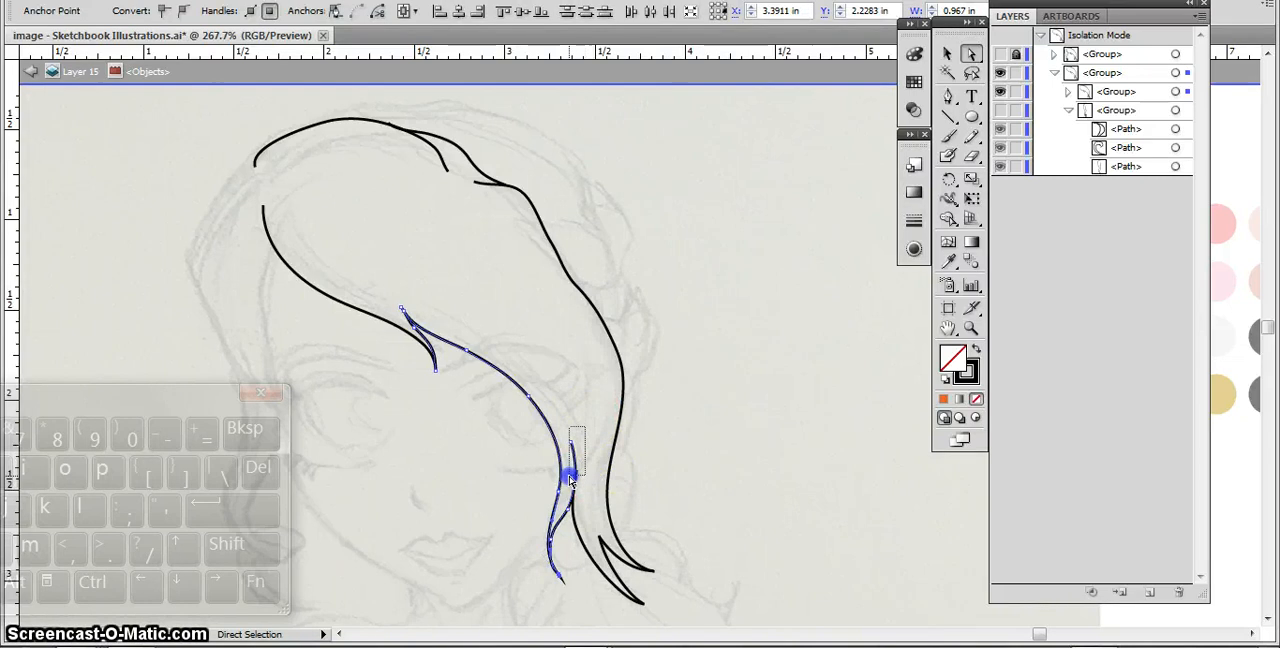
Move a strand point to its neighbour and join the remaining ends, including the top strand.
drag(570, 475, 650, 585)
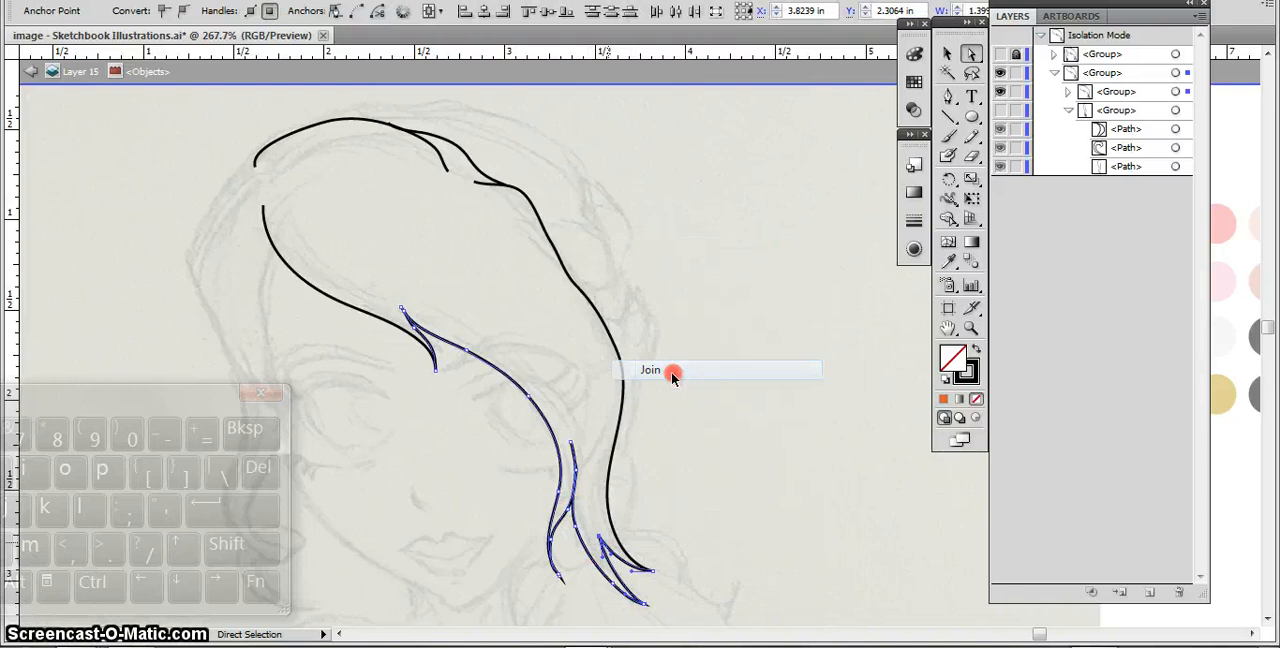
right_click(670, 370)
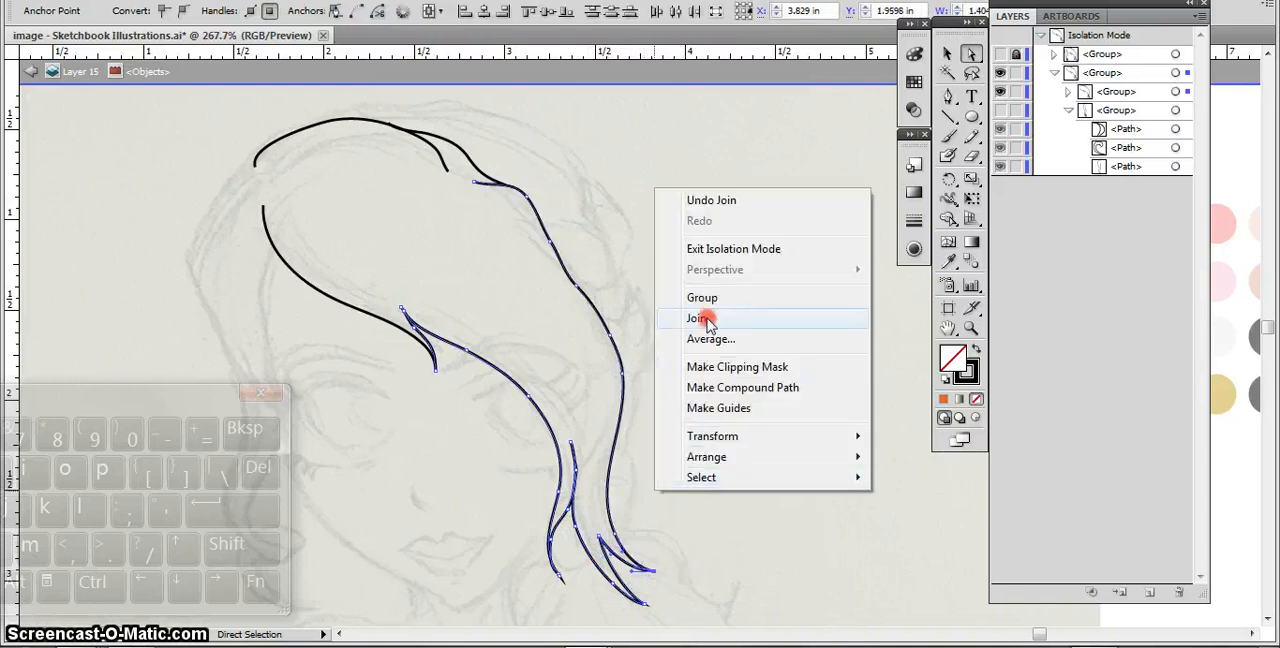
click(698, 318)
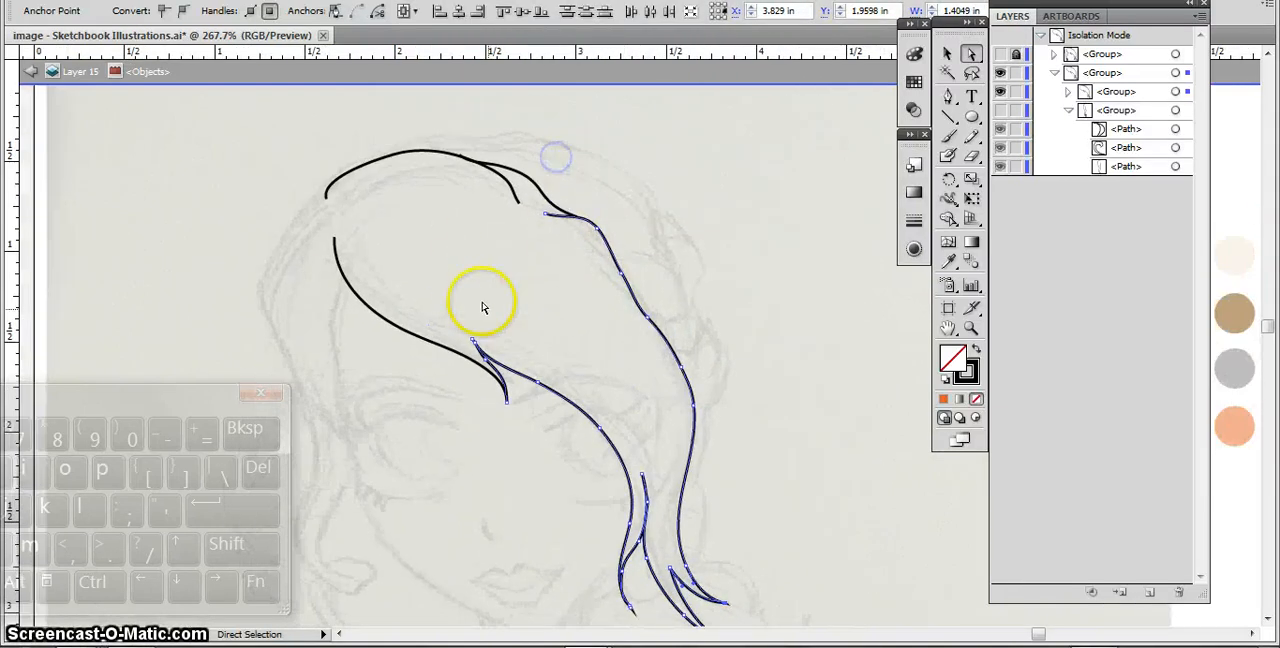
right_click(483, 307)
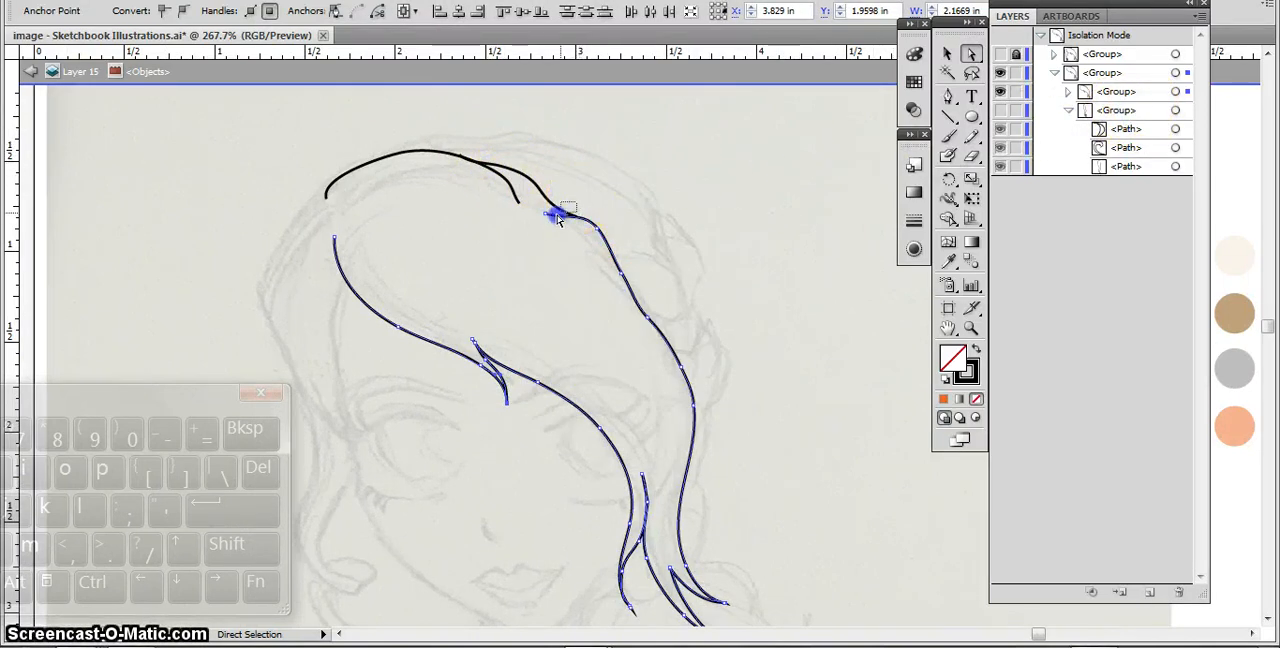
right_click(557, 216)
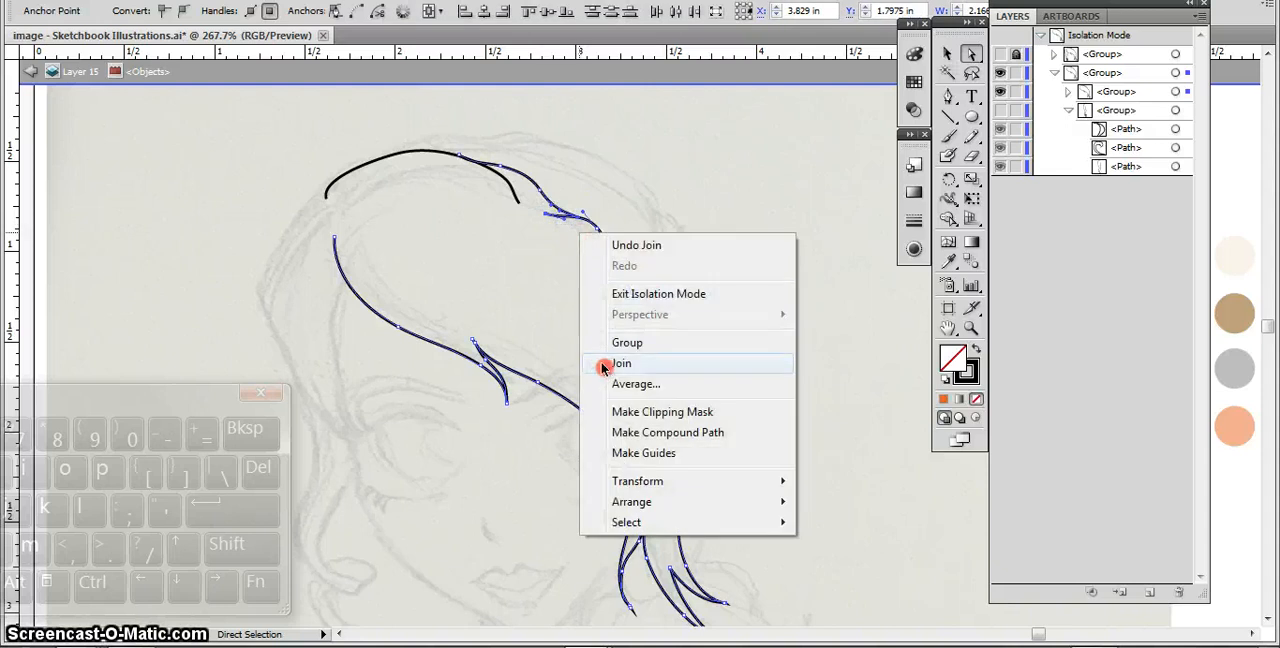
click(621, 363)
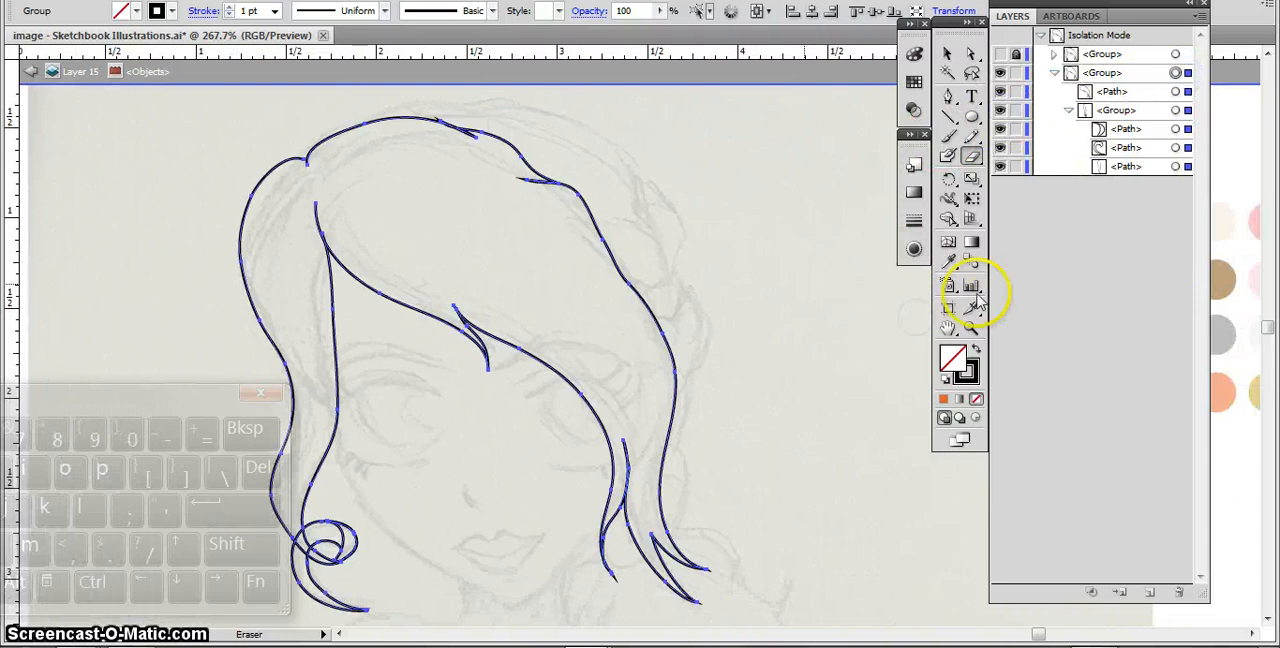
Sample the orange colour from existing artwork to fill the joined hair shape.
click(835, 270)
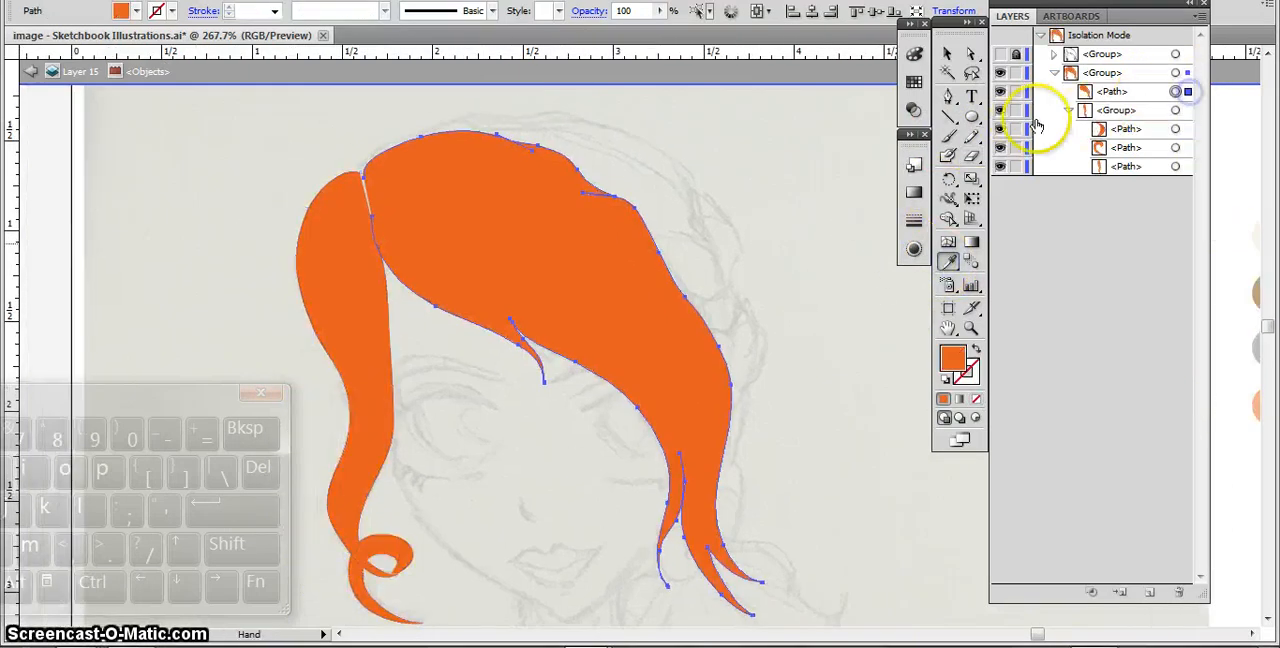
click(971, 136)
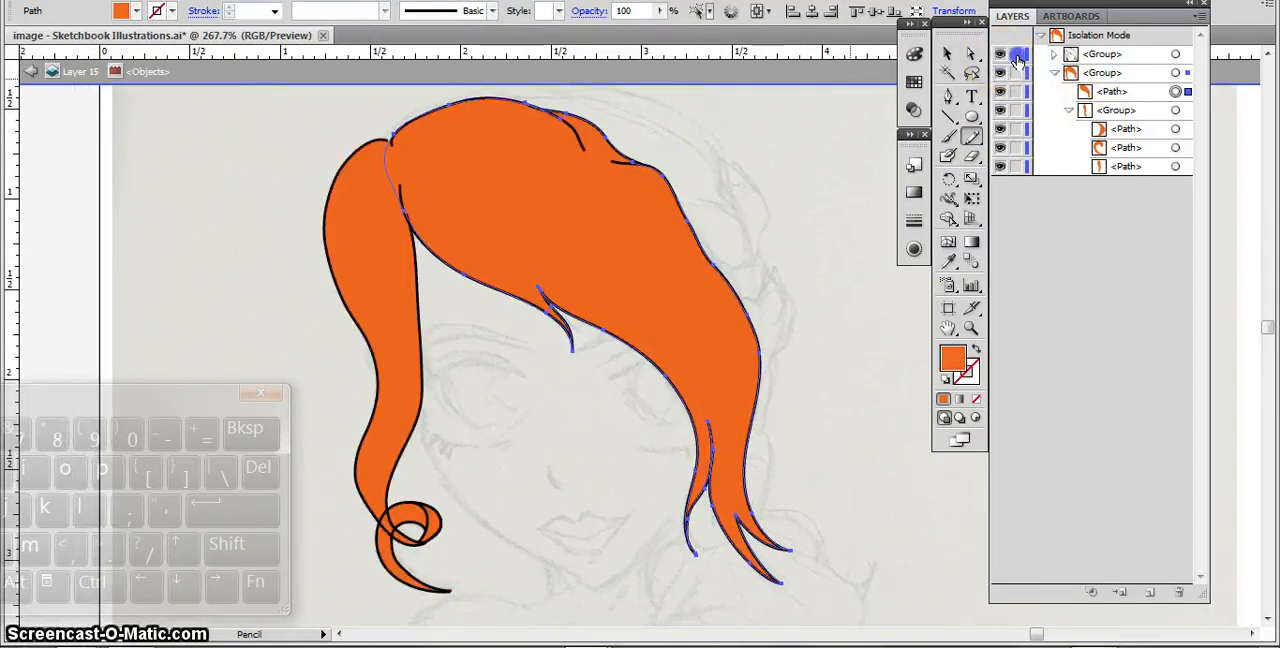
right_click(730, 390)
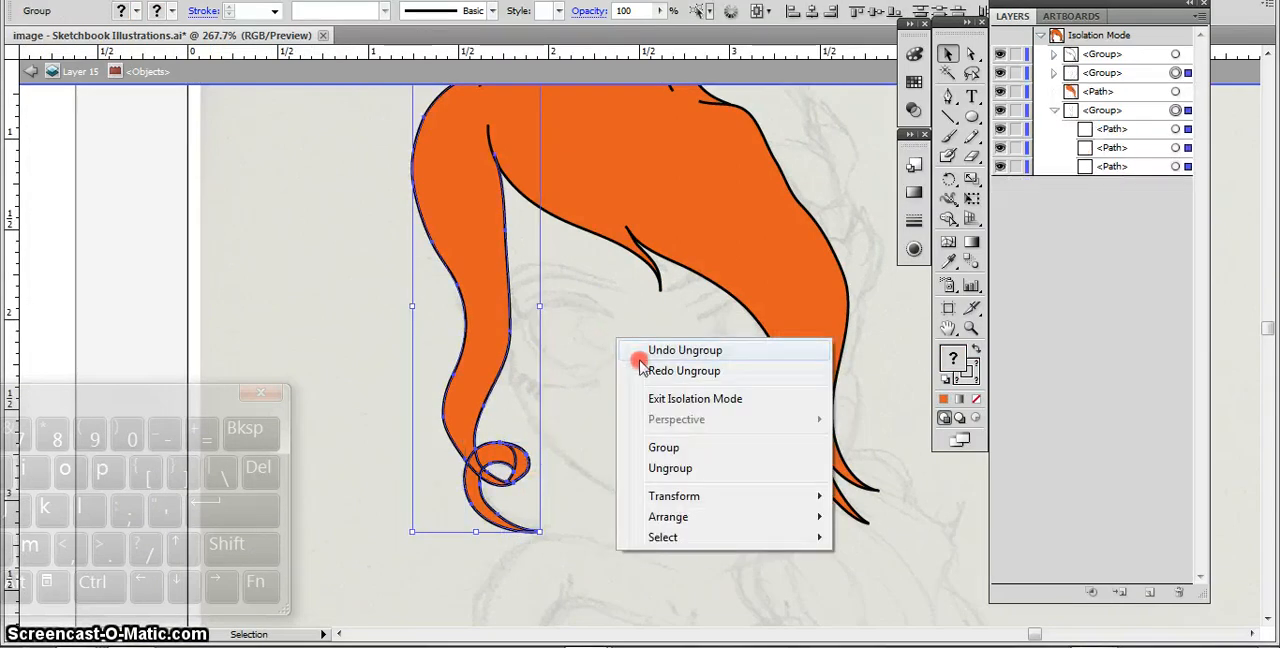
Undo the ungroup, add the other hair group to the selection, then deselect.
click(685, 350)
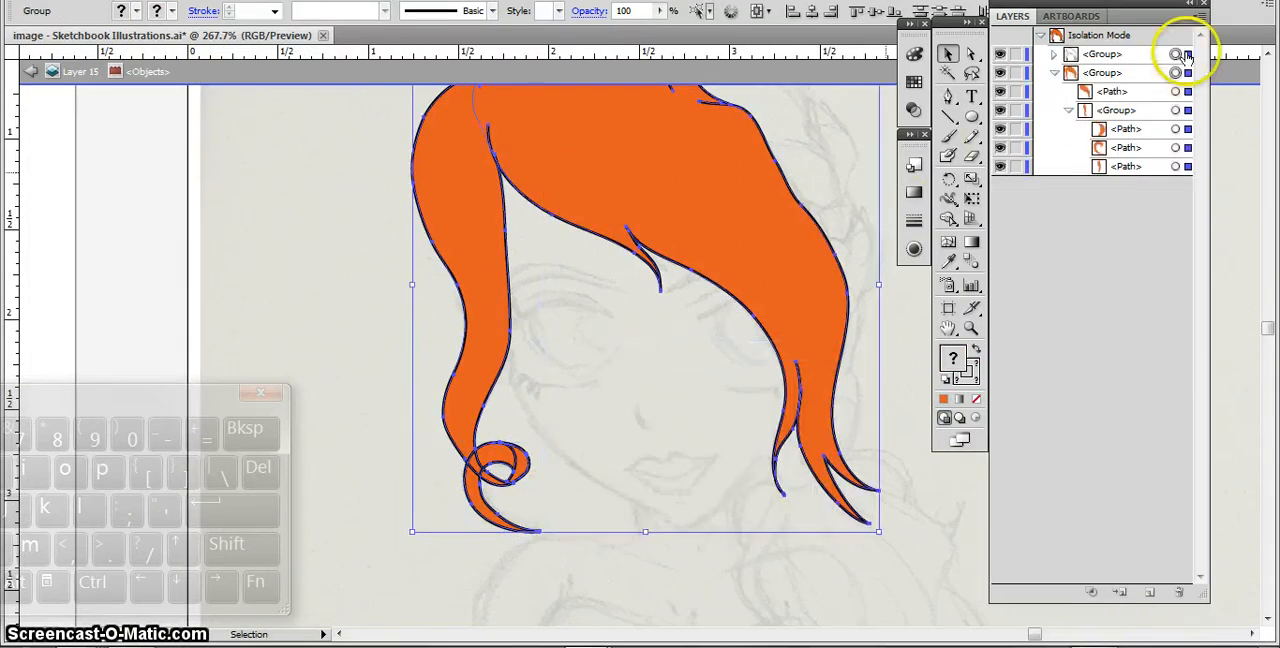
click(362, 11)
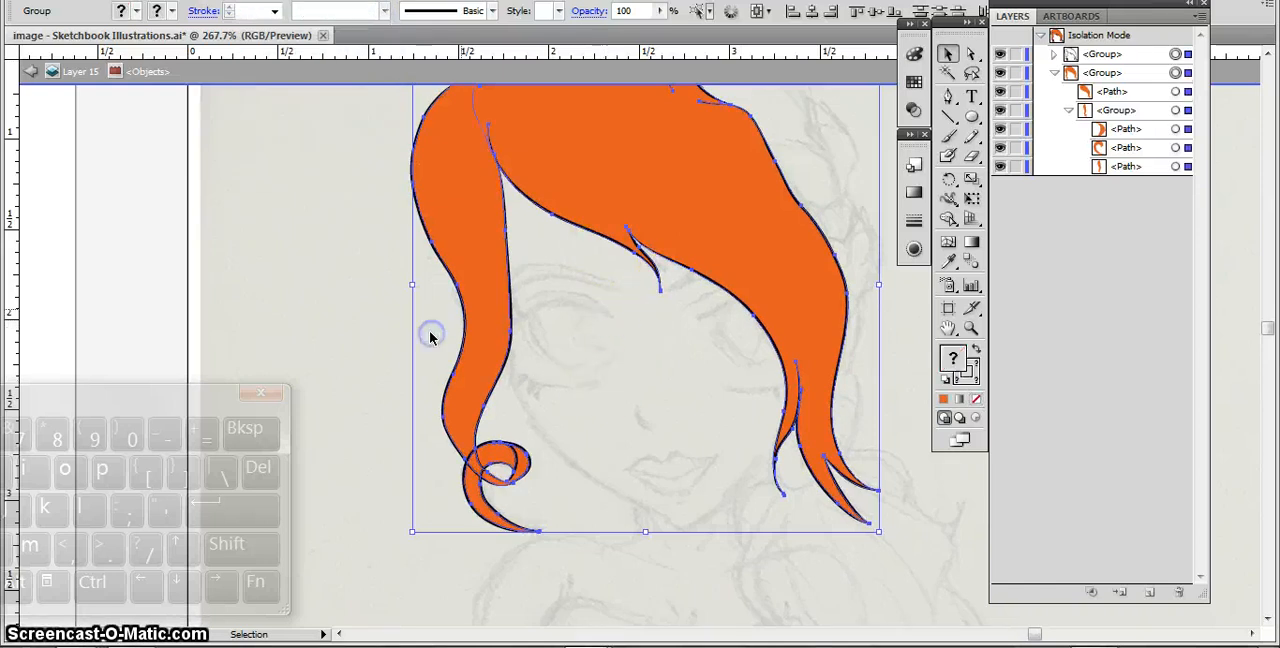
right_click(475, 440)
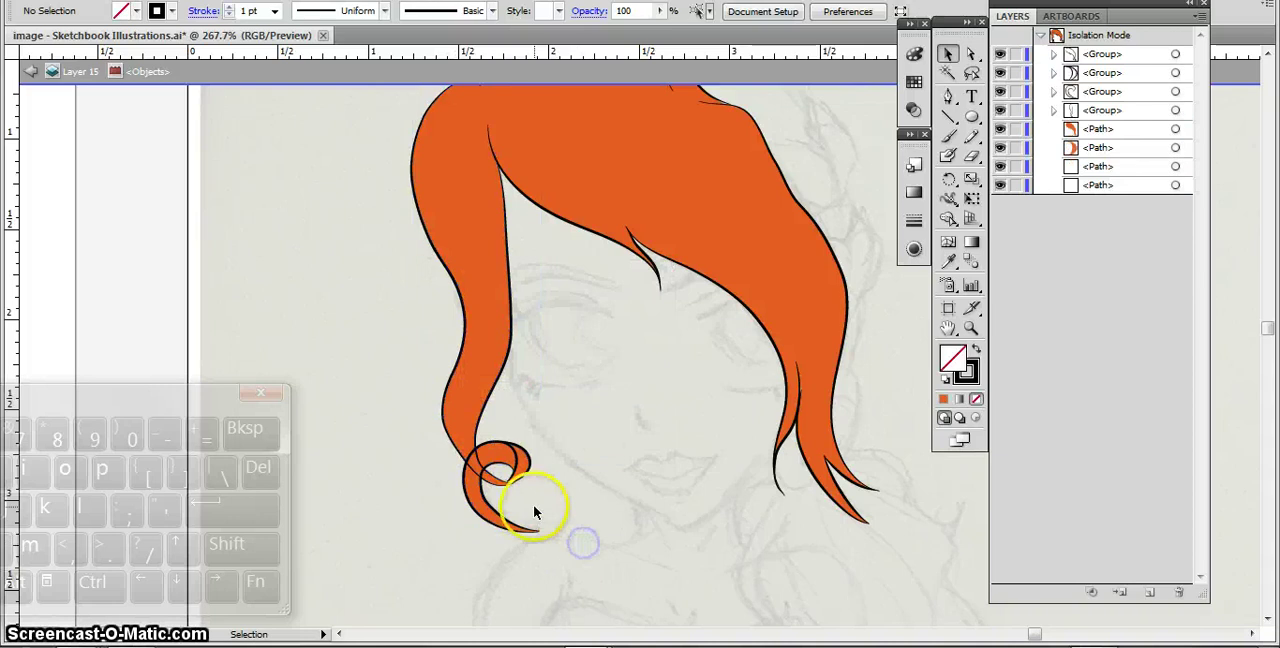
click(520, 490)
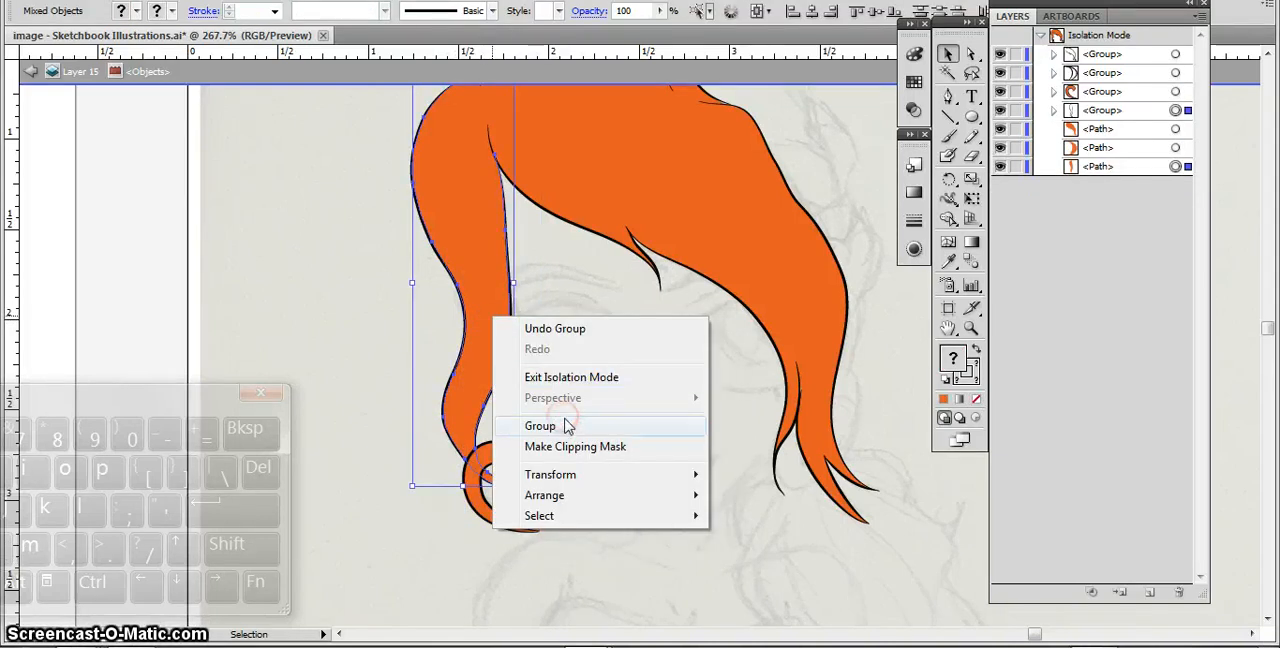
Group the hair pieces and the curl with the main hair, then deselect.
click(540, 425)
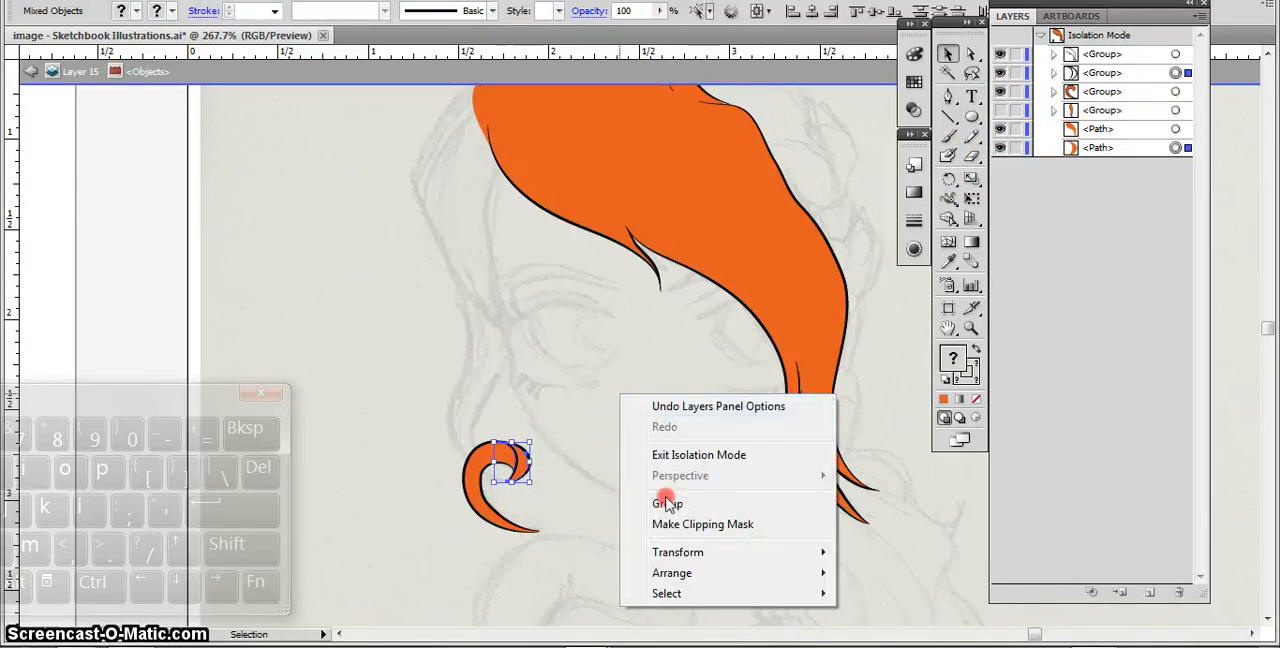
click(667, 503)
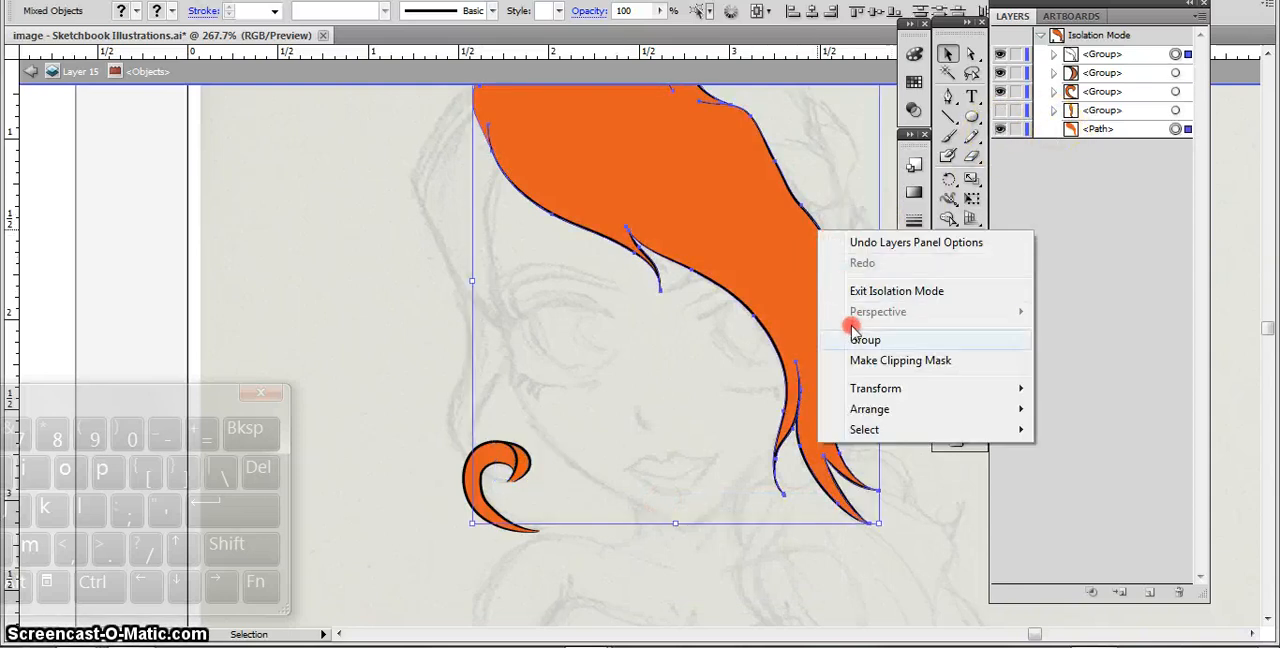
click(864, 339)
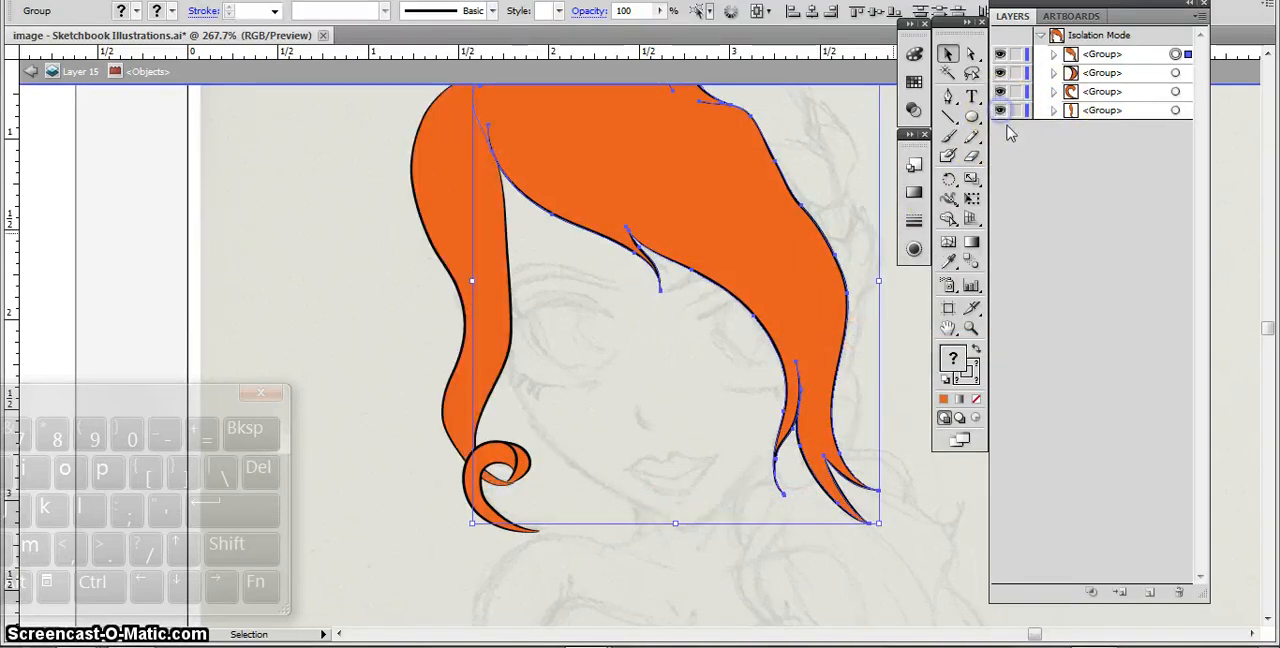
click(1103, 72)
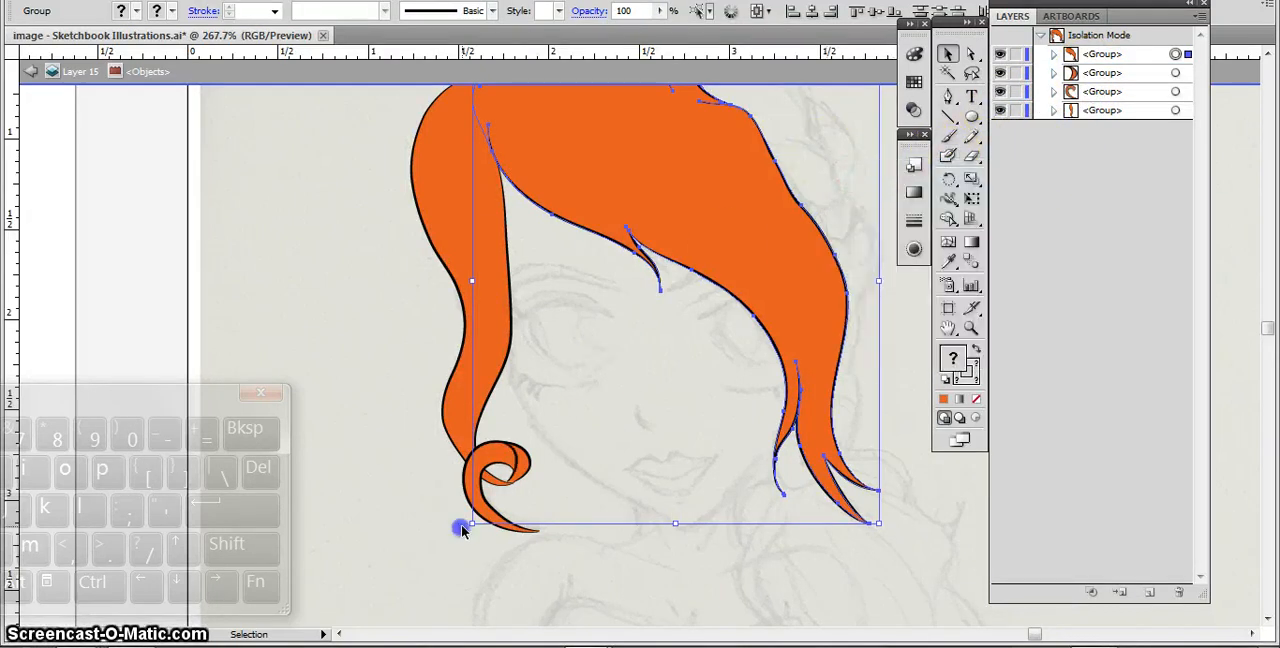
click(1103, 91)
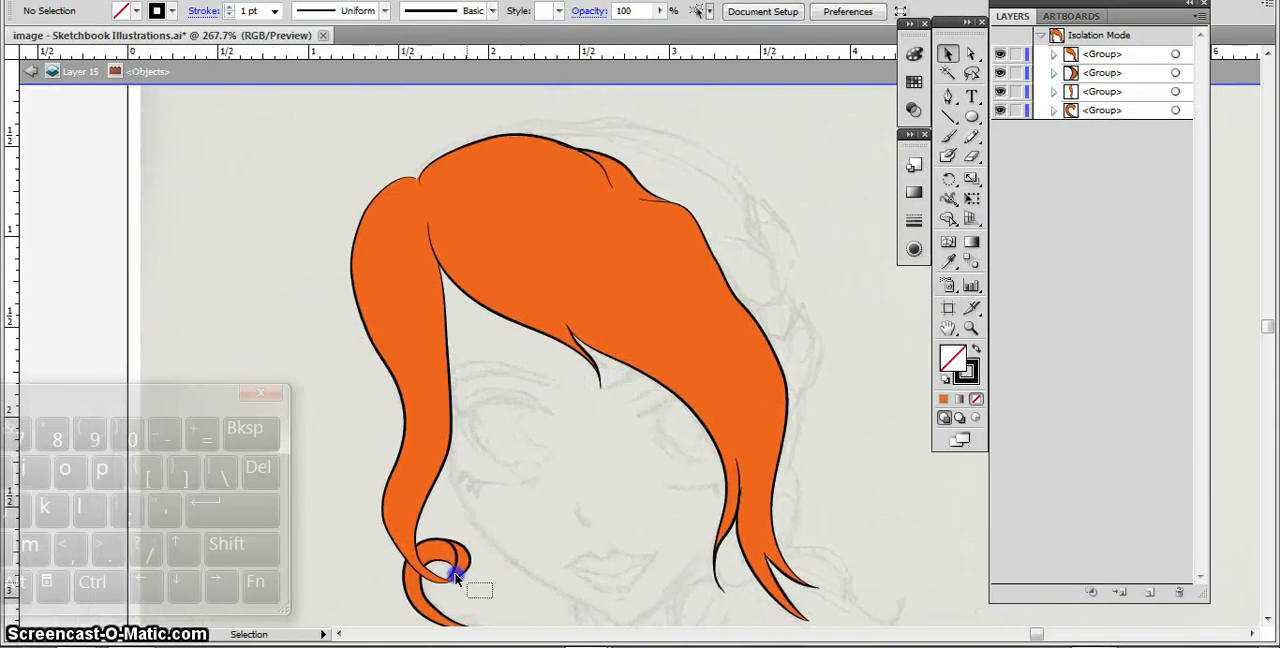
Exit Isolation Mode and zoom in on the head in the full layer.
click(455, 578)
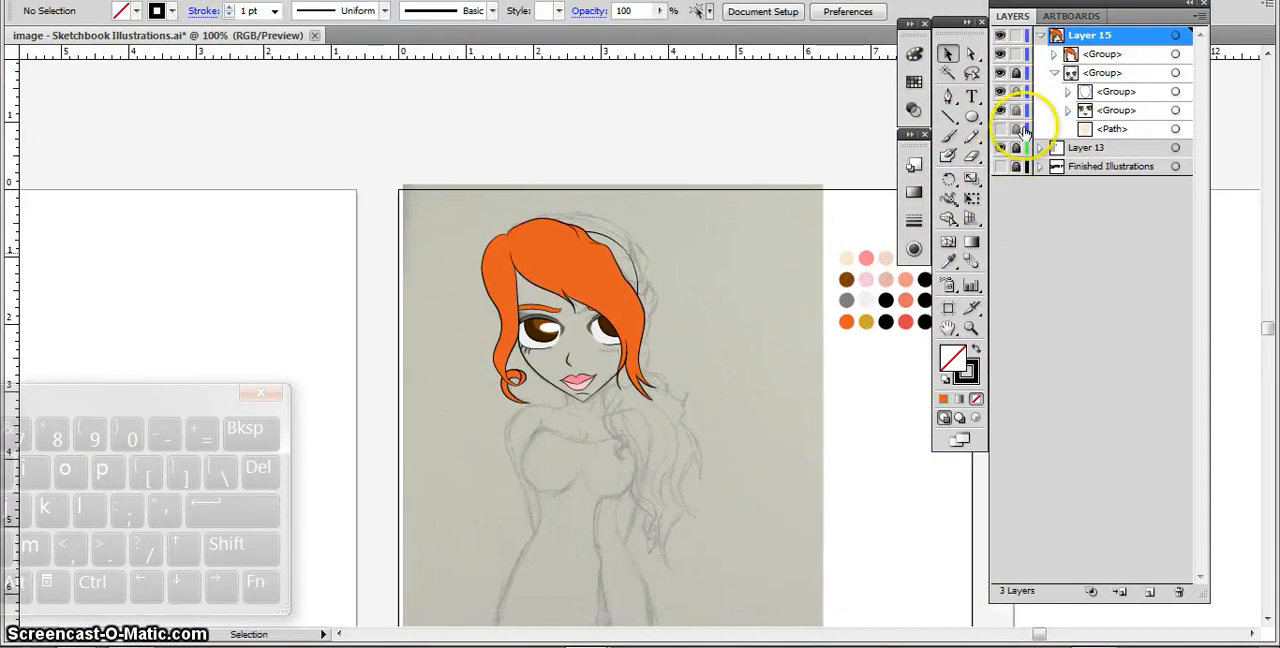
click(971, 328)
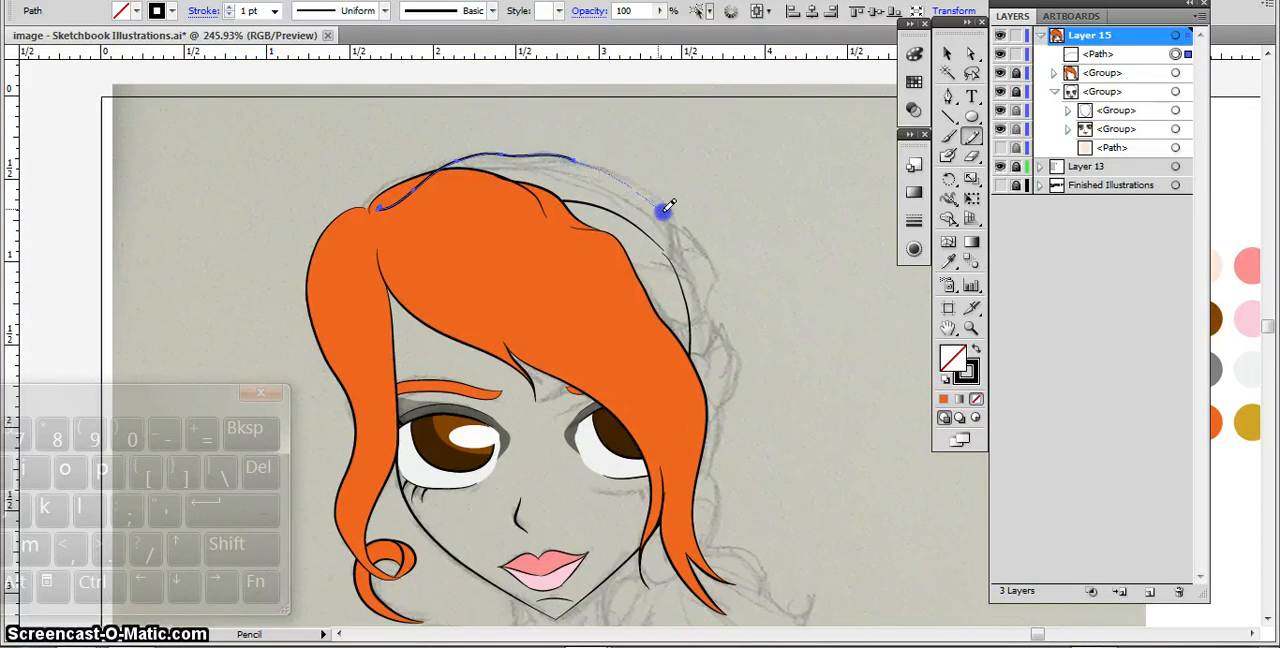
Draw an arc over the head and a line through the hair, then group both strokes.
drag(665, 210, 690, 255)
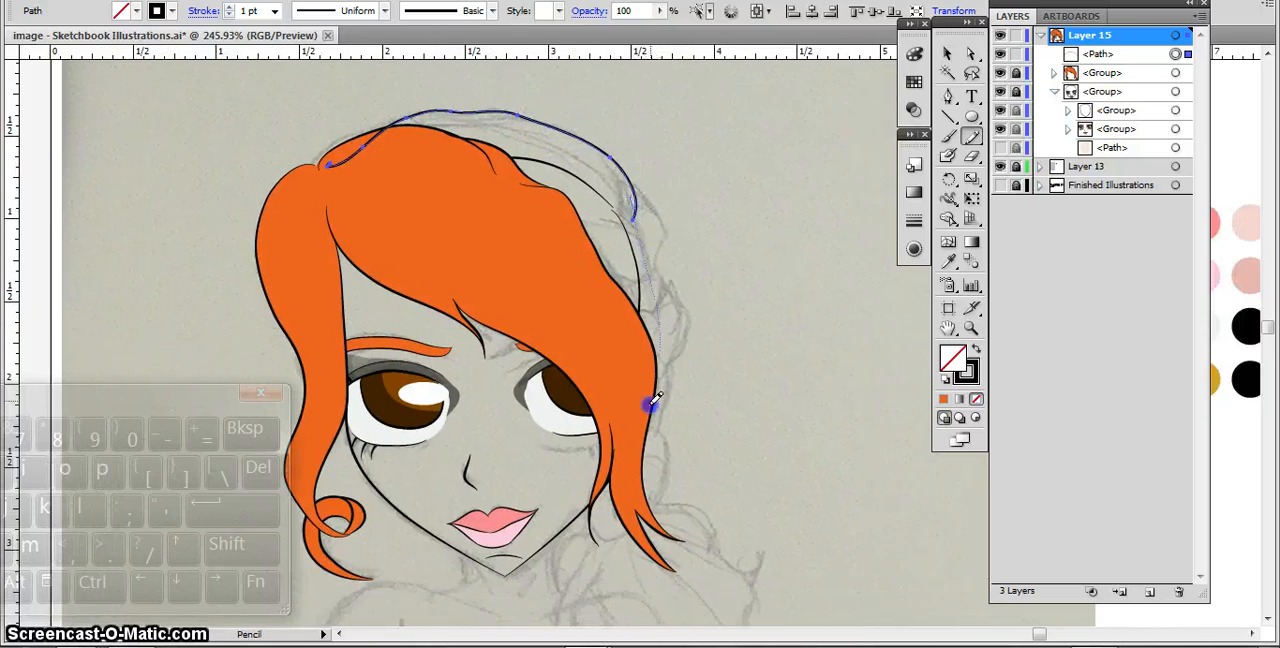
drag(655, 405, 335, 185)
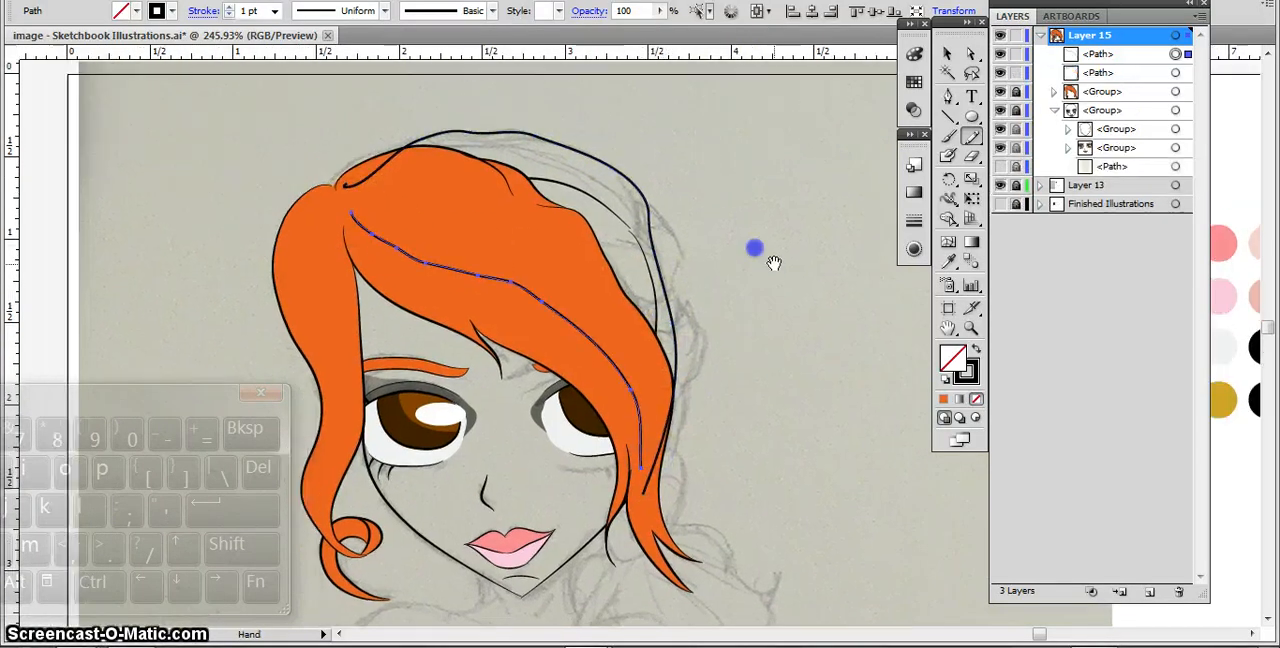
right_click(755, 248)
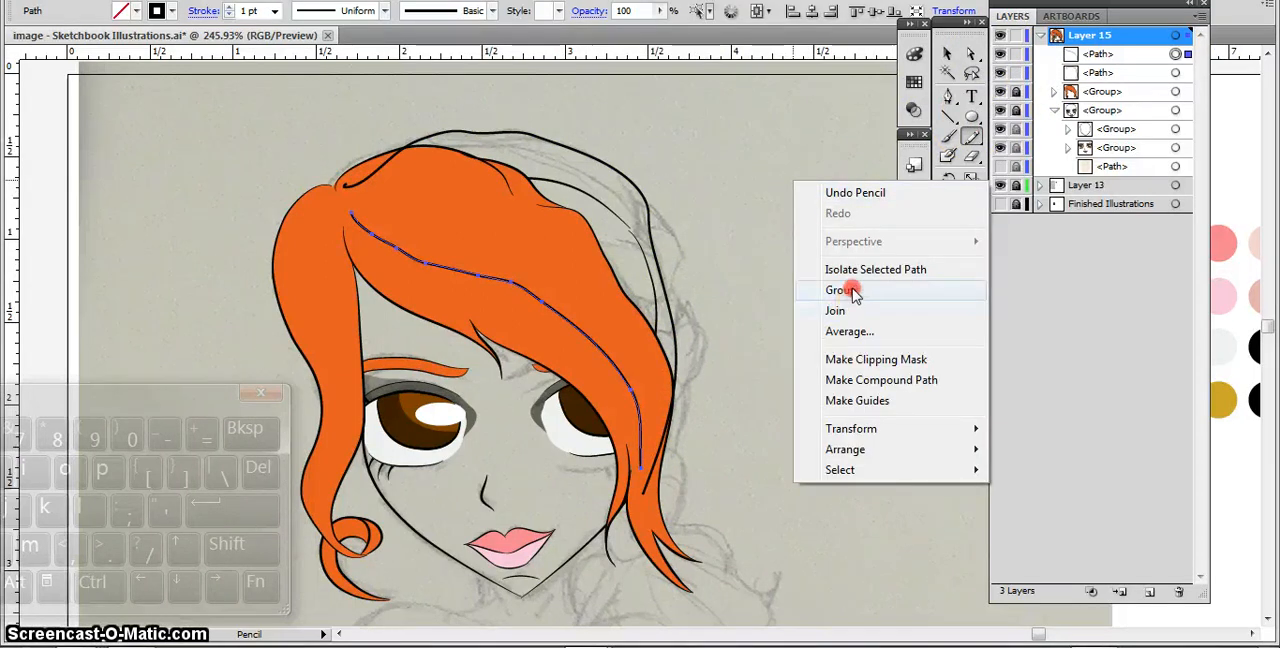
click(838, 290)
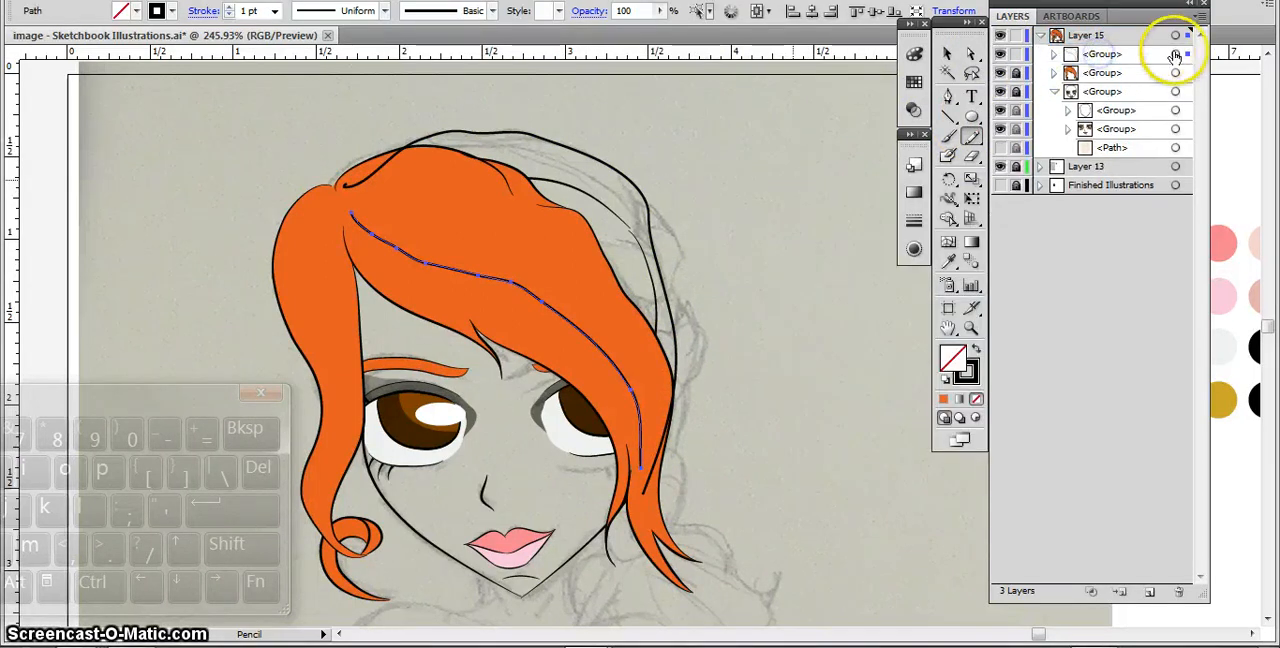
click(310, 11)
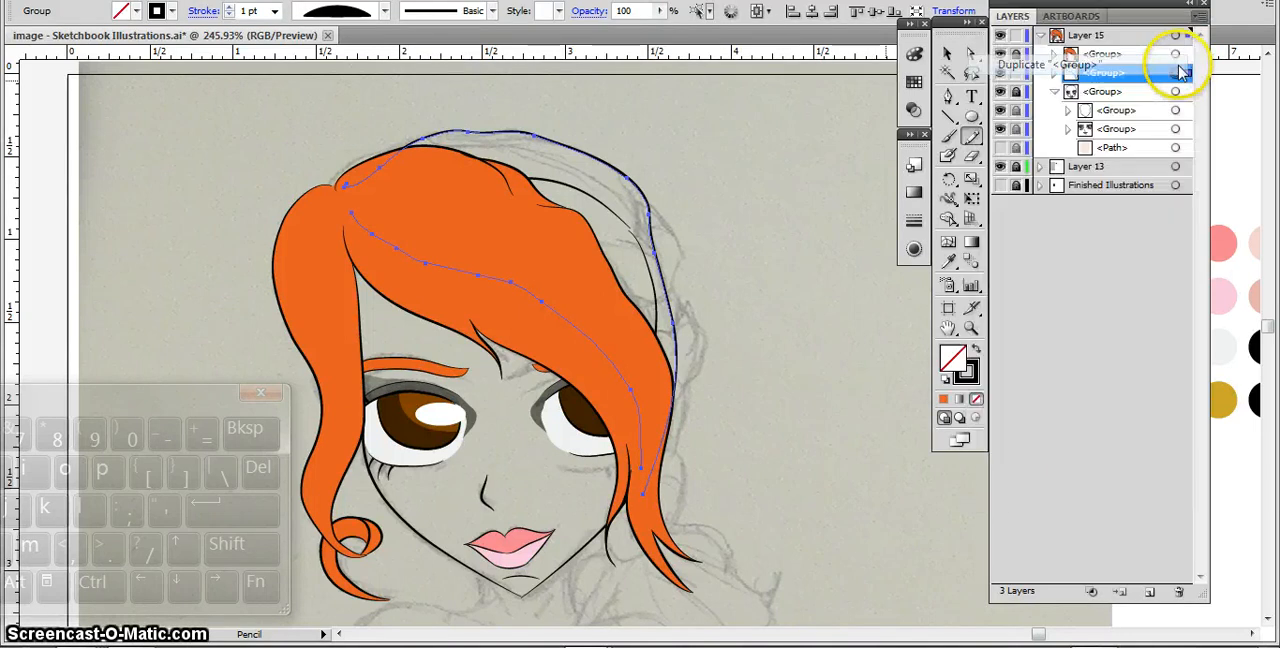
right_click(840, 353)
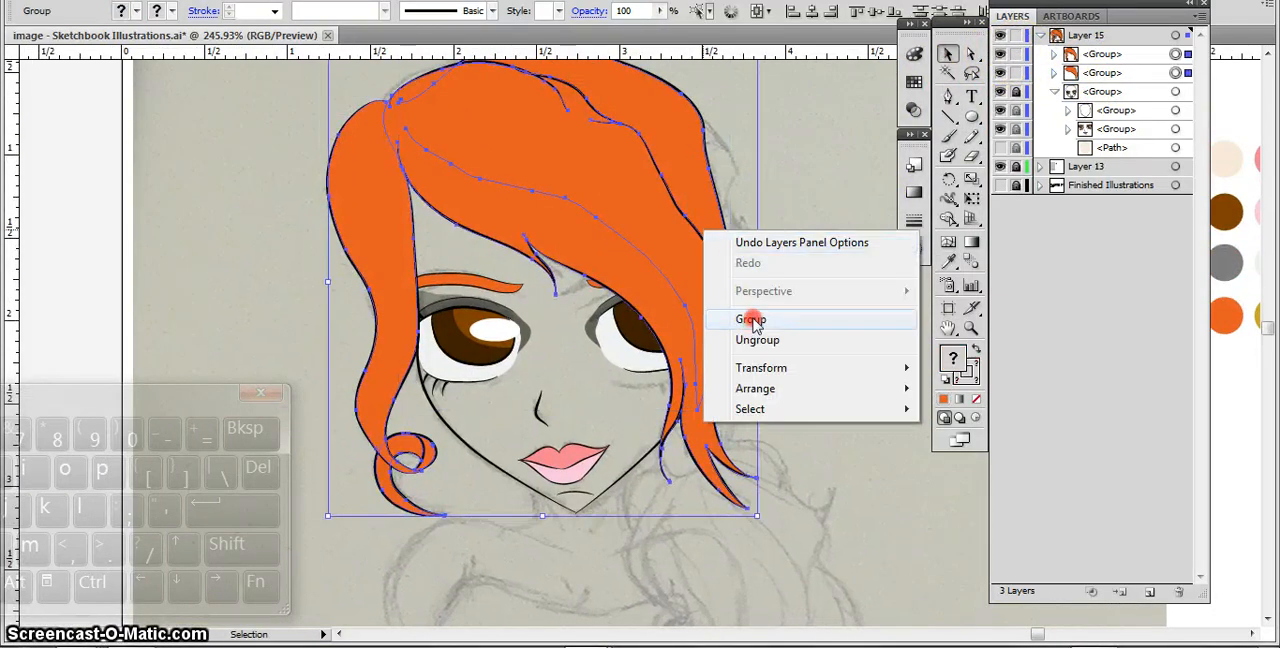
Group the hair shapes, expand the nested head groups, and group all head artwork together.
click(751, 319)
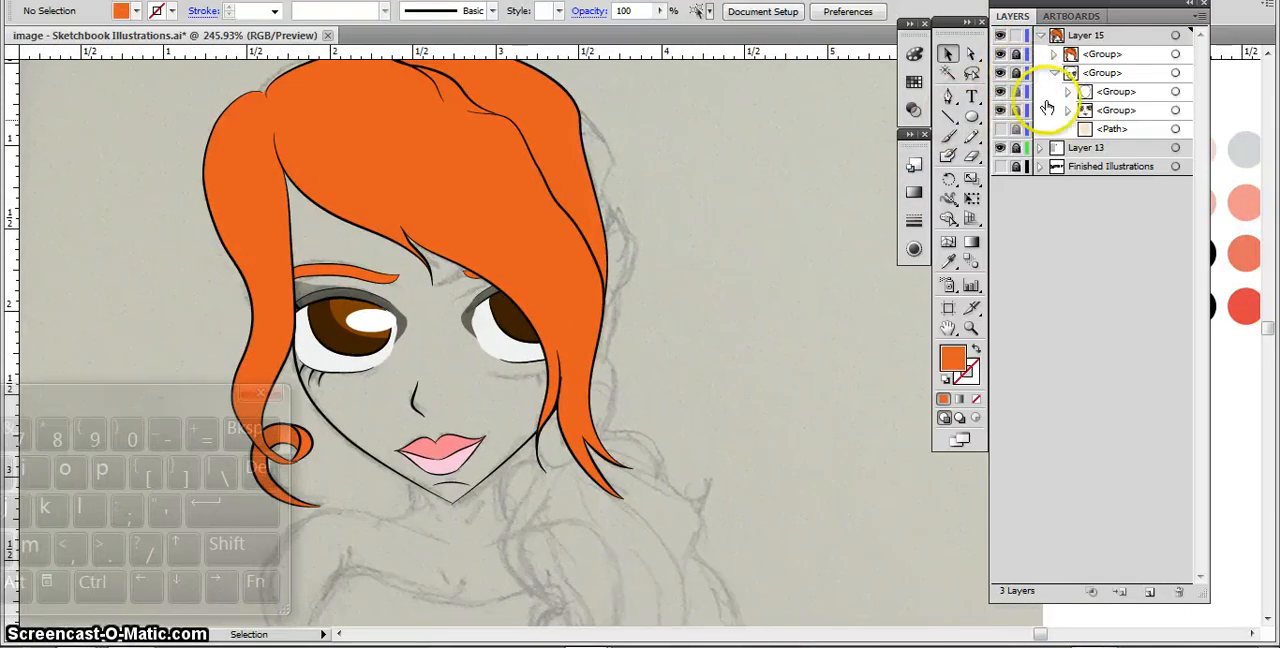
click(1067, 110)
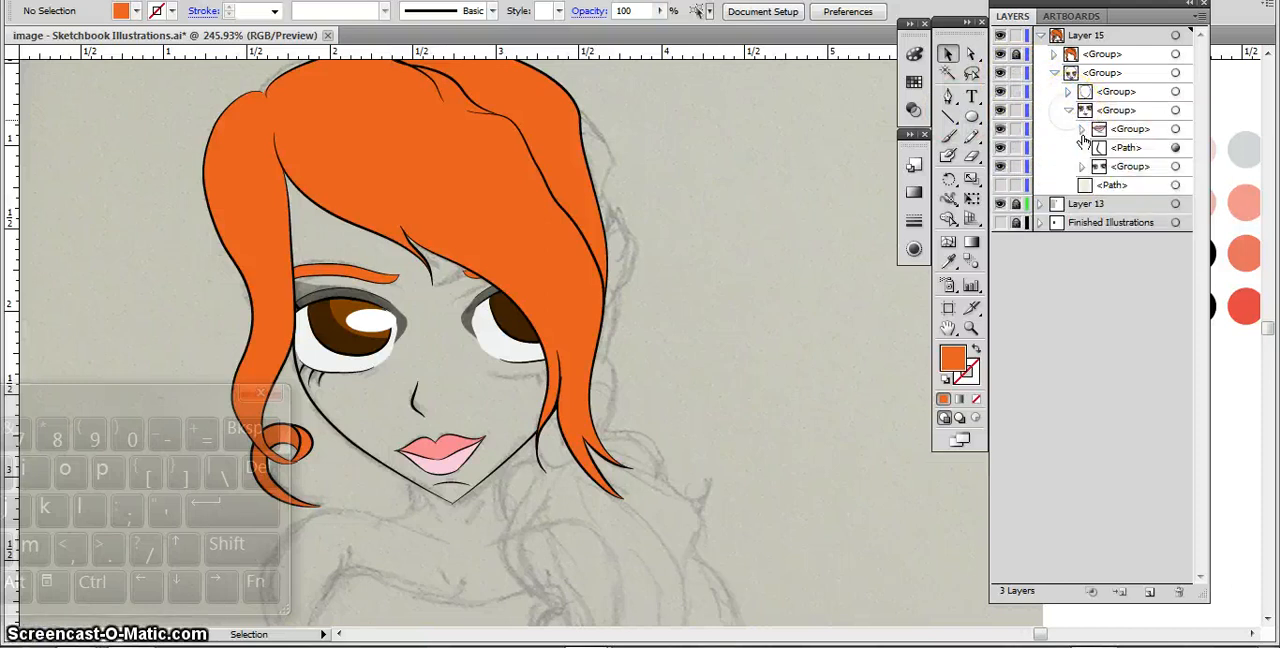
click(1082, 166)
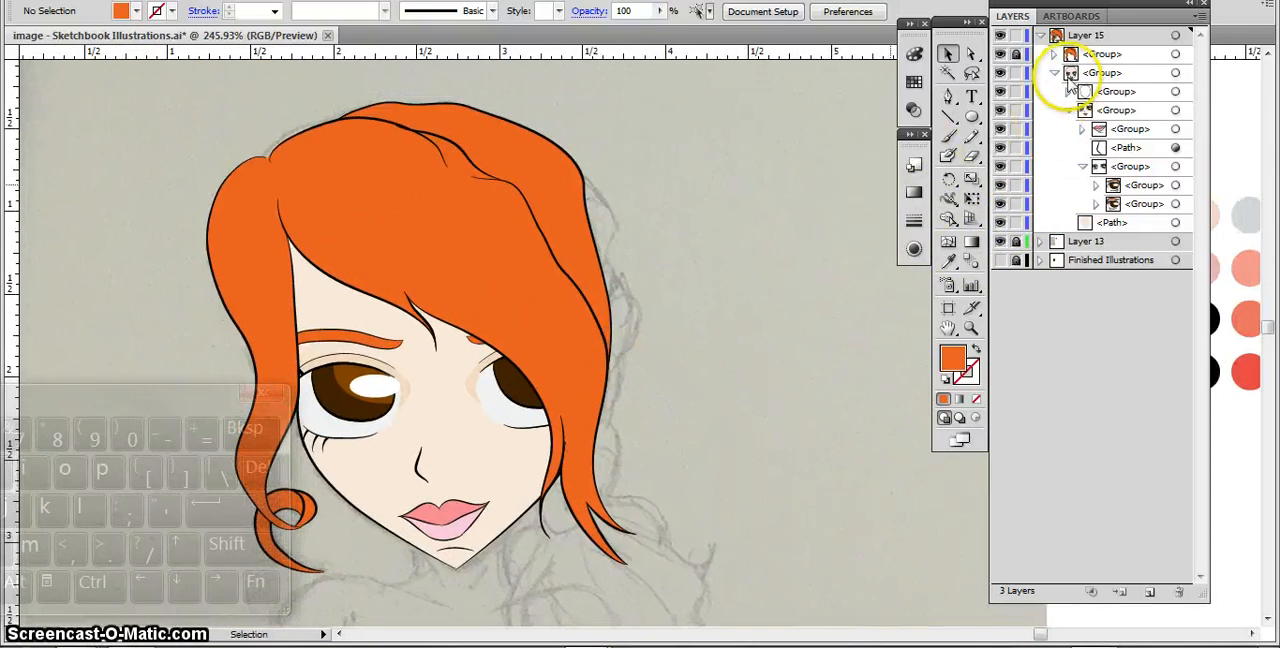
click(1075, 72)
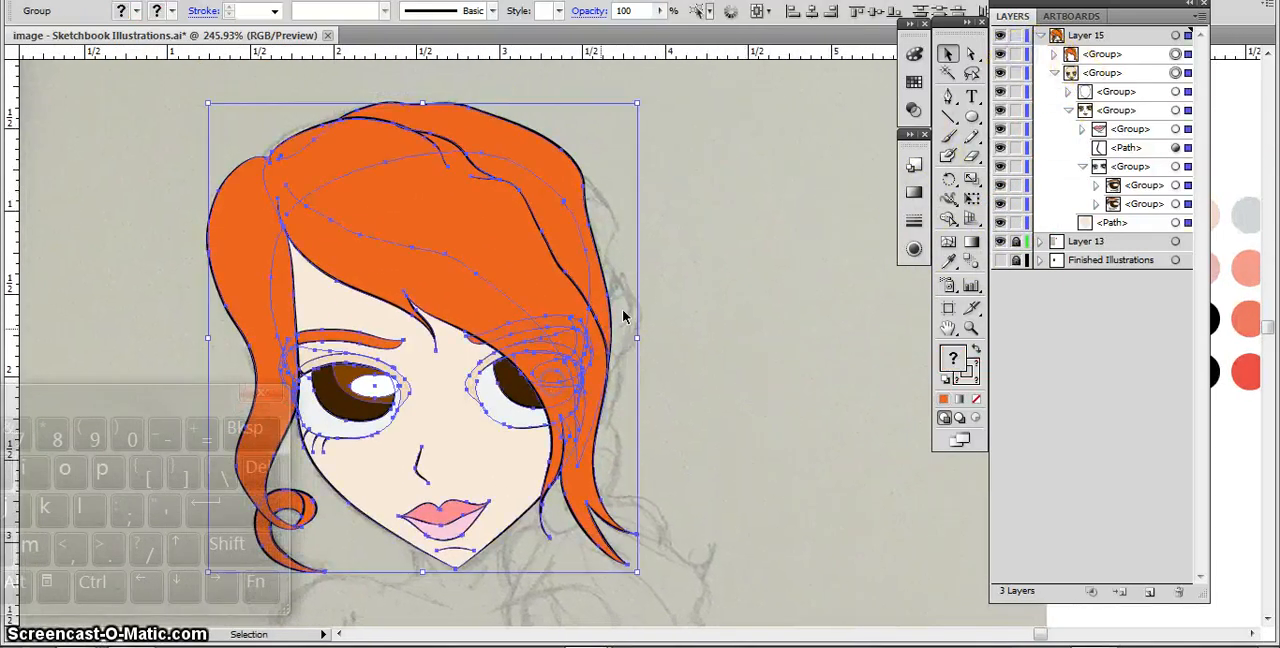
click(1053, 35)
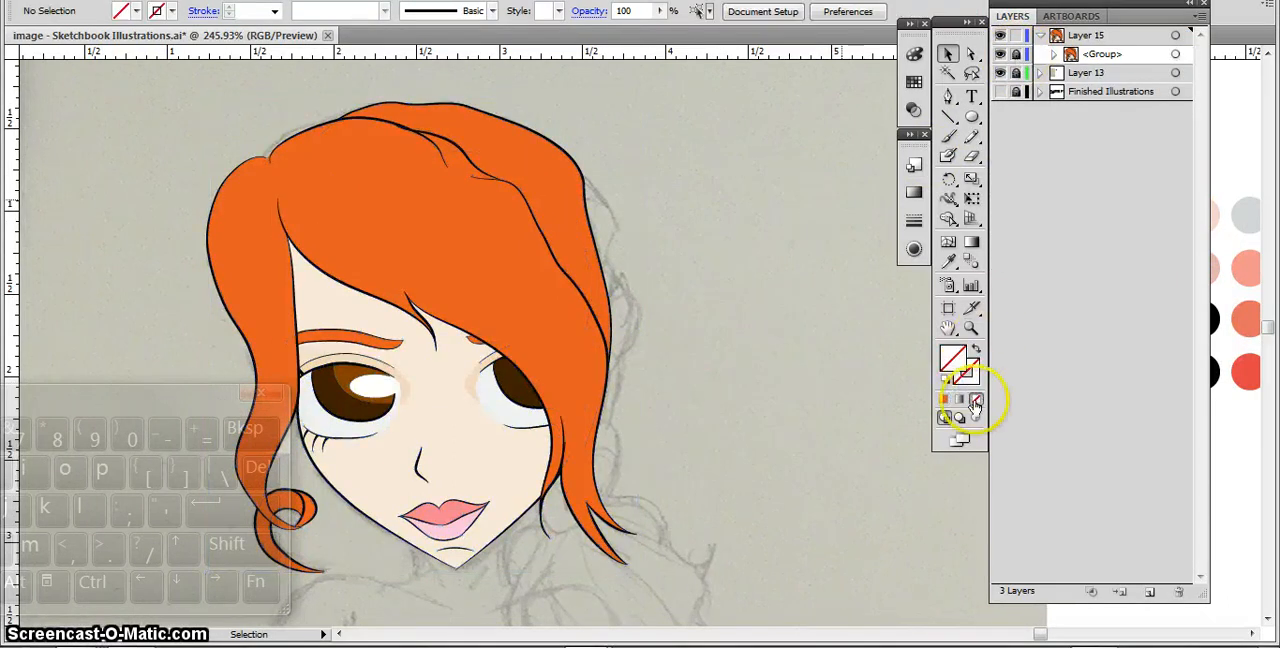
Switch to no fill, trace the teardrop petal, and join its strokes into one closed shape.
click(946, 405)
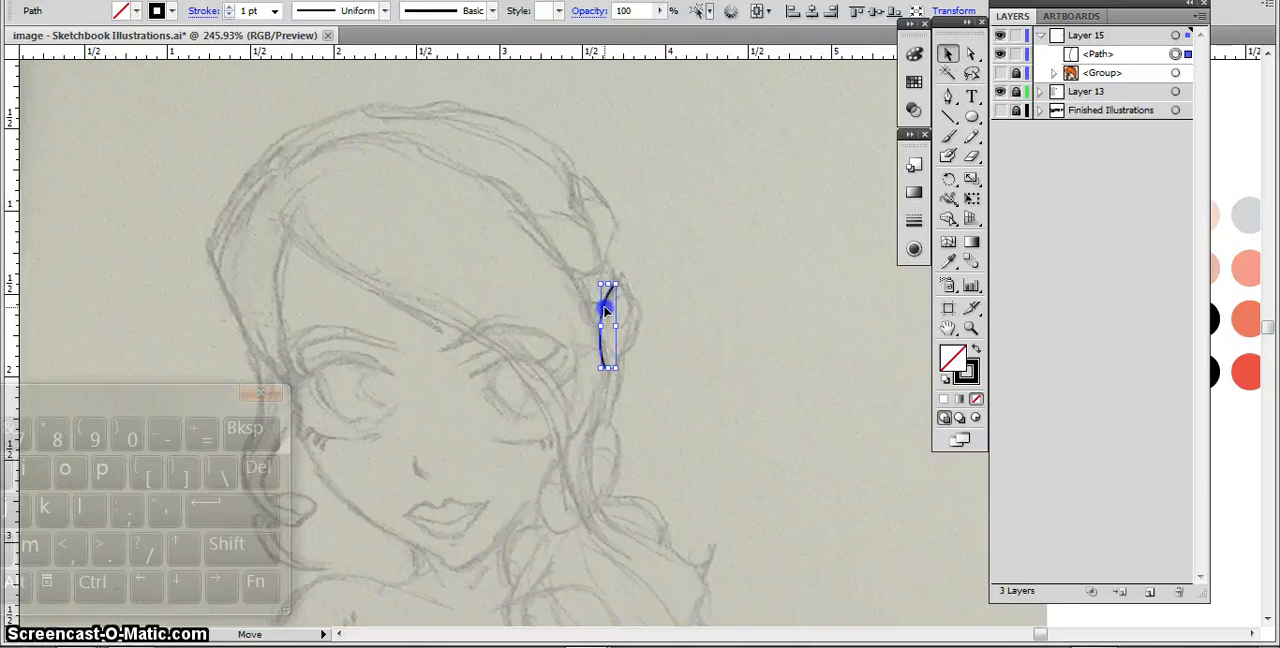
mouse_move(870, 164)
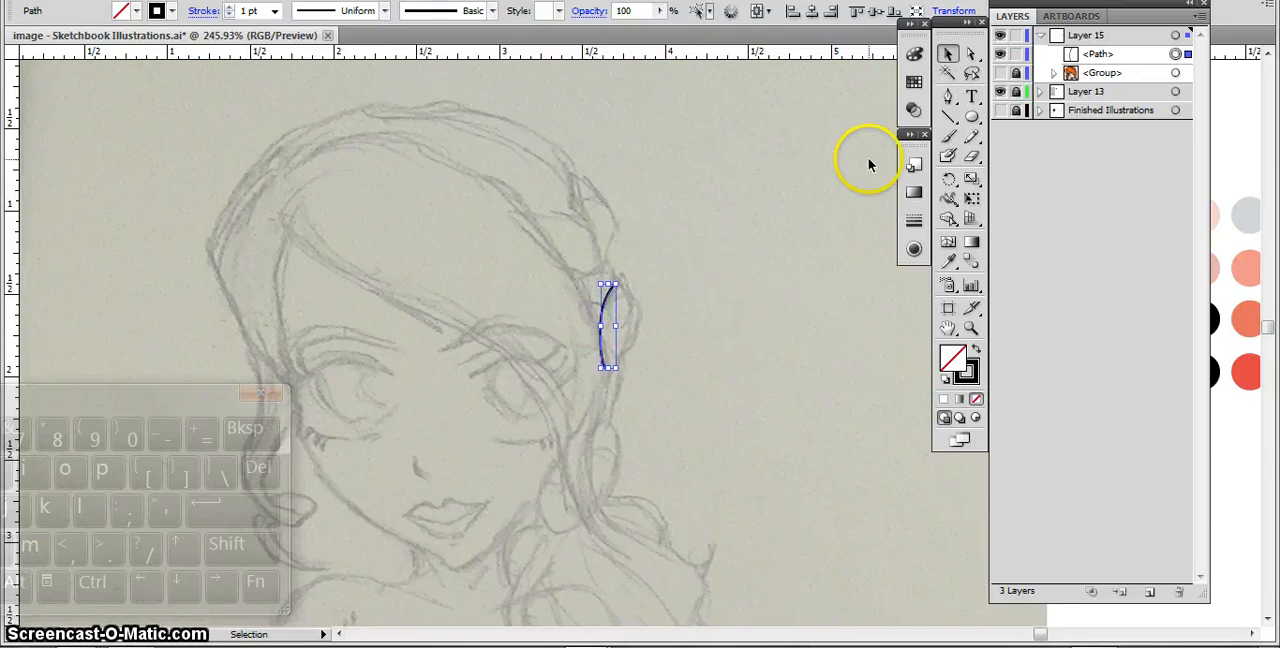
click(948, 136)
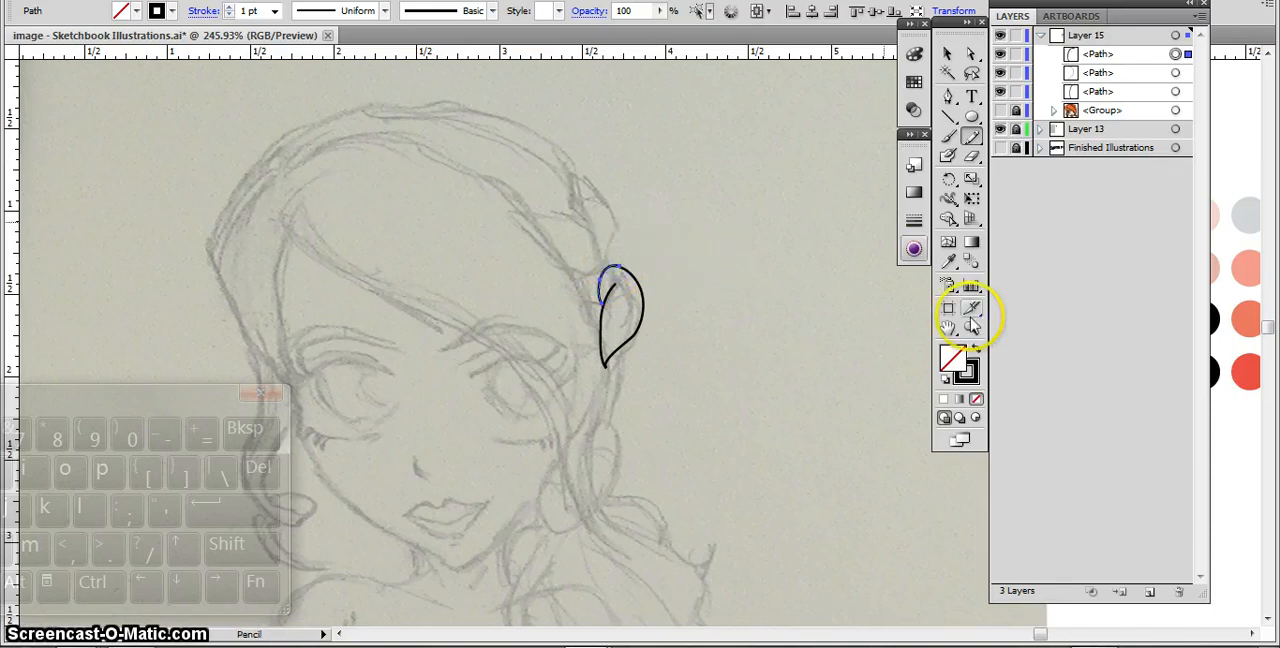
right_click(620, 320)
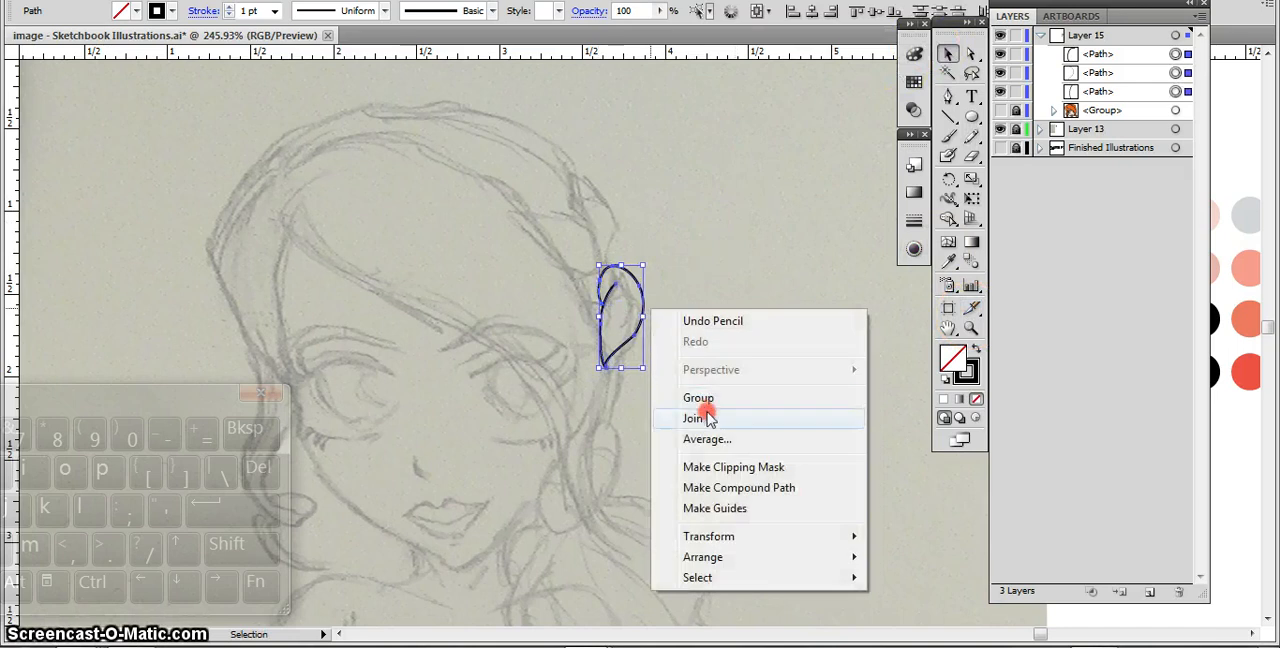
click(698, 398)
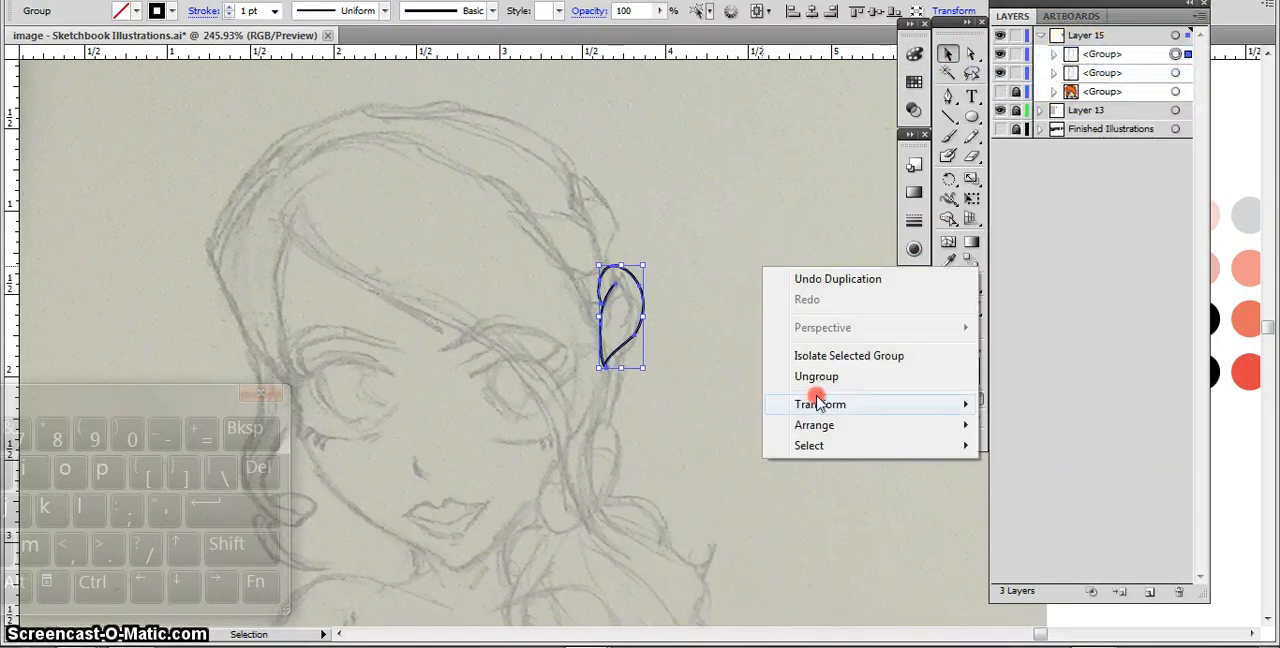
Reflect the duplicate petal and rotate it beside the original to form a heart.
click(819, 404)
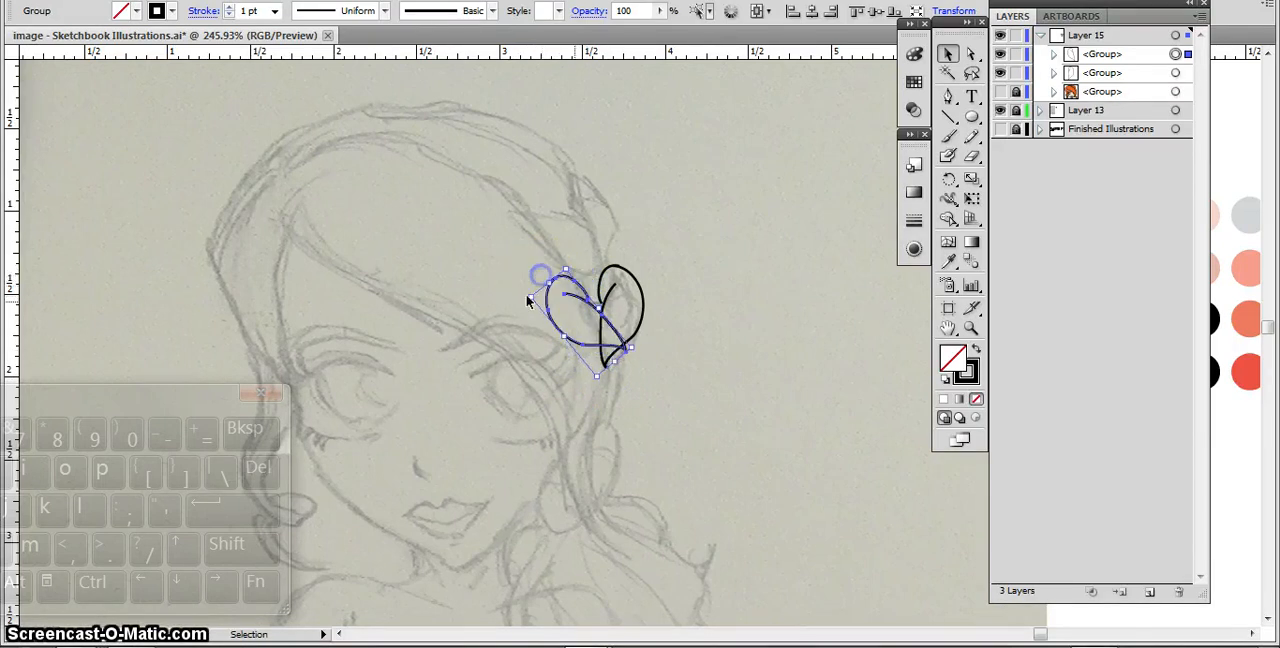
drag(560, 300, 570, 322)
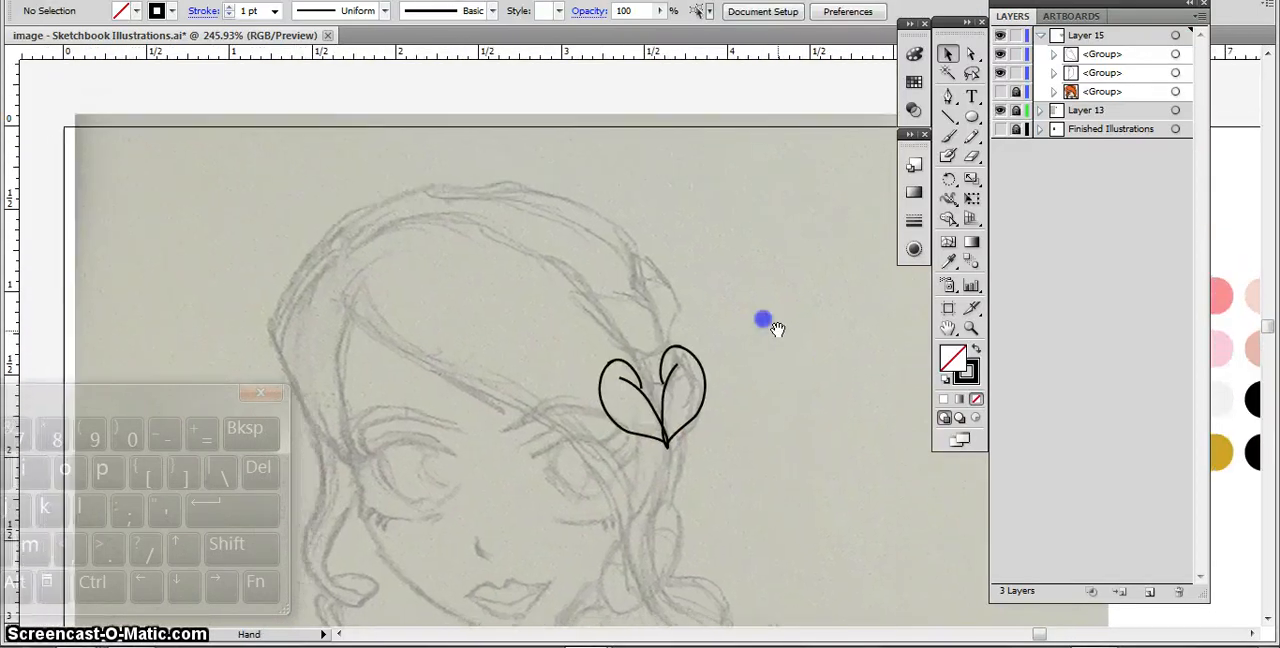
click(651, 398)
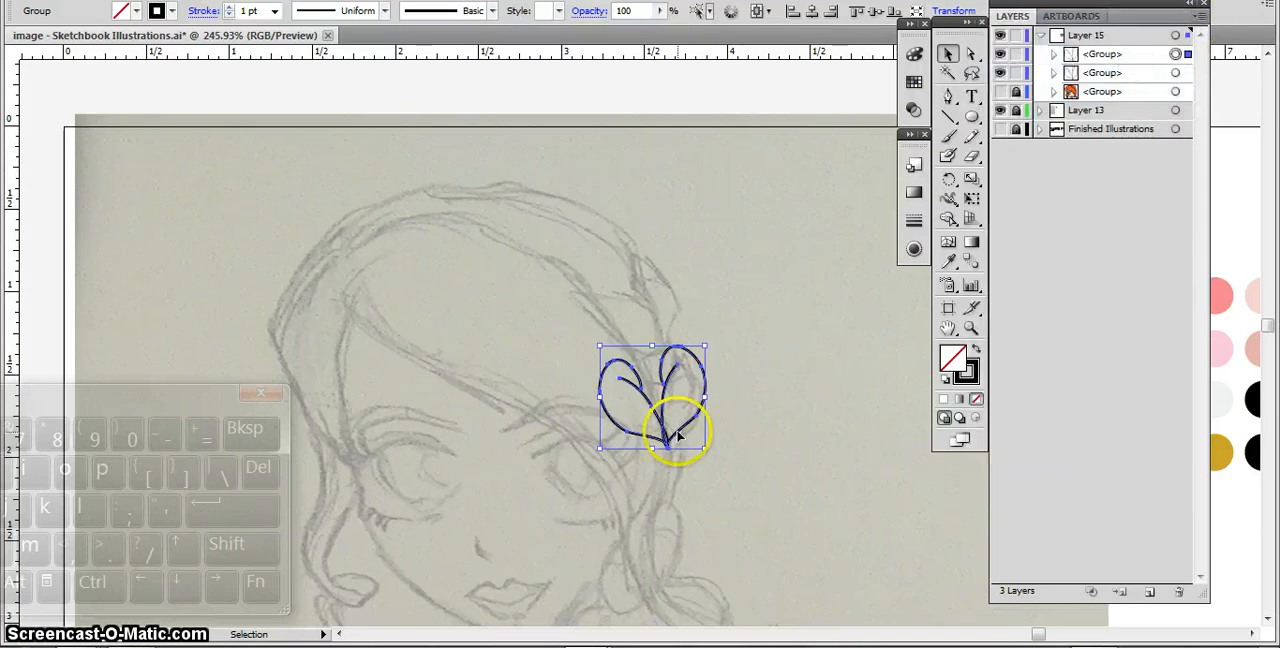
Place copies of the heart group above and below to stack the ornament.
drag(678, 433, 658, 295)
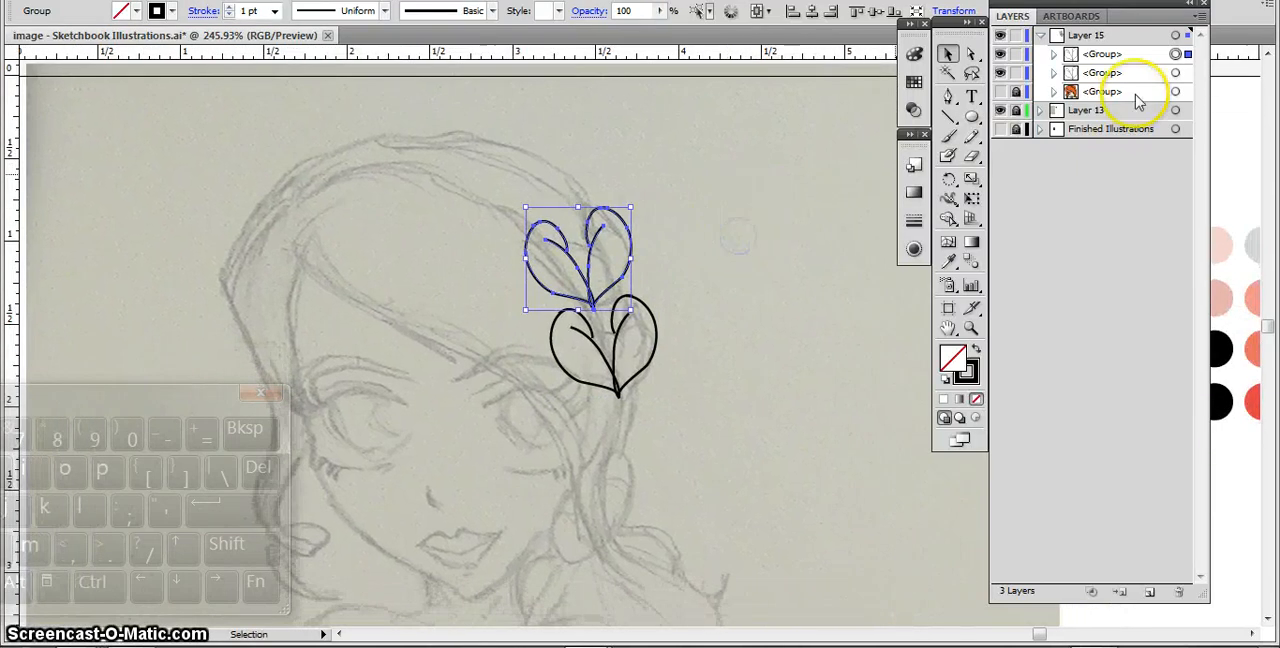
click(1196, 17)
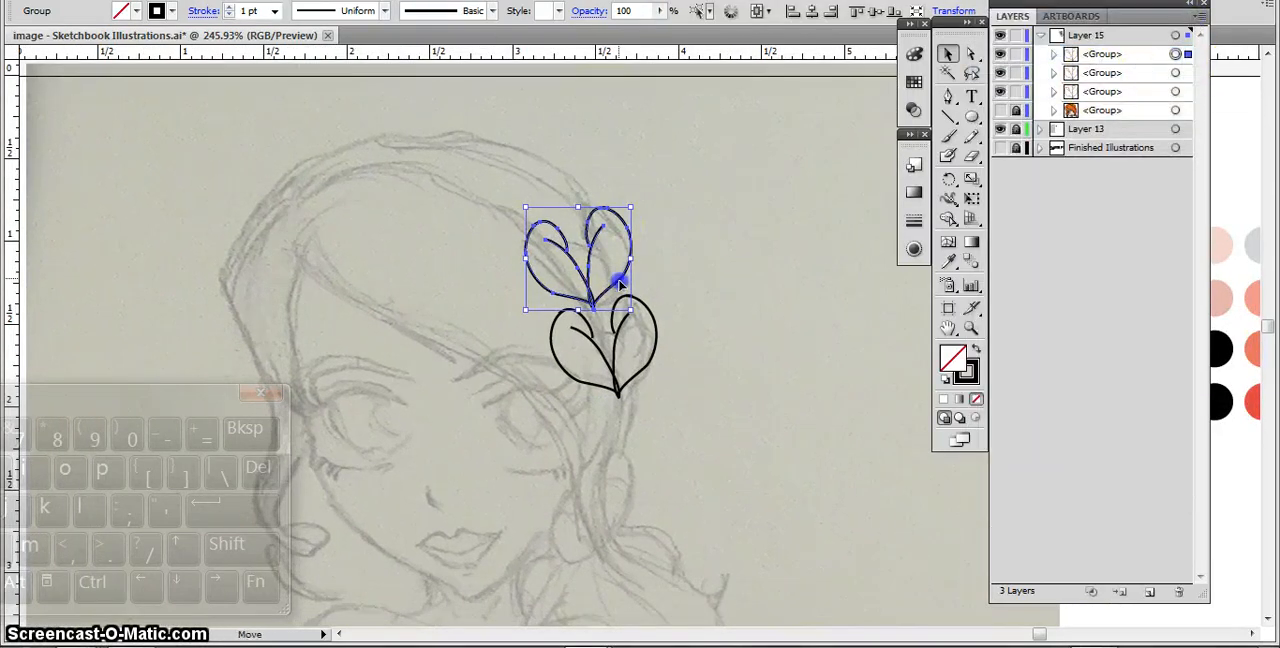
drag(578, 257, 602, 450)
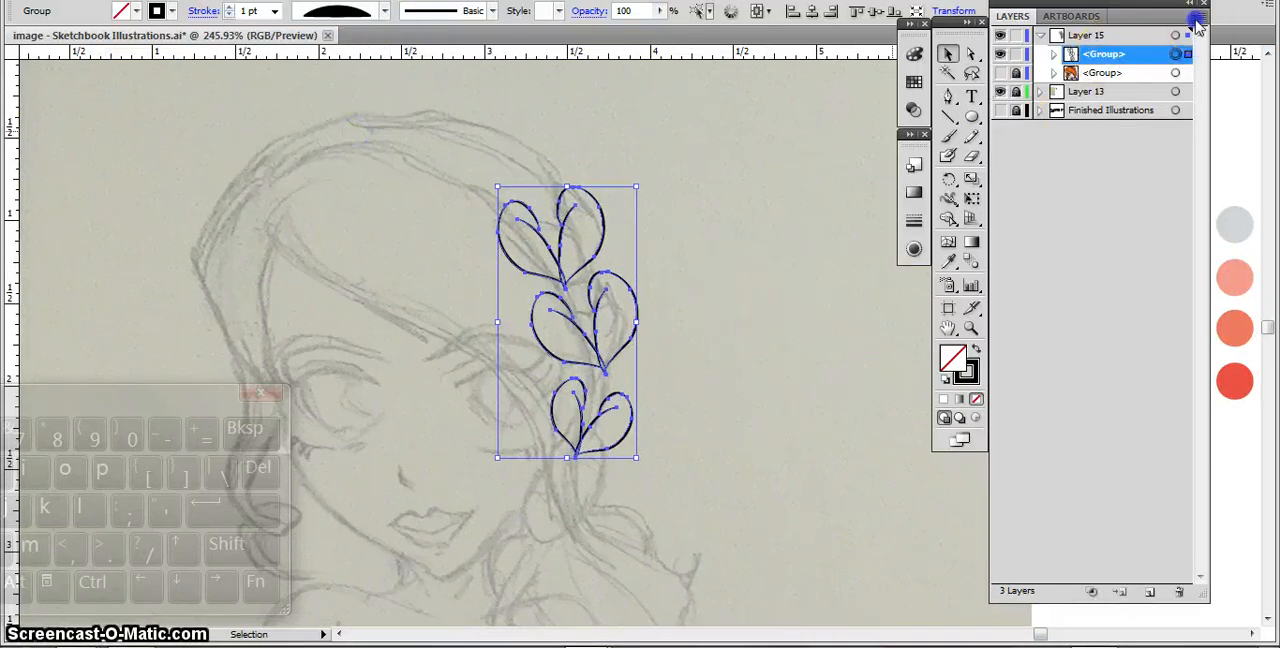
Expand the ornament's hearts in the Layers panel, then ungroup and join the first two petals.
click(1053, 72)
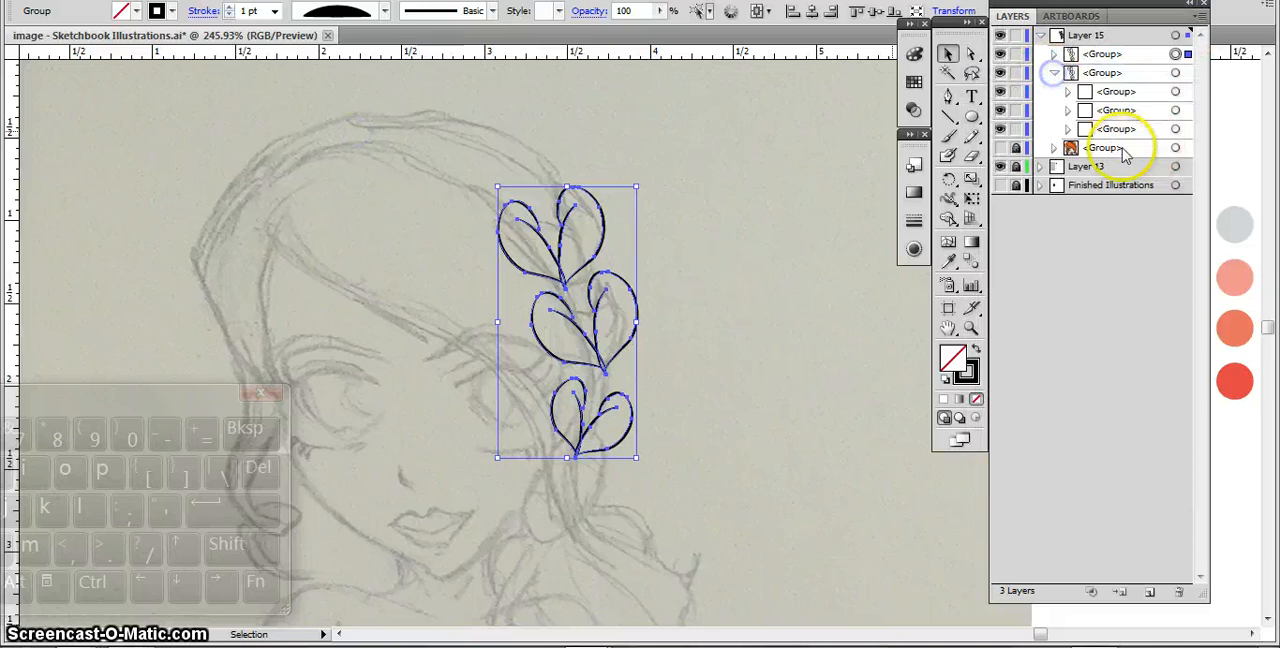
click(1067, 128)
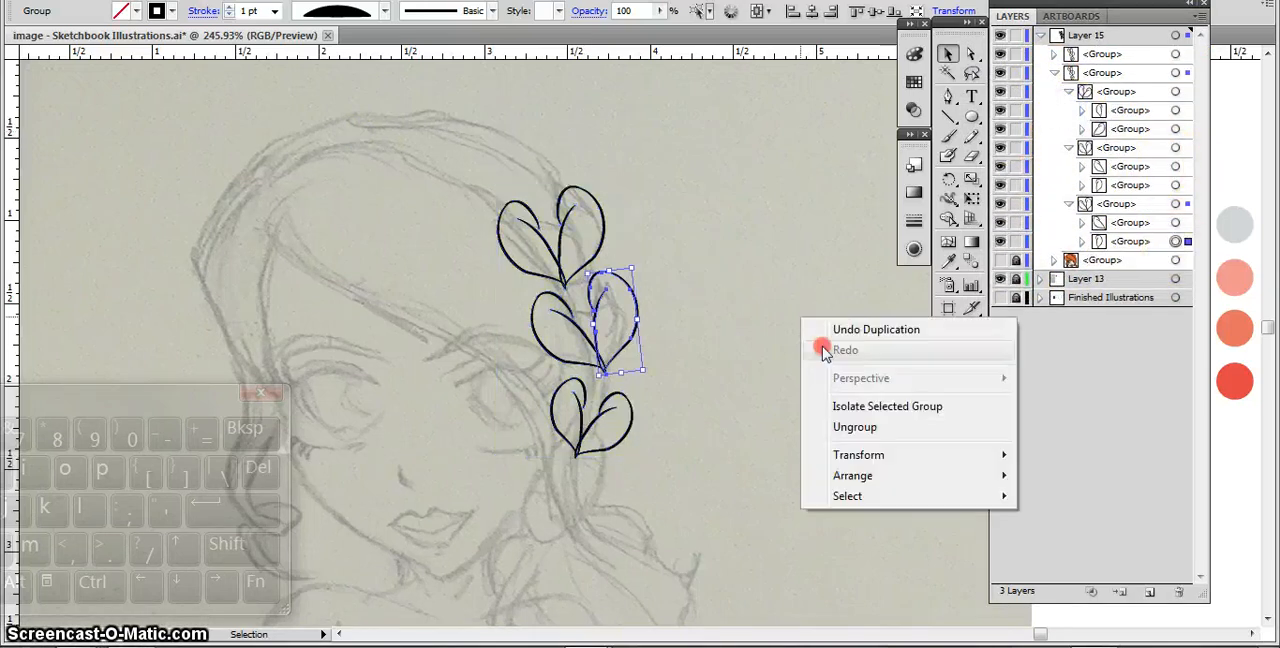
click(854, 427)
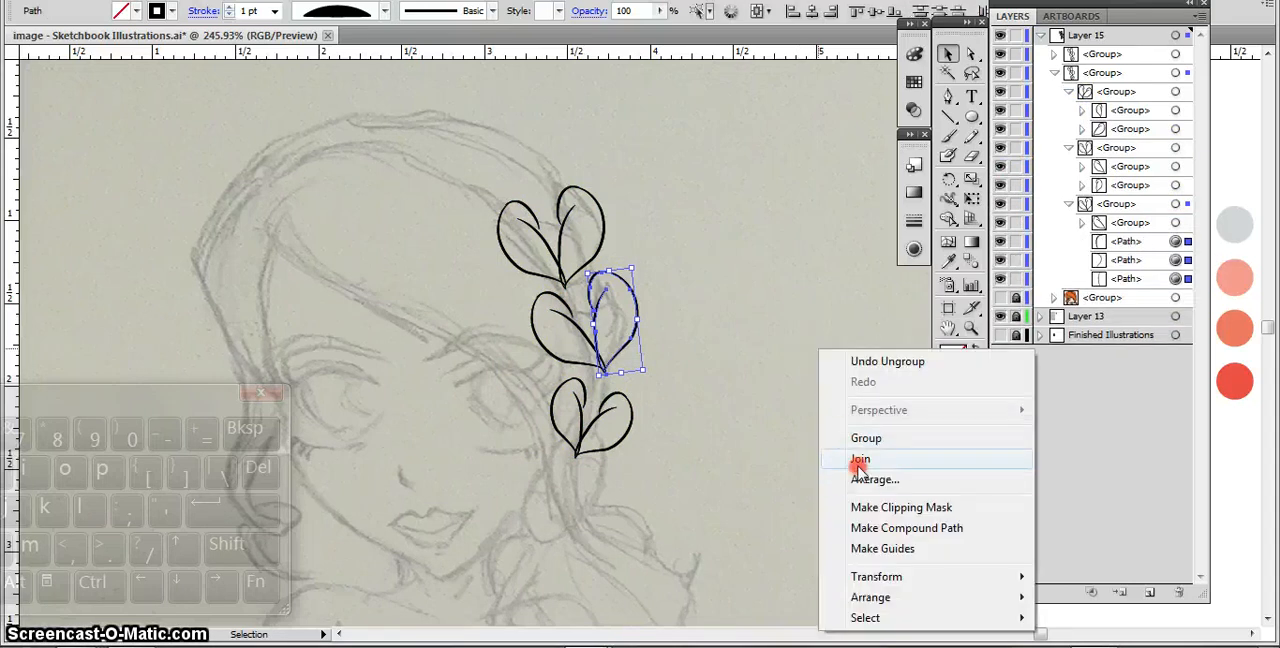
click(860, 459)
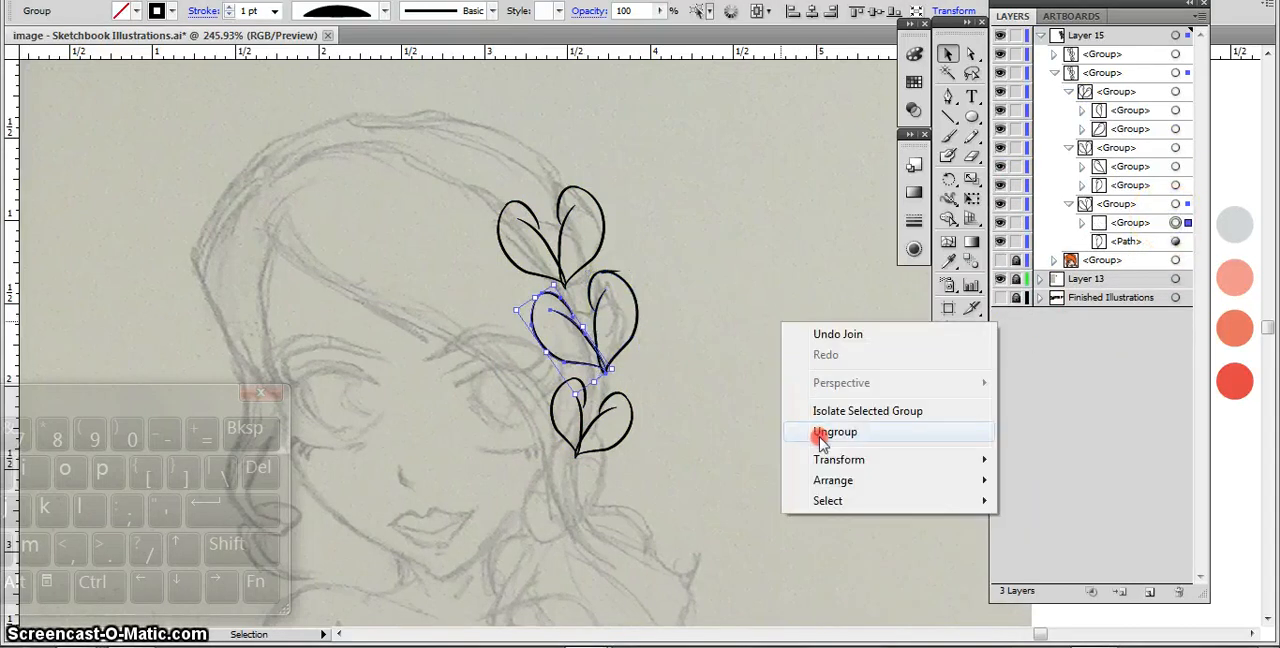
click(835, 431)
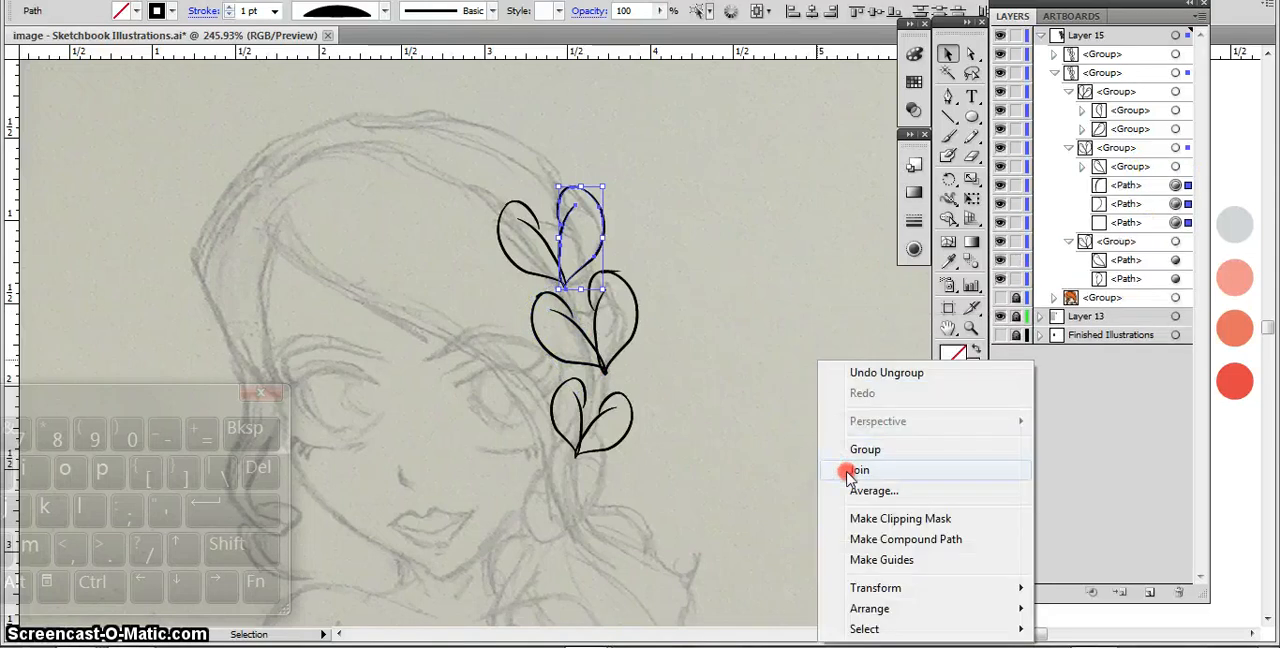
click(861, 470)
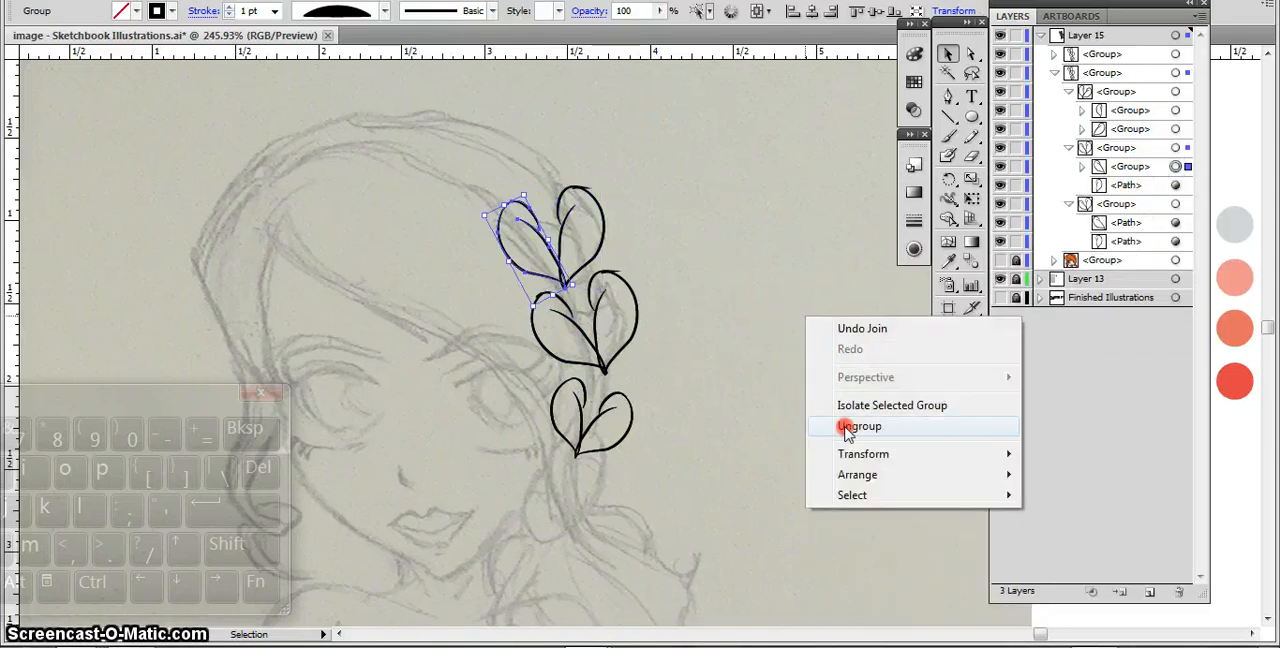
Ungroup the upper-left petal and the lower petal pair.
click(861, 426)
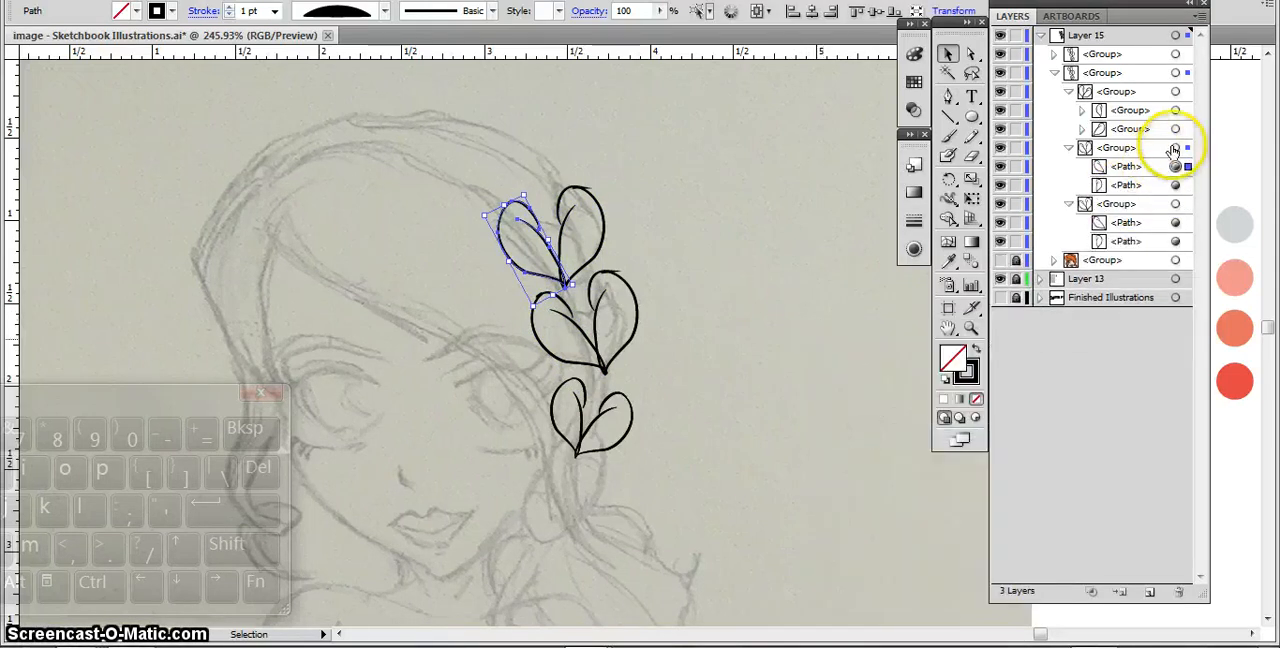
right_click(600, 420)
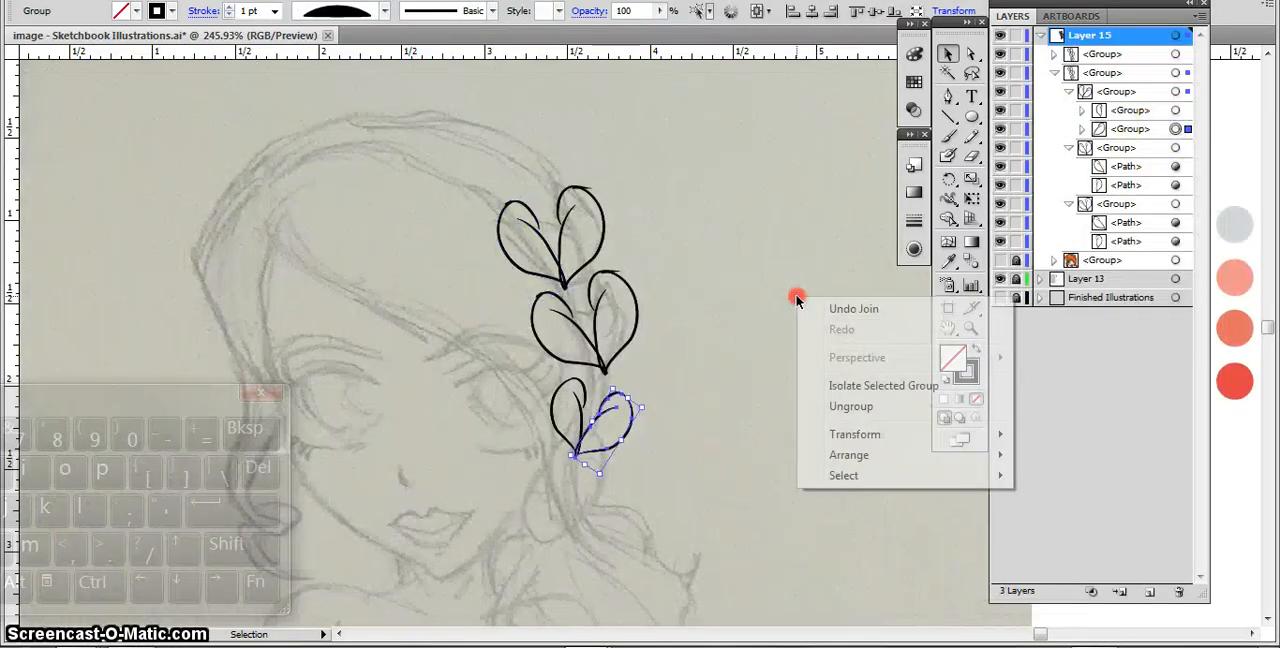
click(851, 406)
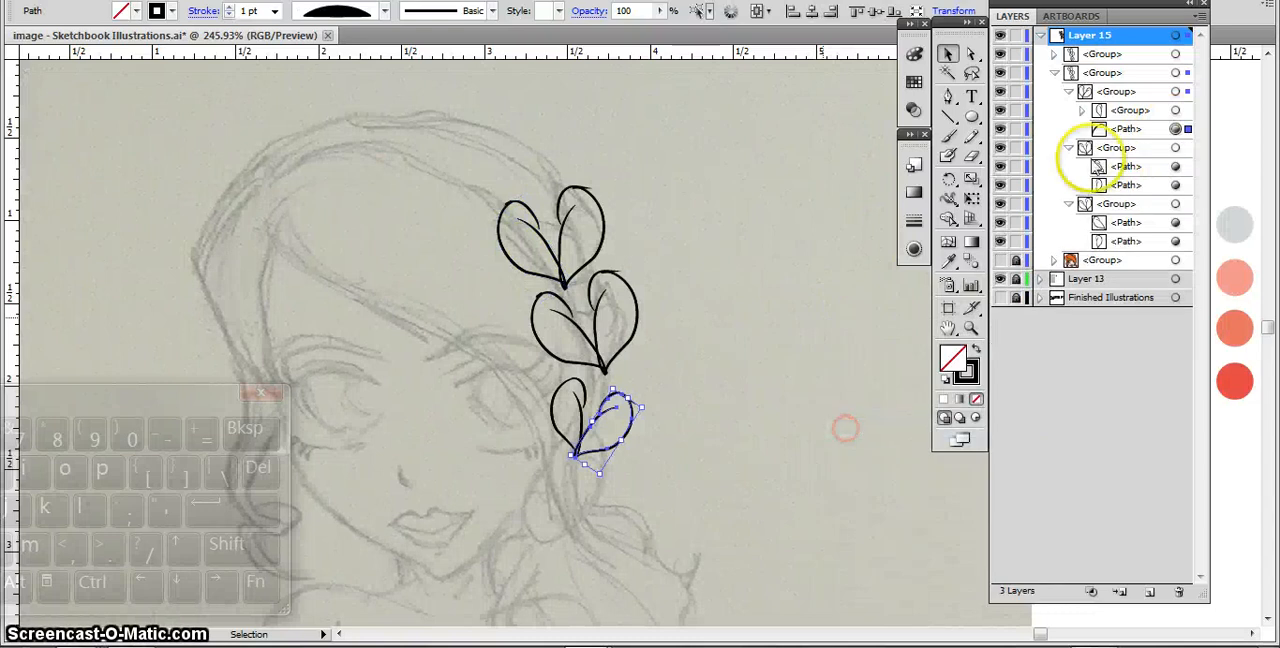
right_click(595, 420)
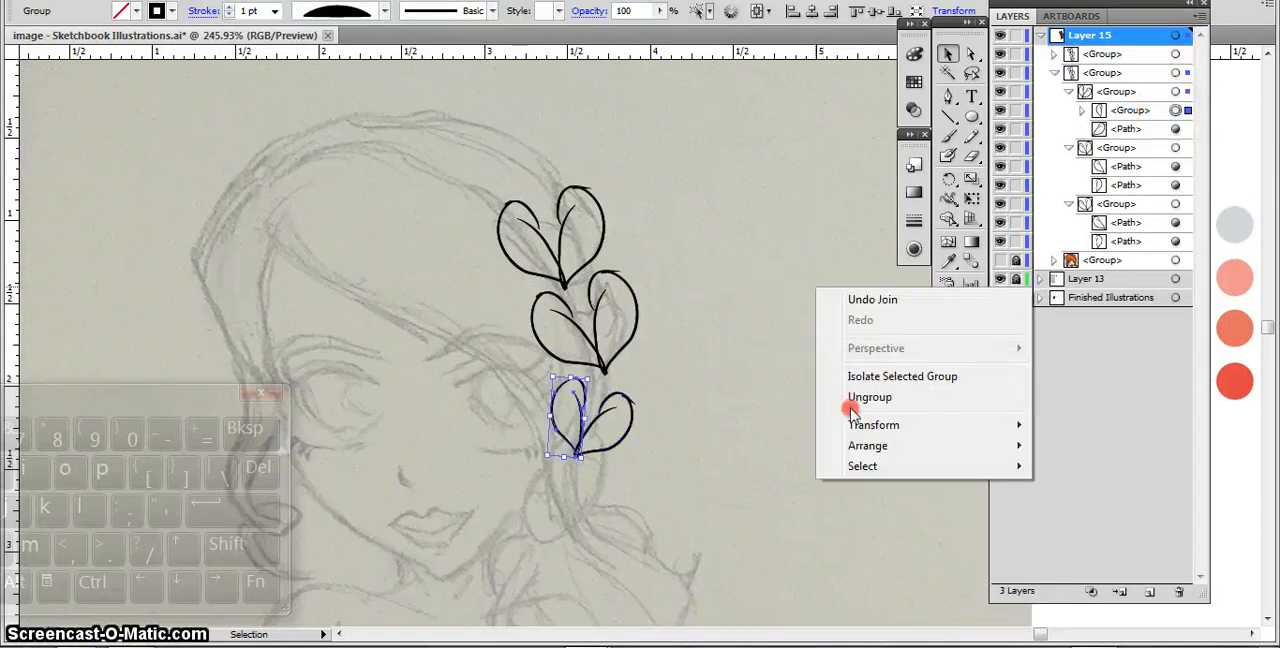
click(869, 397)
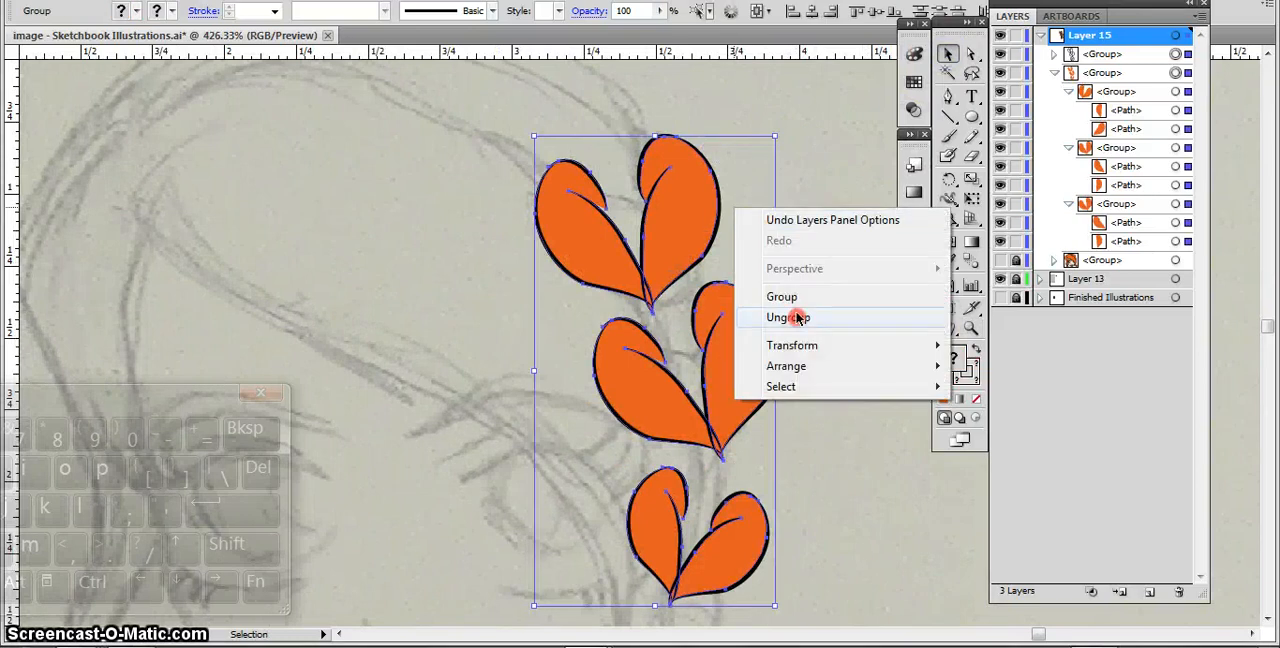
Ungroup the whole ornament, isolate the top heart group, and ungroup its petals.
click(787, 317)
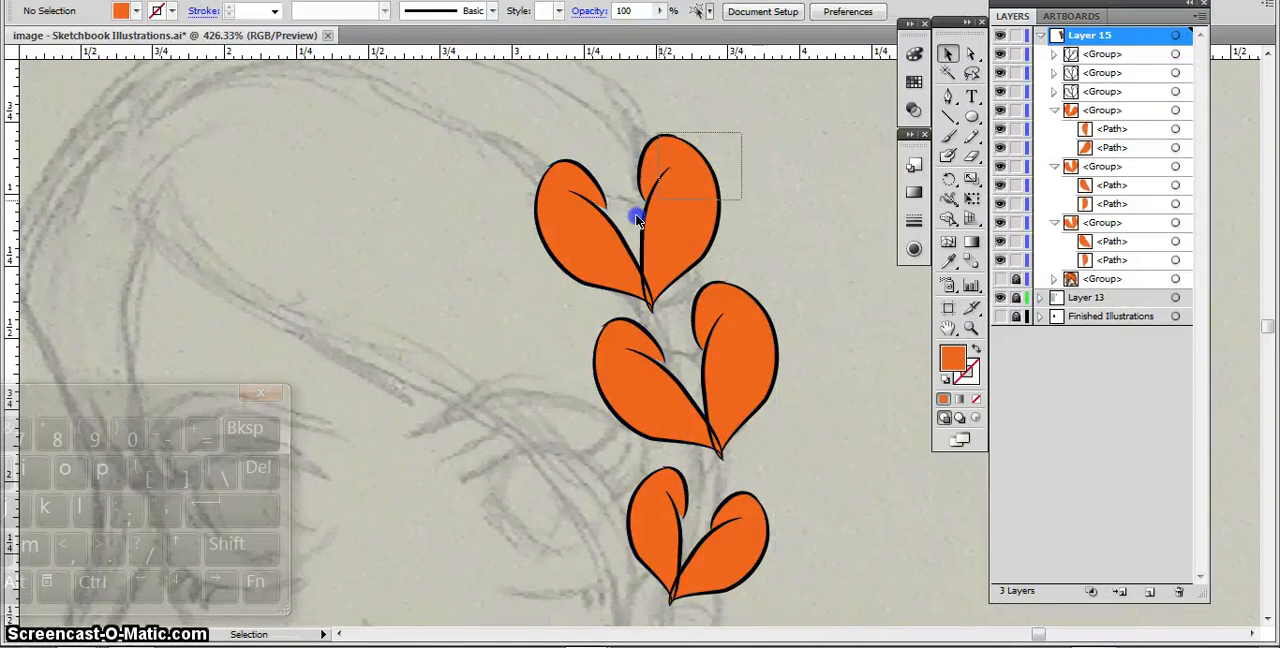
click(635, 218)
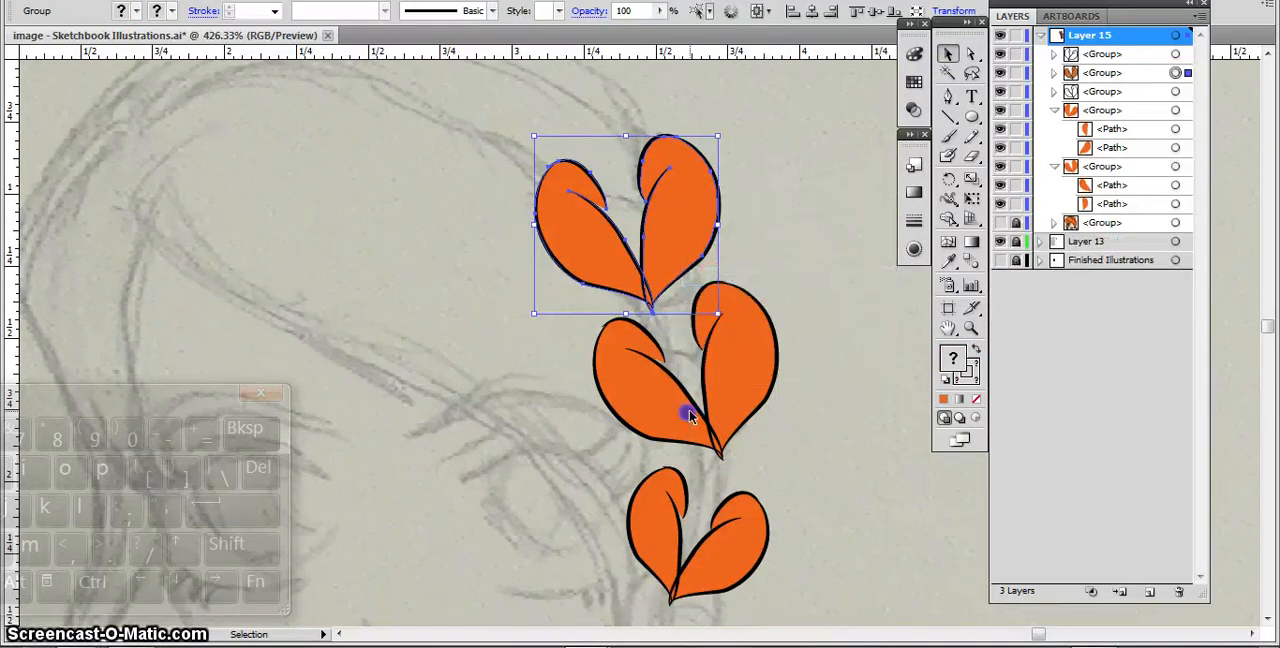
right_click(680, 530)
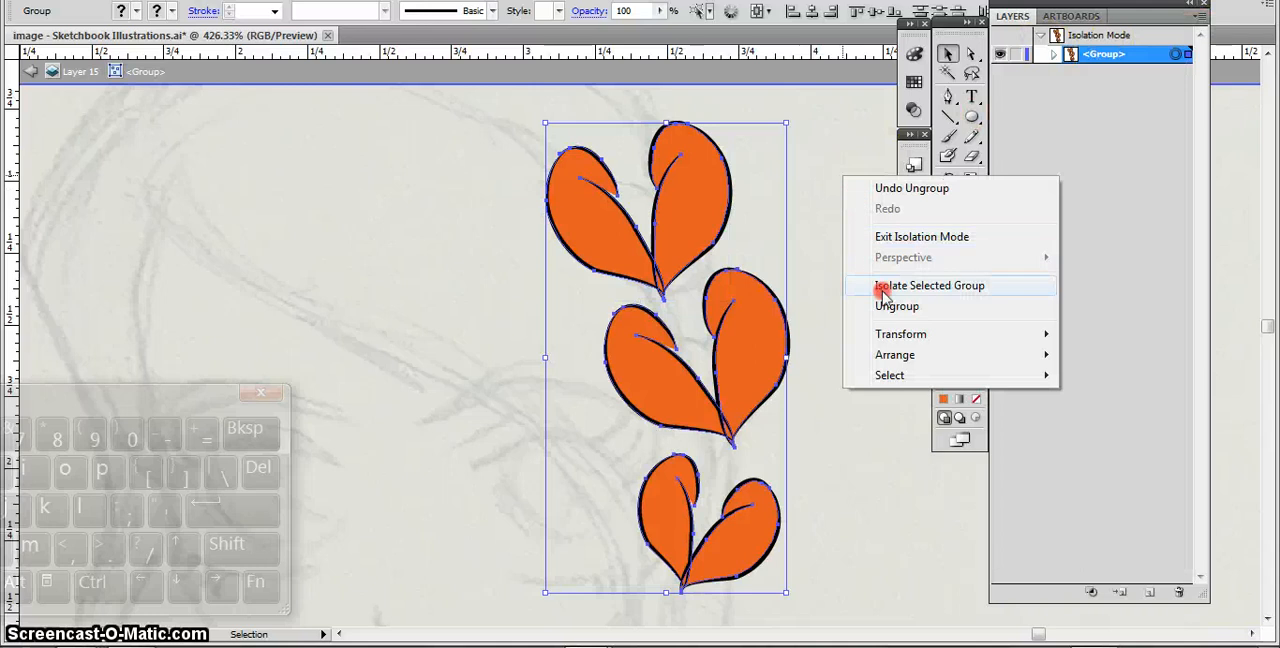
click(928, 285)
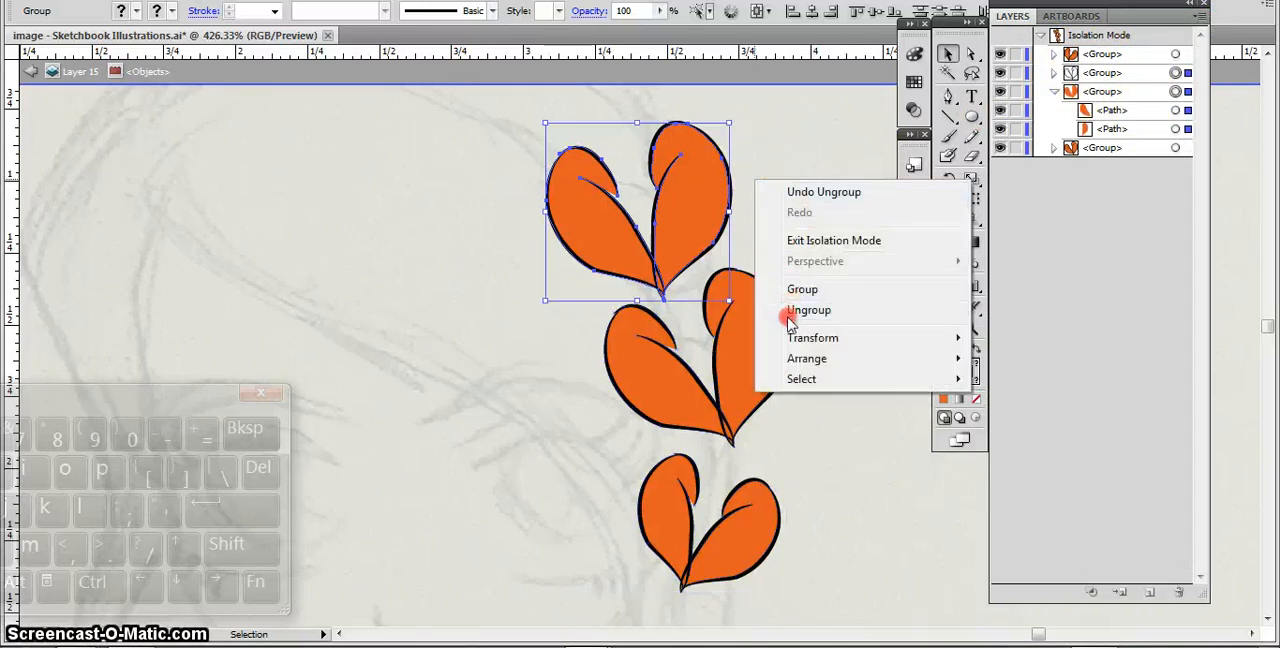
click(809, 310)
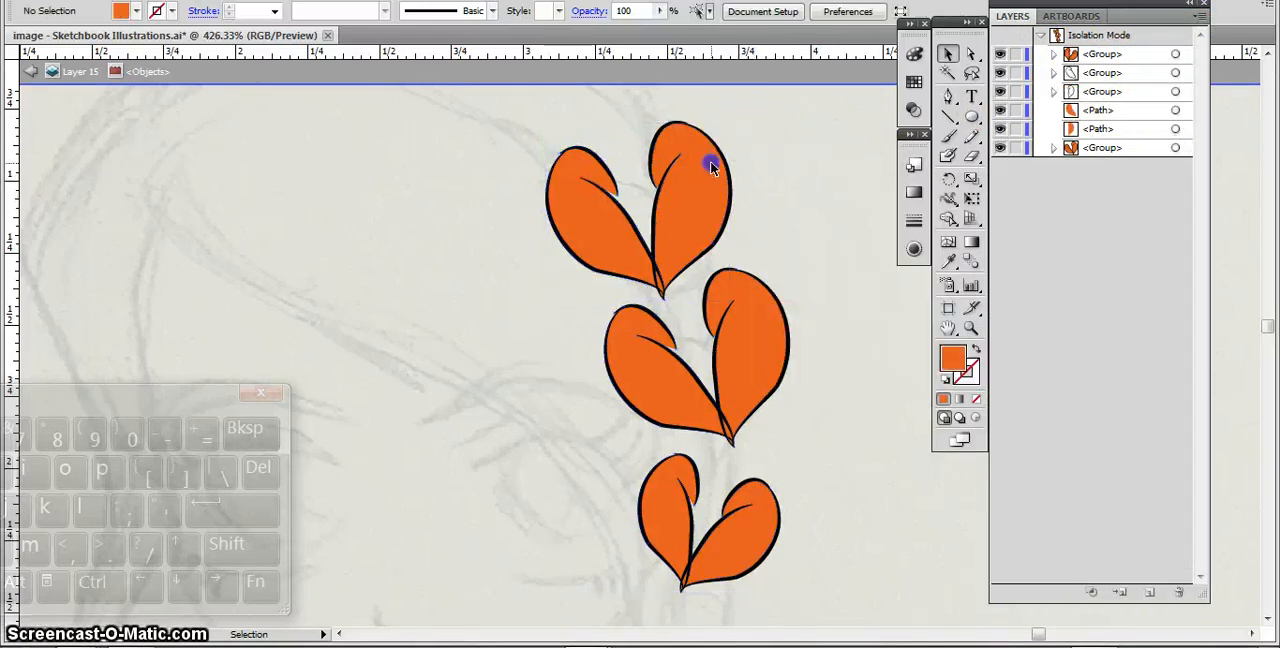
Select the top-left petal, zoom in on the top hearts, and undo the last ungroup.
click(712, 165)
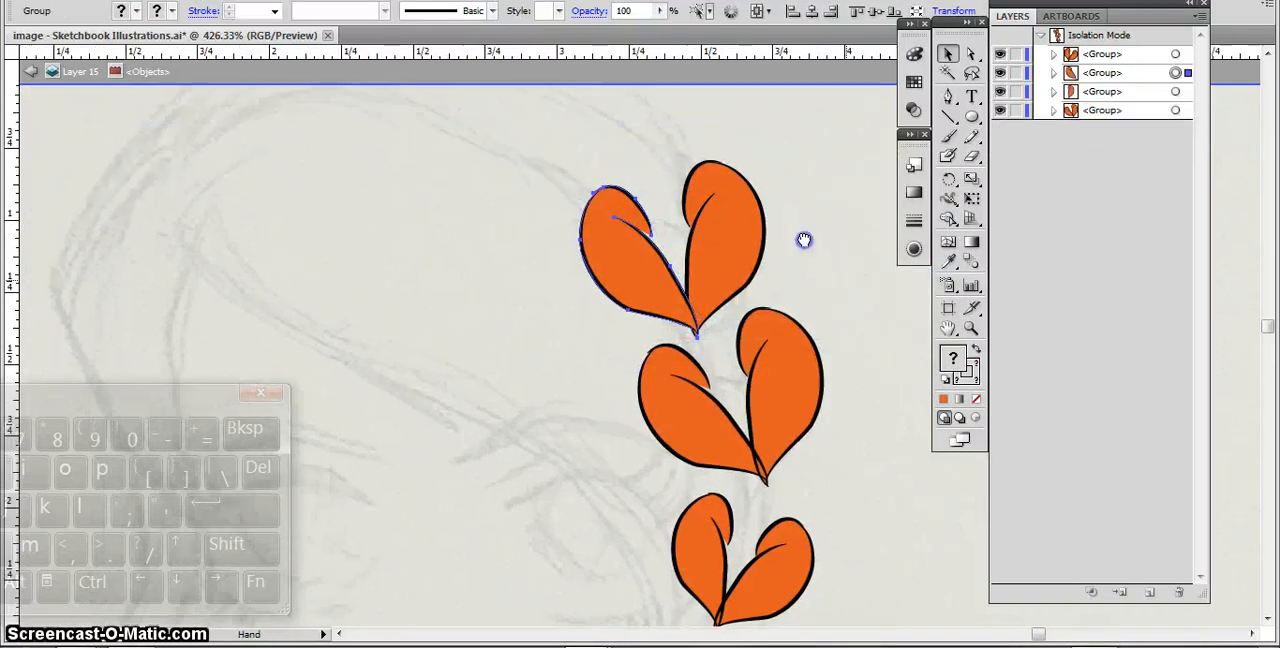
click(888, 250)
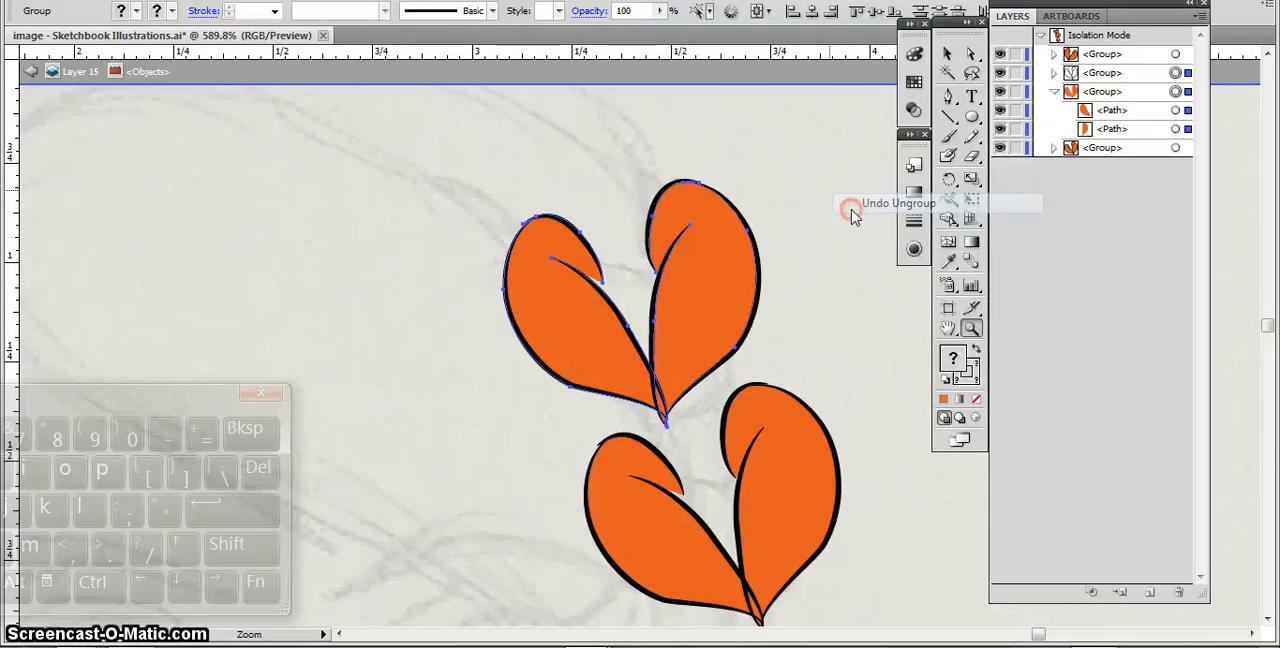
click(1196, 18)
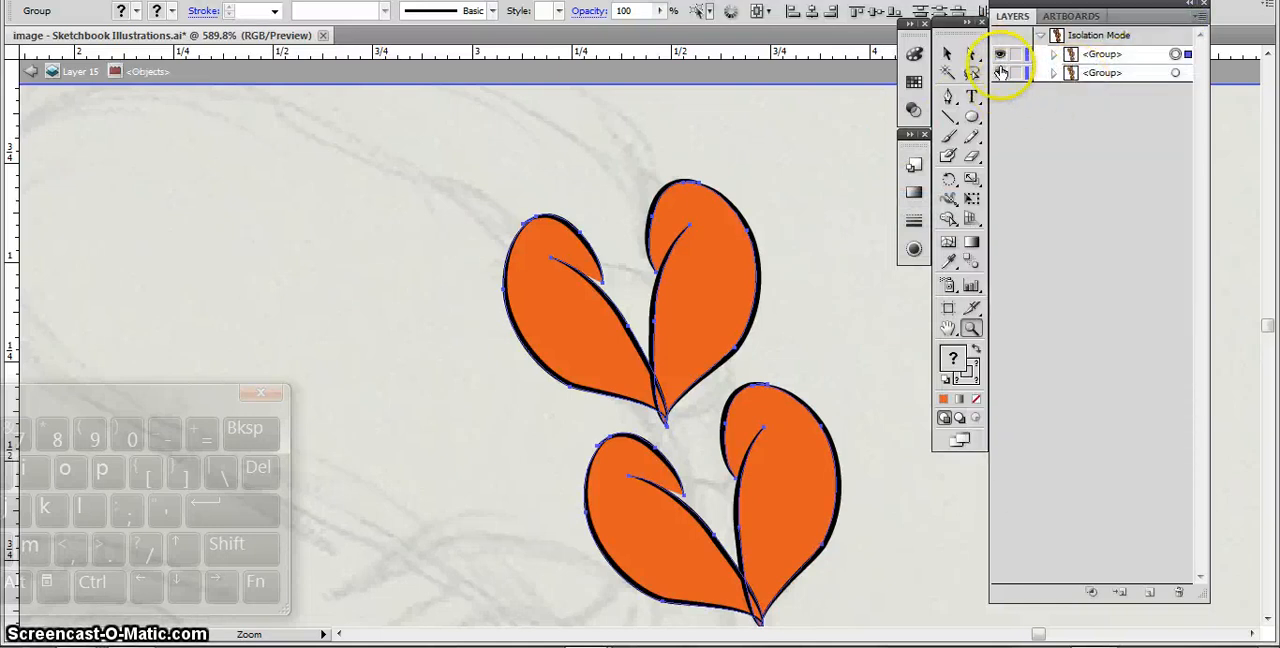
Hide another petal group, isolate the selected heart, and ungroup its petals.
click(1053, 54)
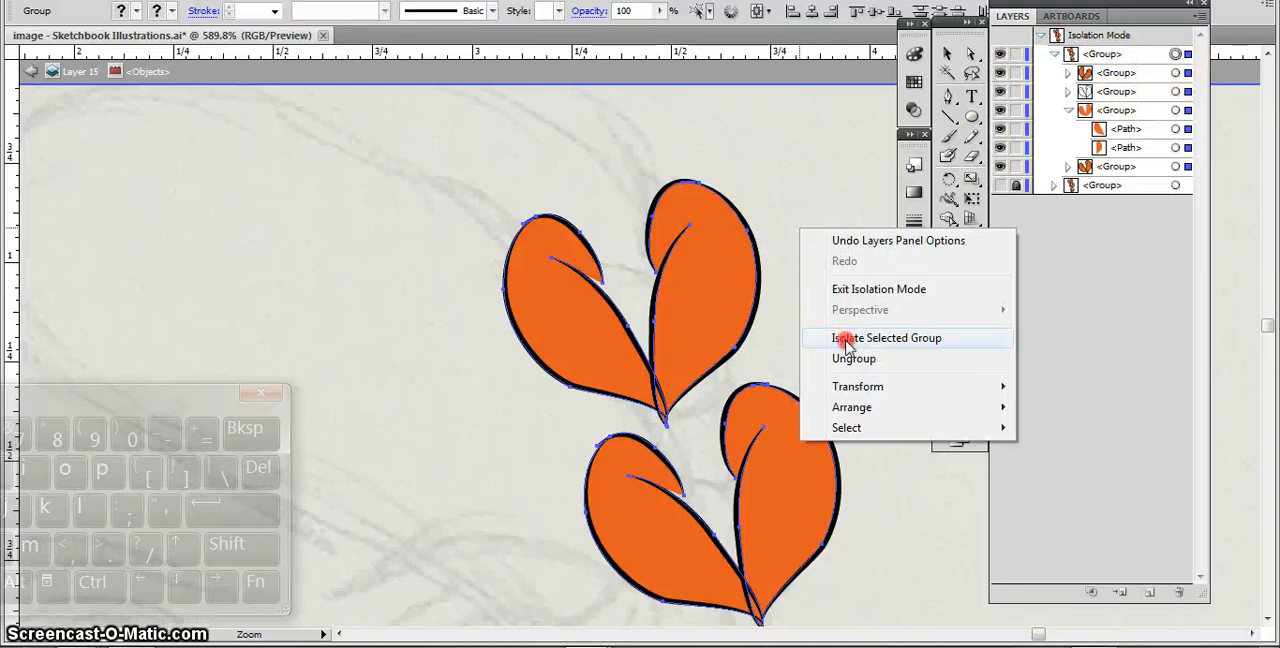
click(886, 337)
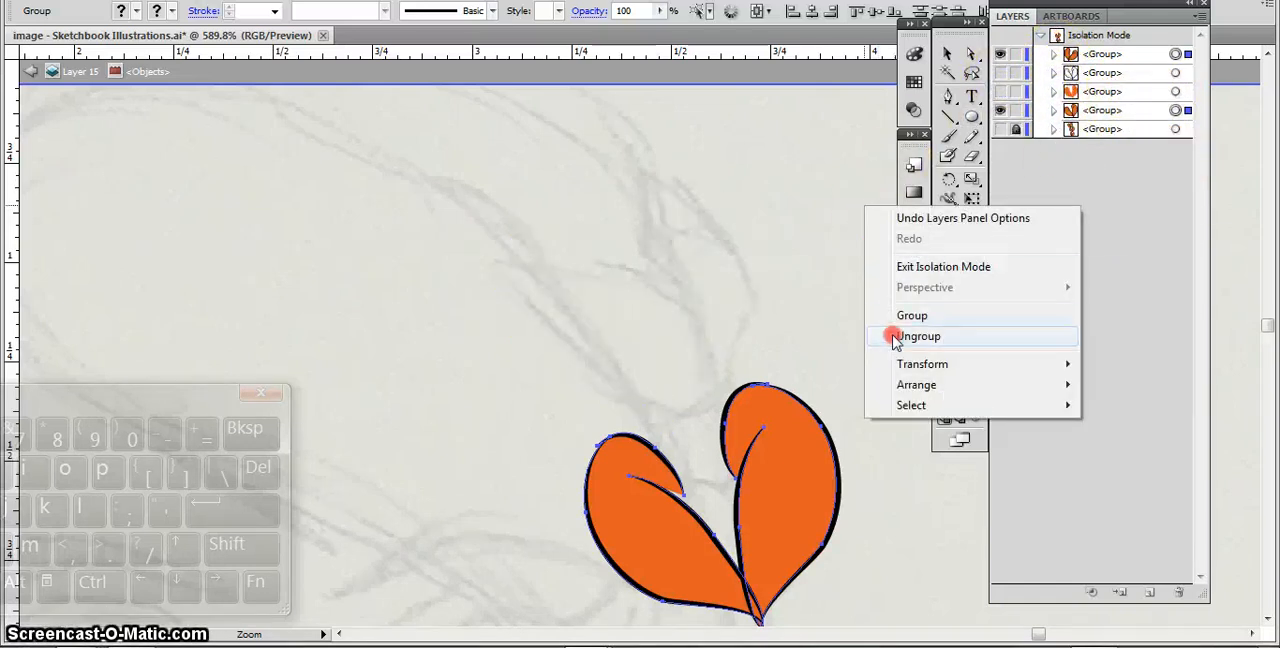
click(918, 336)
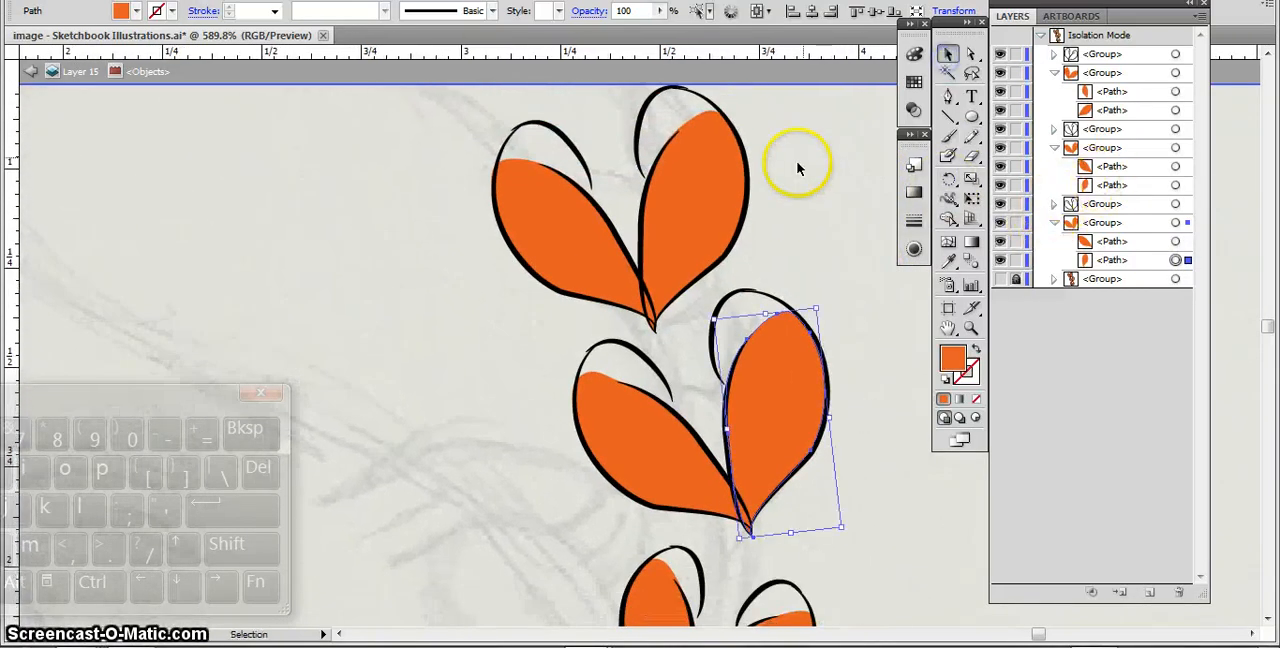
Group the middle heart's right petal with its highlight, then select a bottom-heart petal.
drag(800, 168, 592, 587)
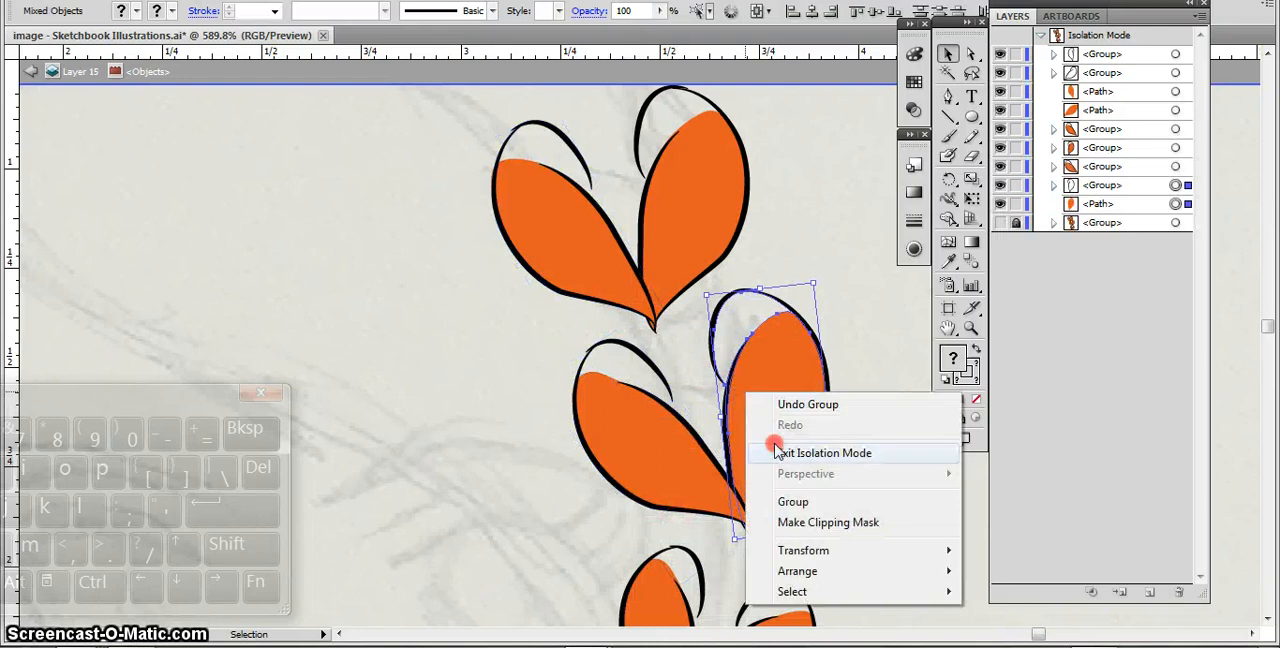
click(825, 453)
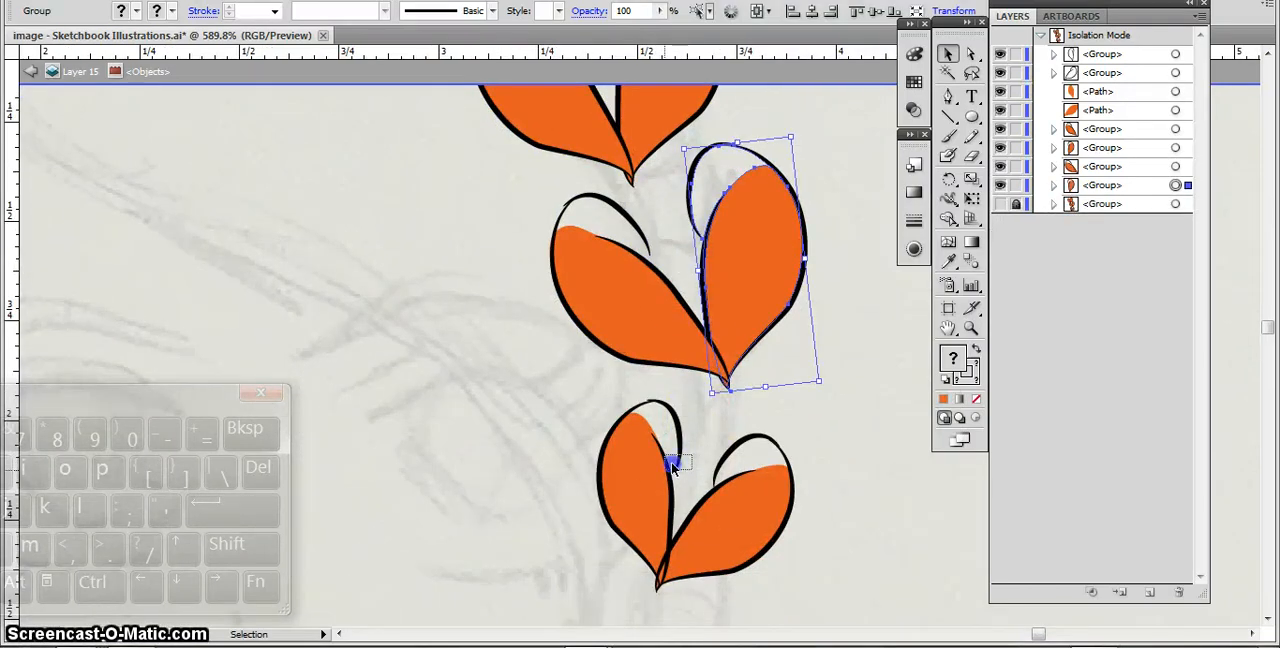
click(655, 460)
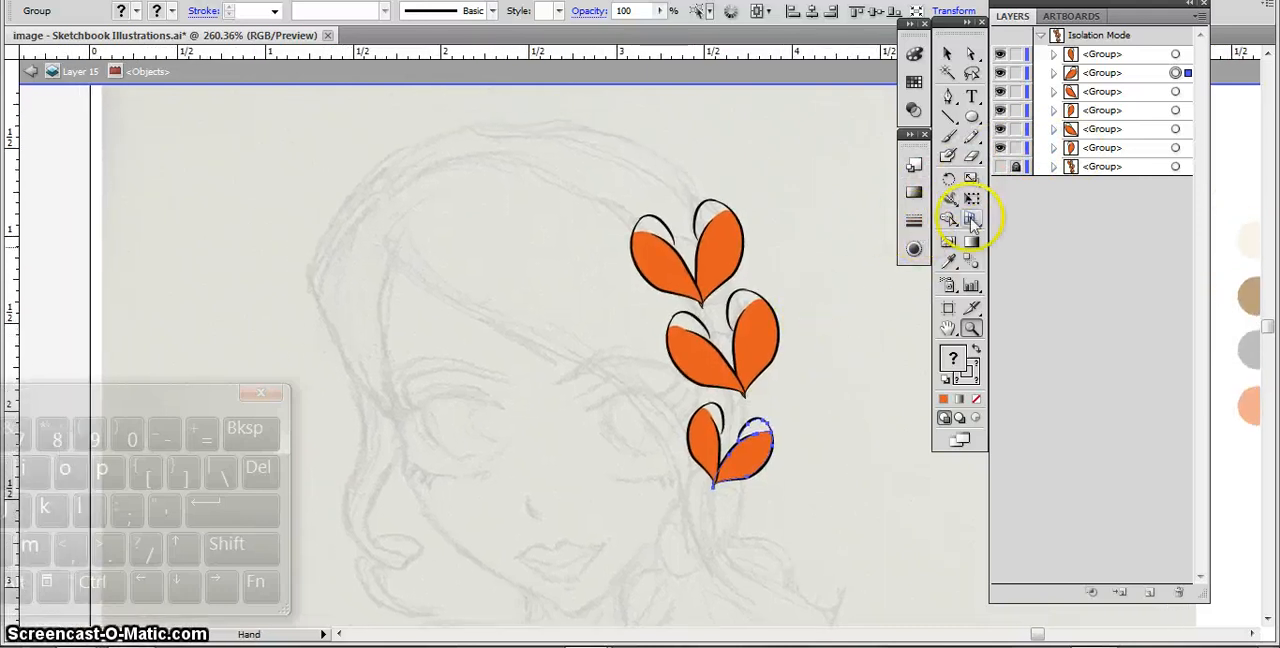
Select the bottom heart's right petal and exit Isolation Mode.
click(947, 52)
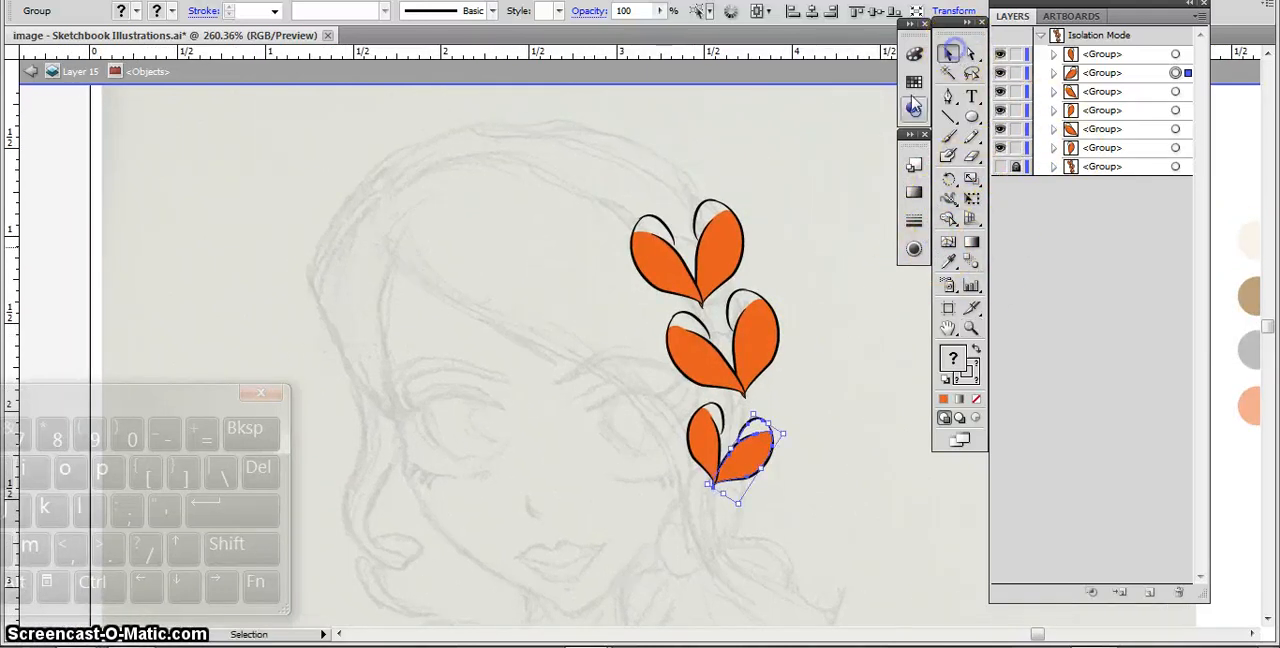
click(687, 250)
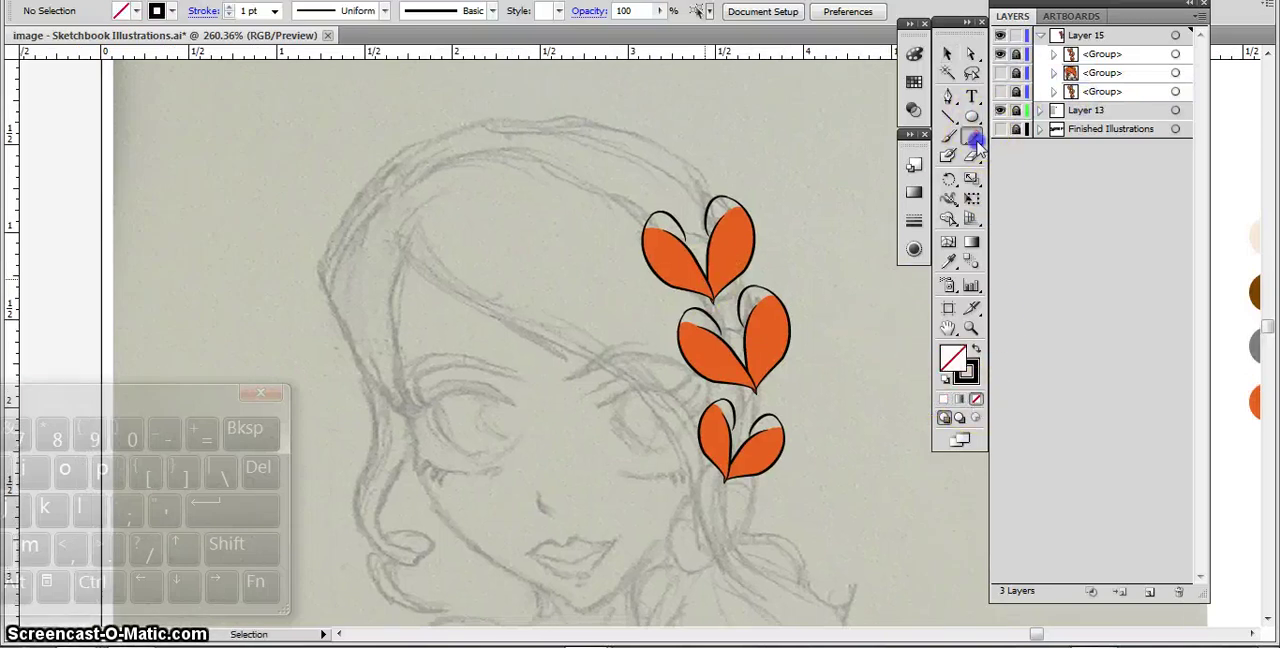
Draw a Pencil stem through the top two hearts, move it into the group, and apply a tapered width profile.
click(971, 135)
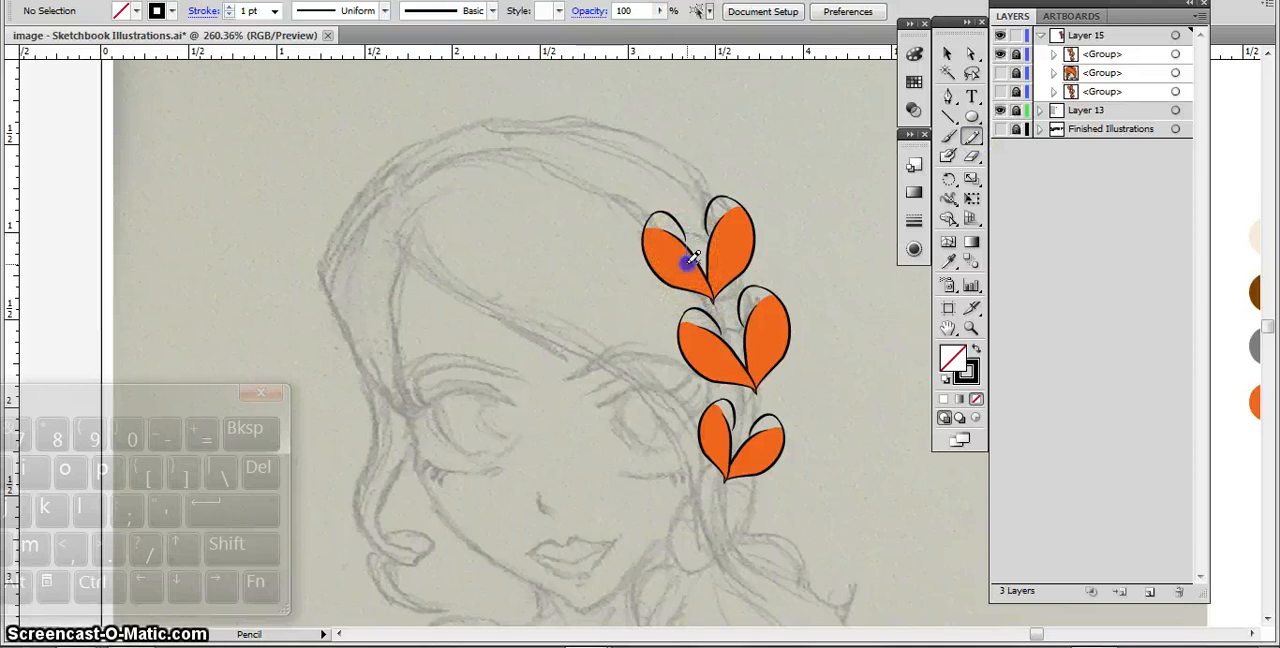
drag(690, 260, 725, 345)
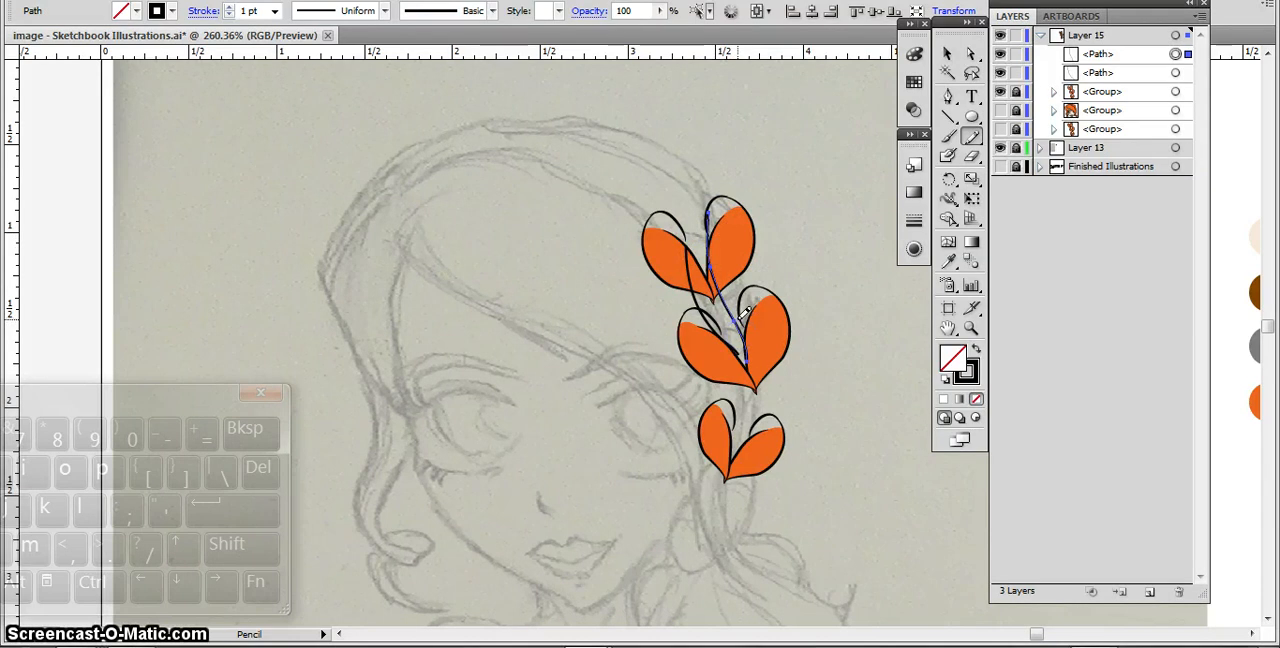
right_click(740, 315)
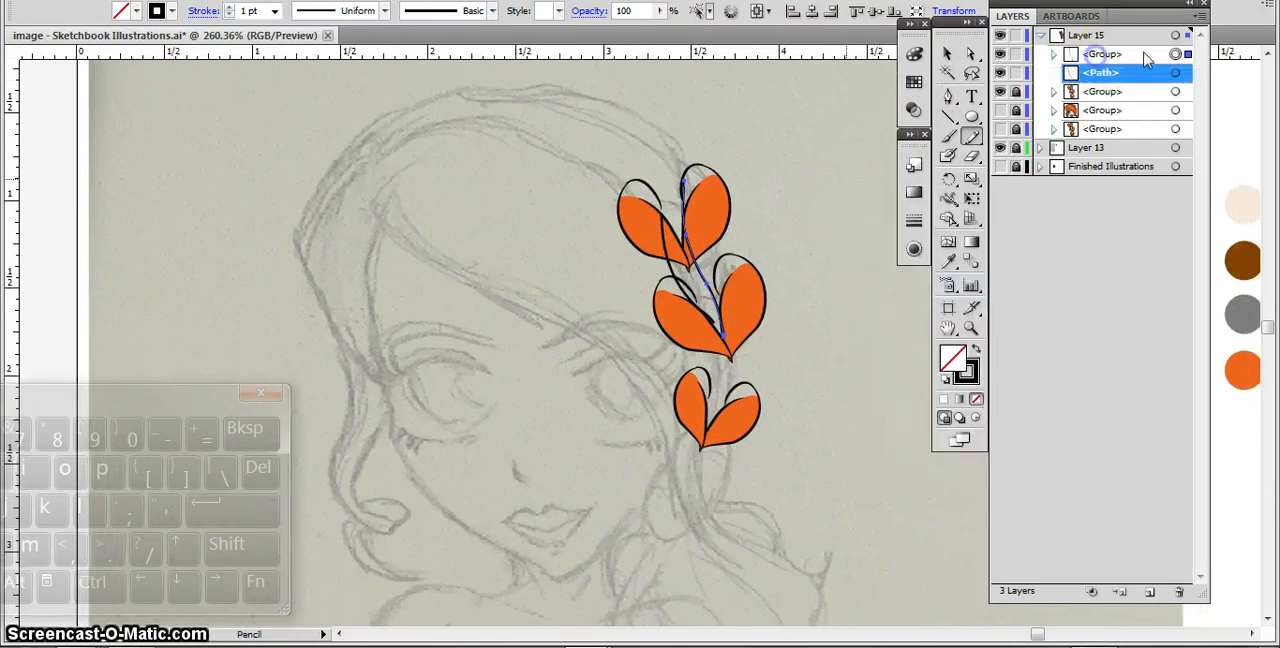
click(379, 11)
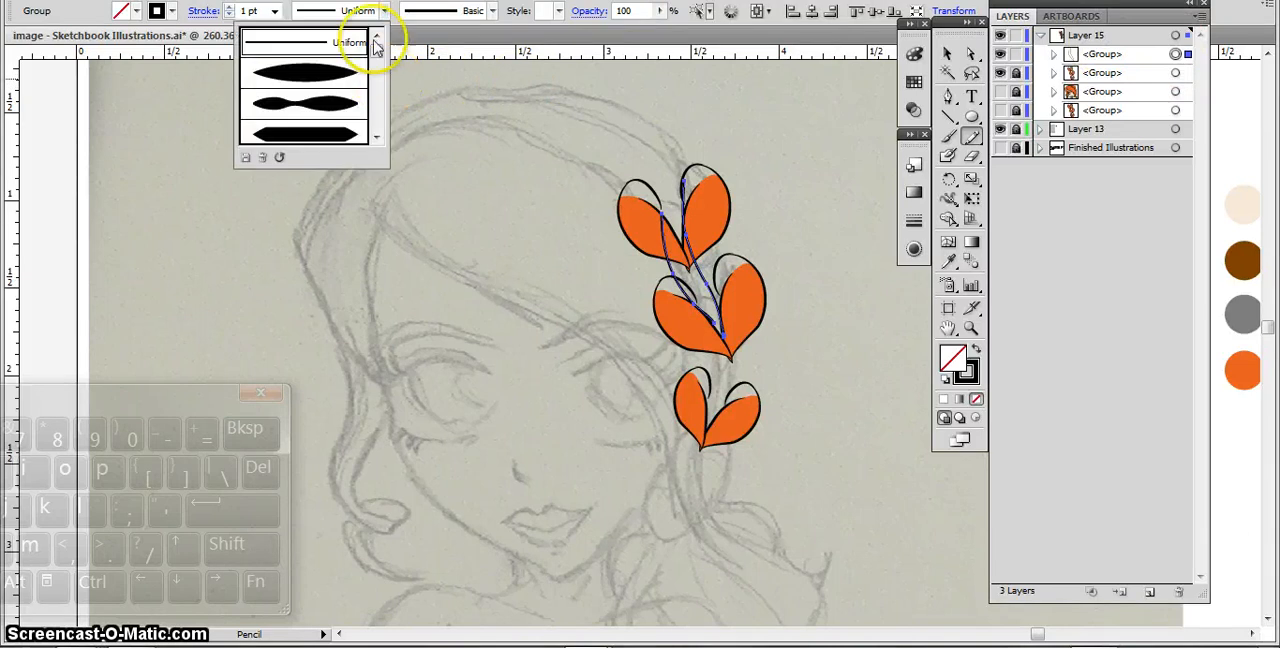
click(303, 72)
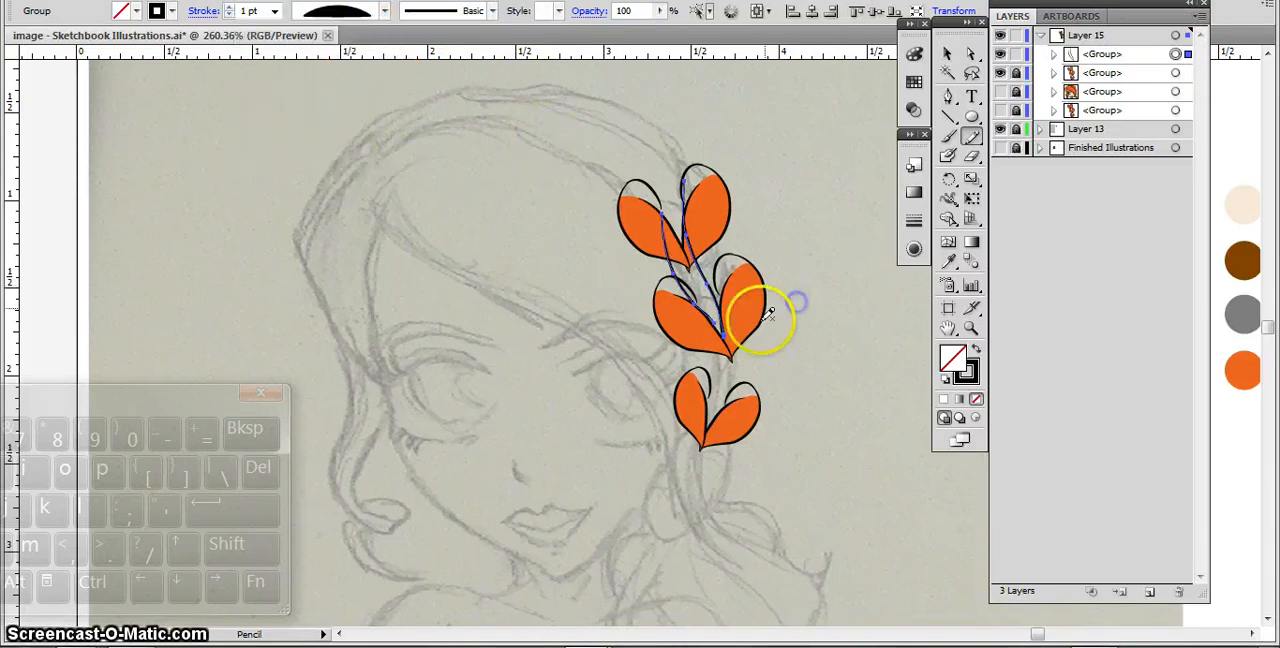